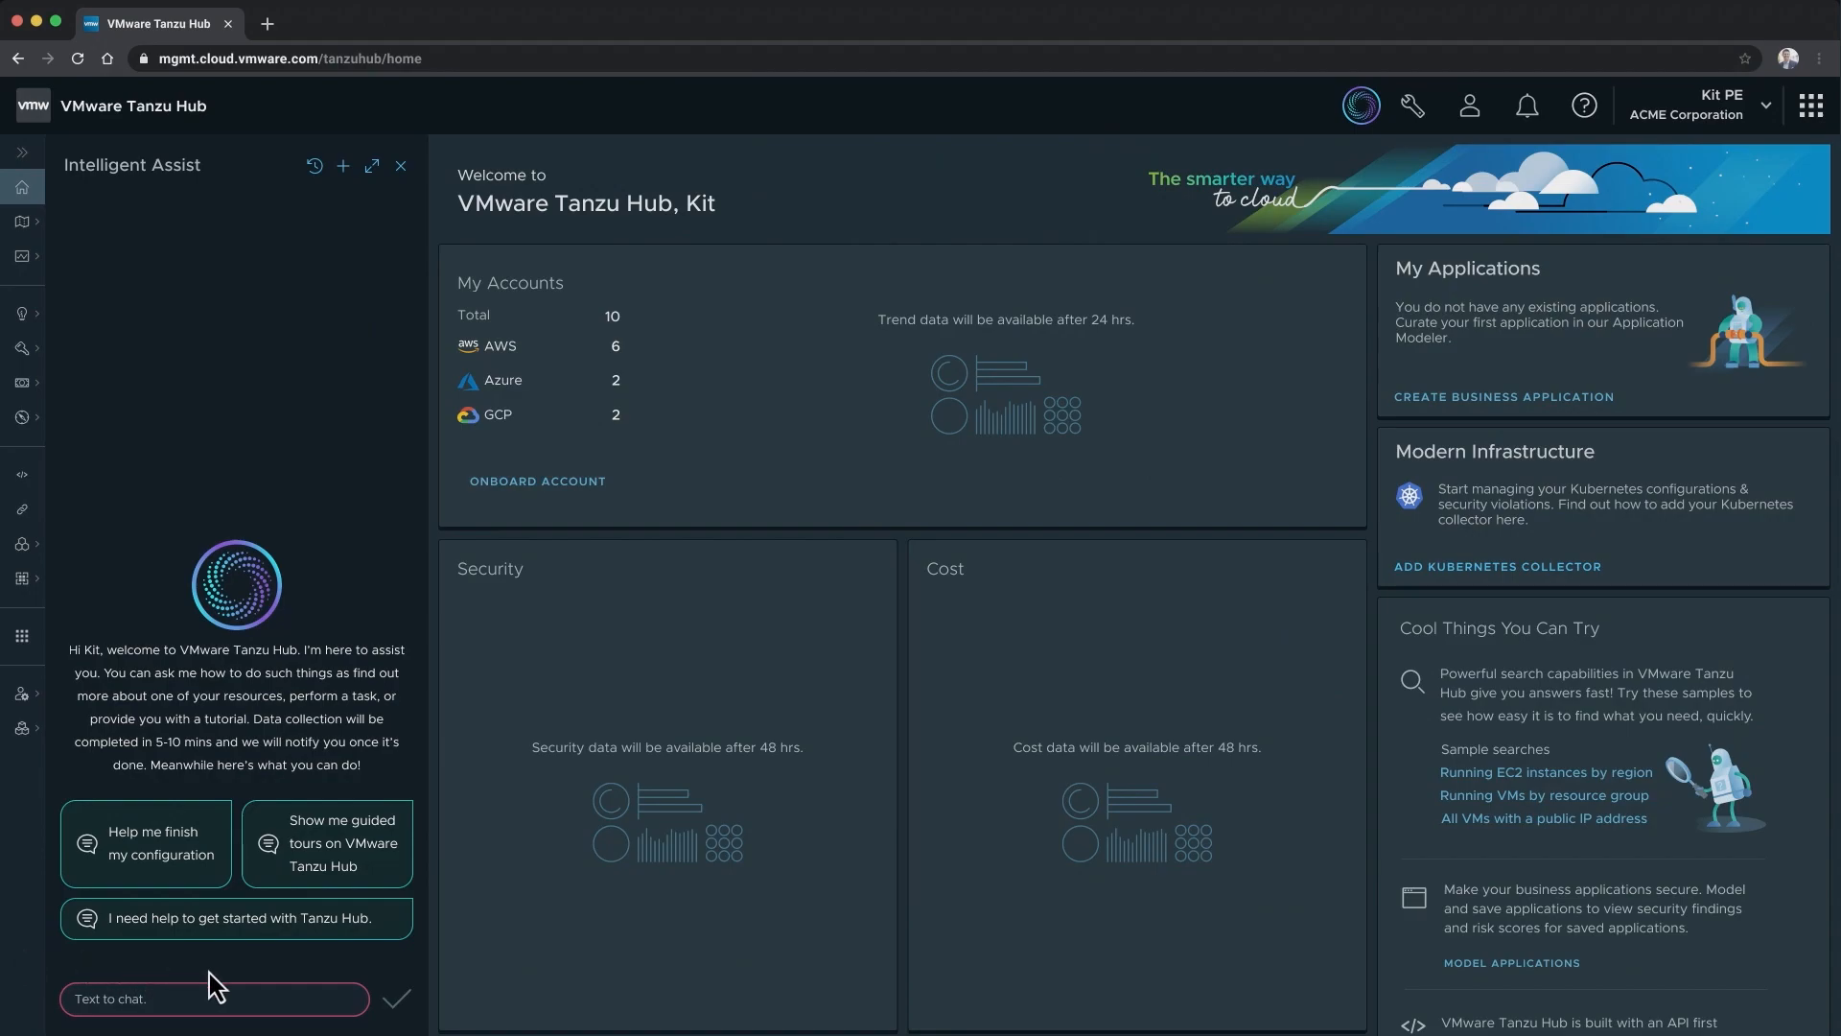
Tell Intelligent Assist you're a Cloud Admin focused on security and outages, not cost
{"action": "left_click", "coordinate": [235, 917]}
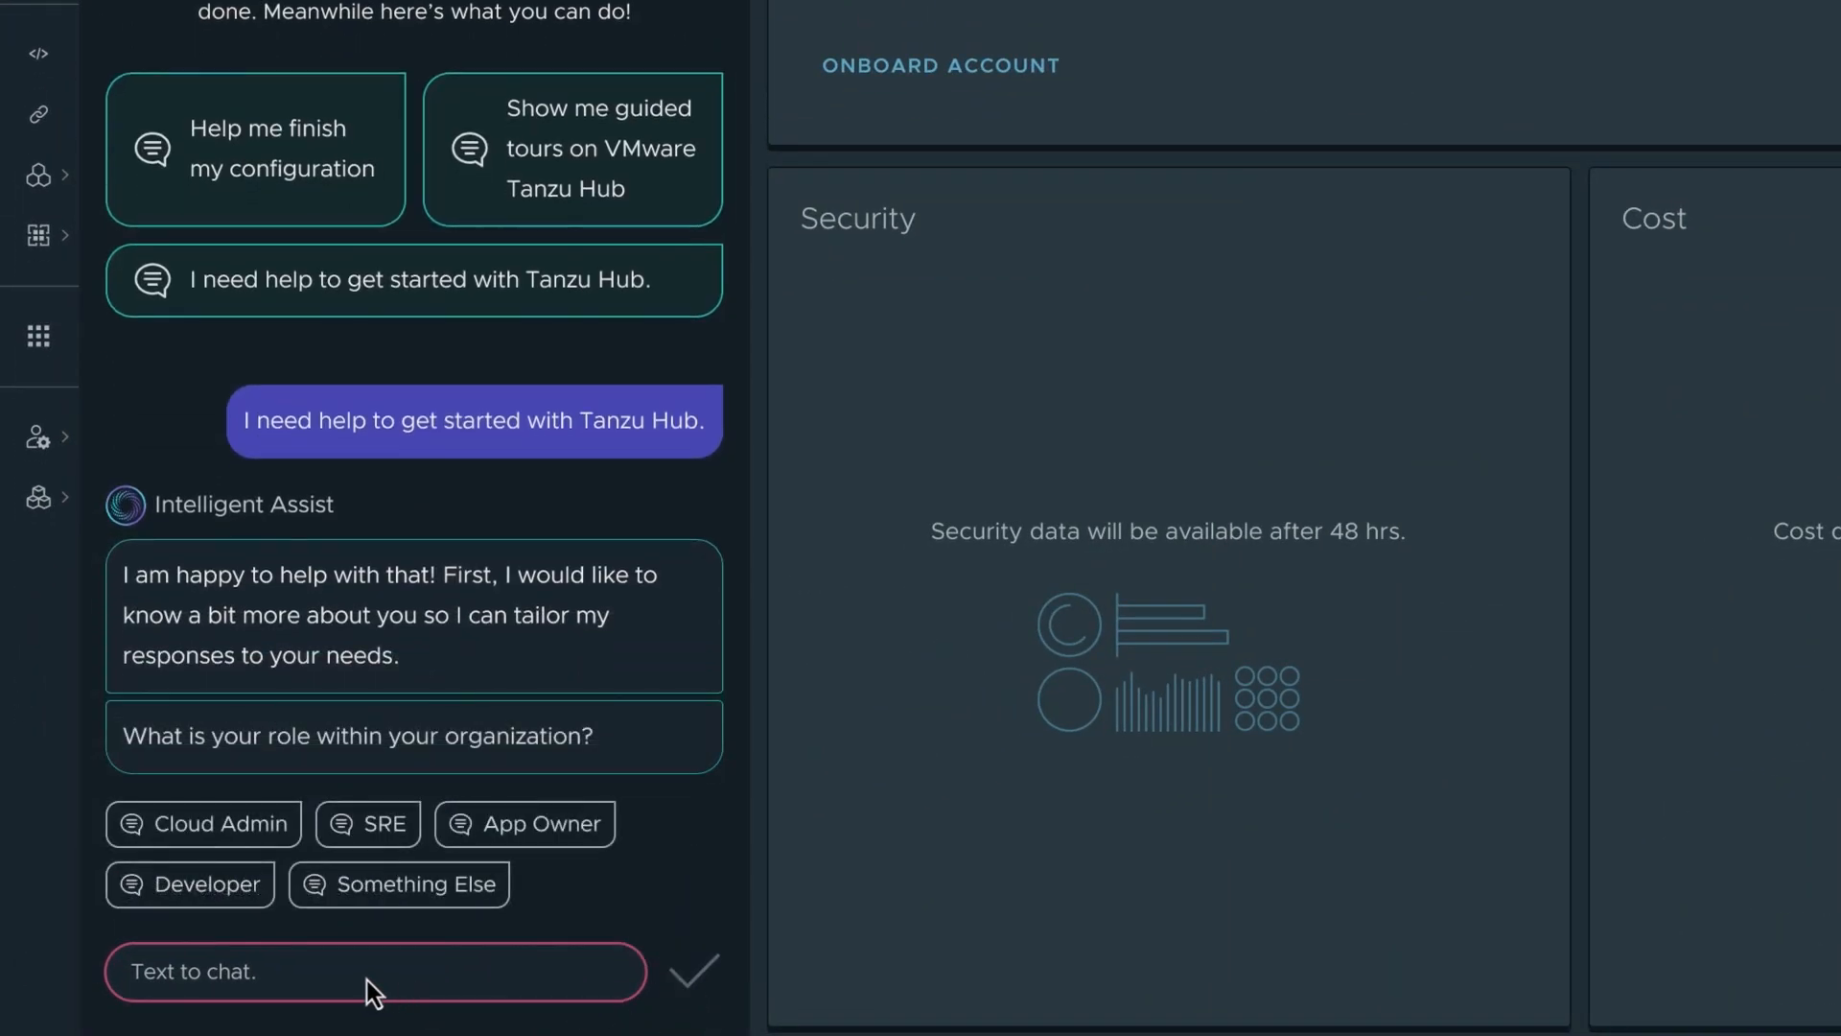
{"action": "left_click", "coordinate": [202, 823]}
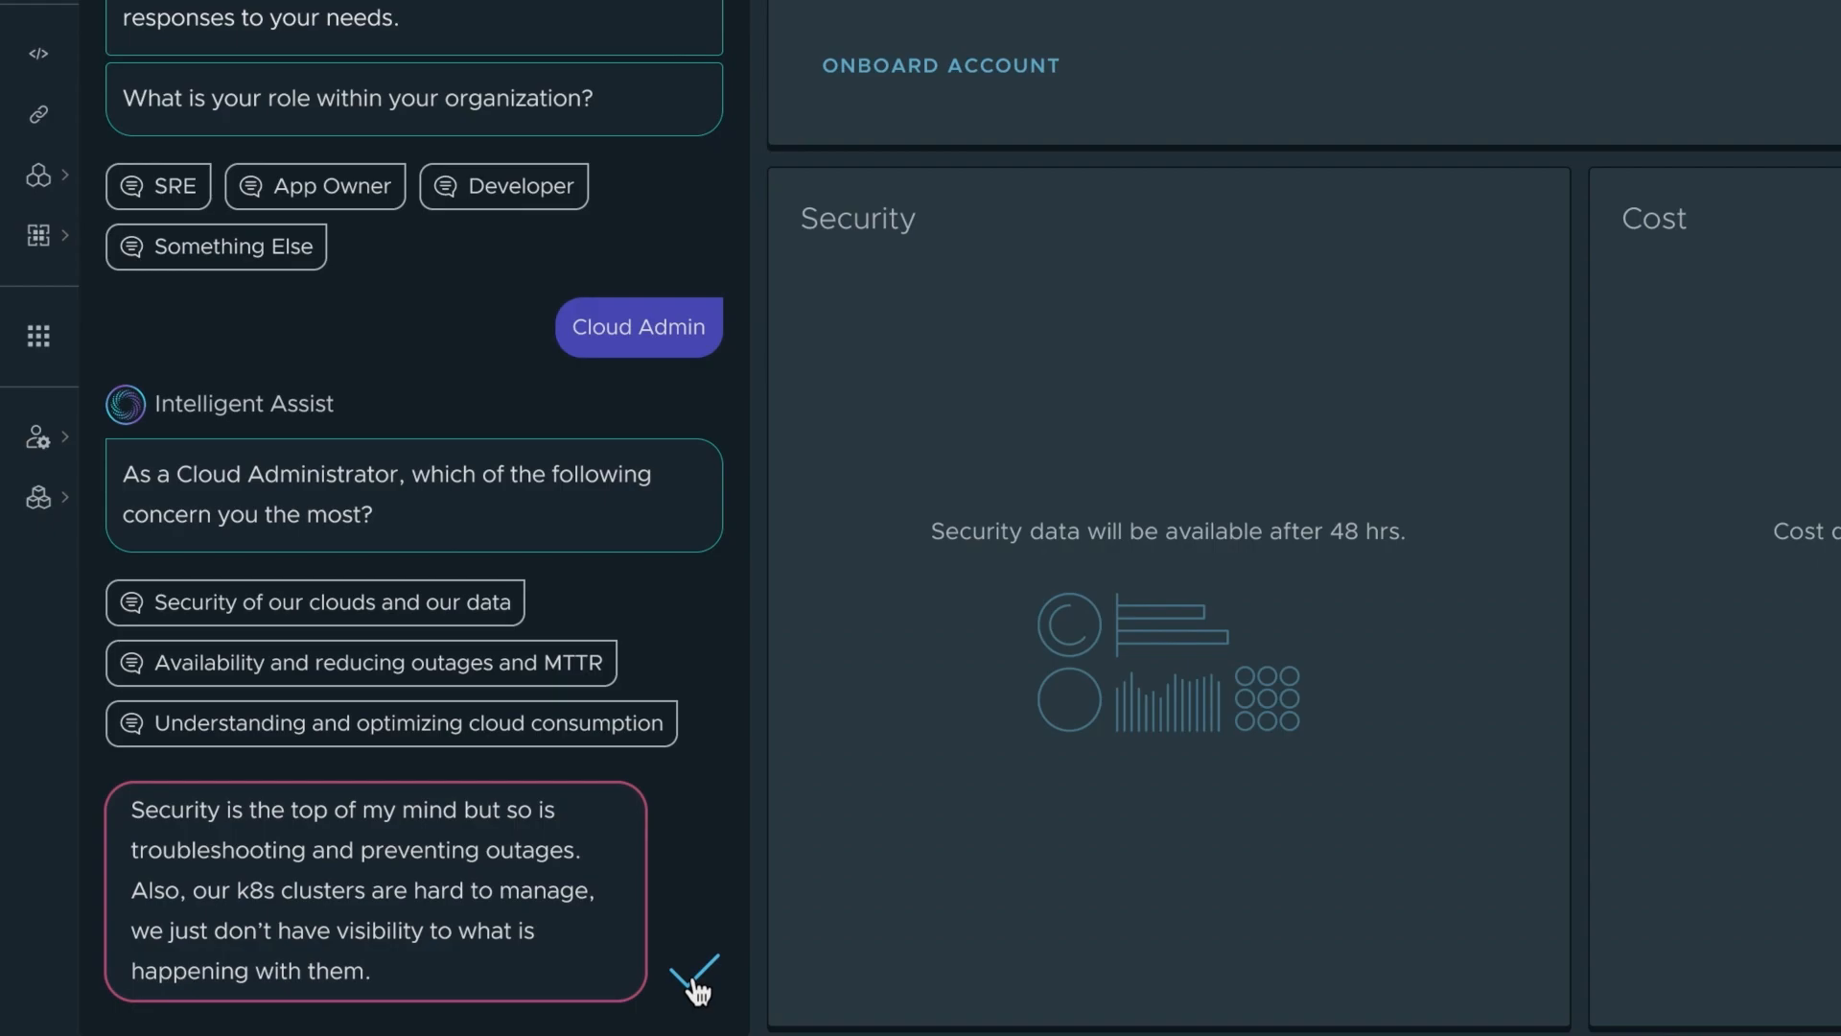
{"action": "left_click", "coordinate": [695, 976]}
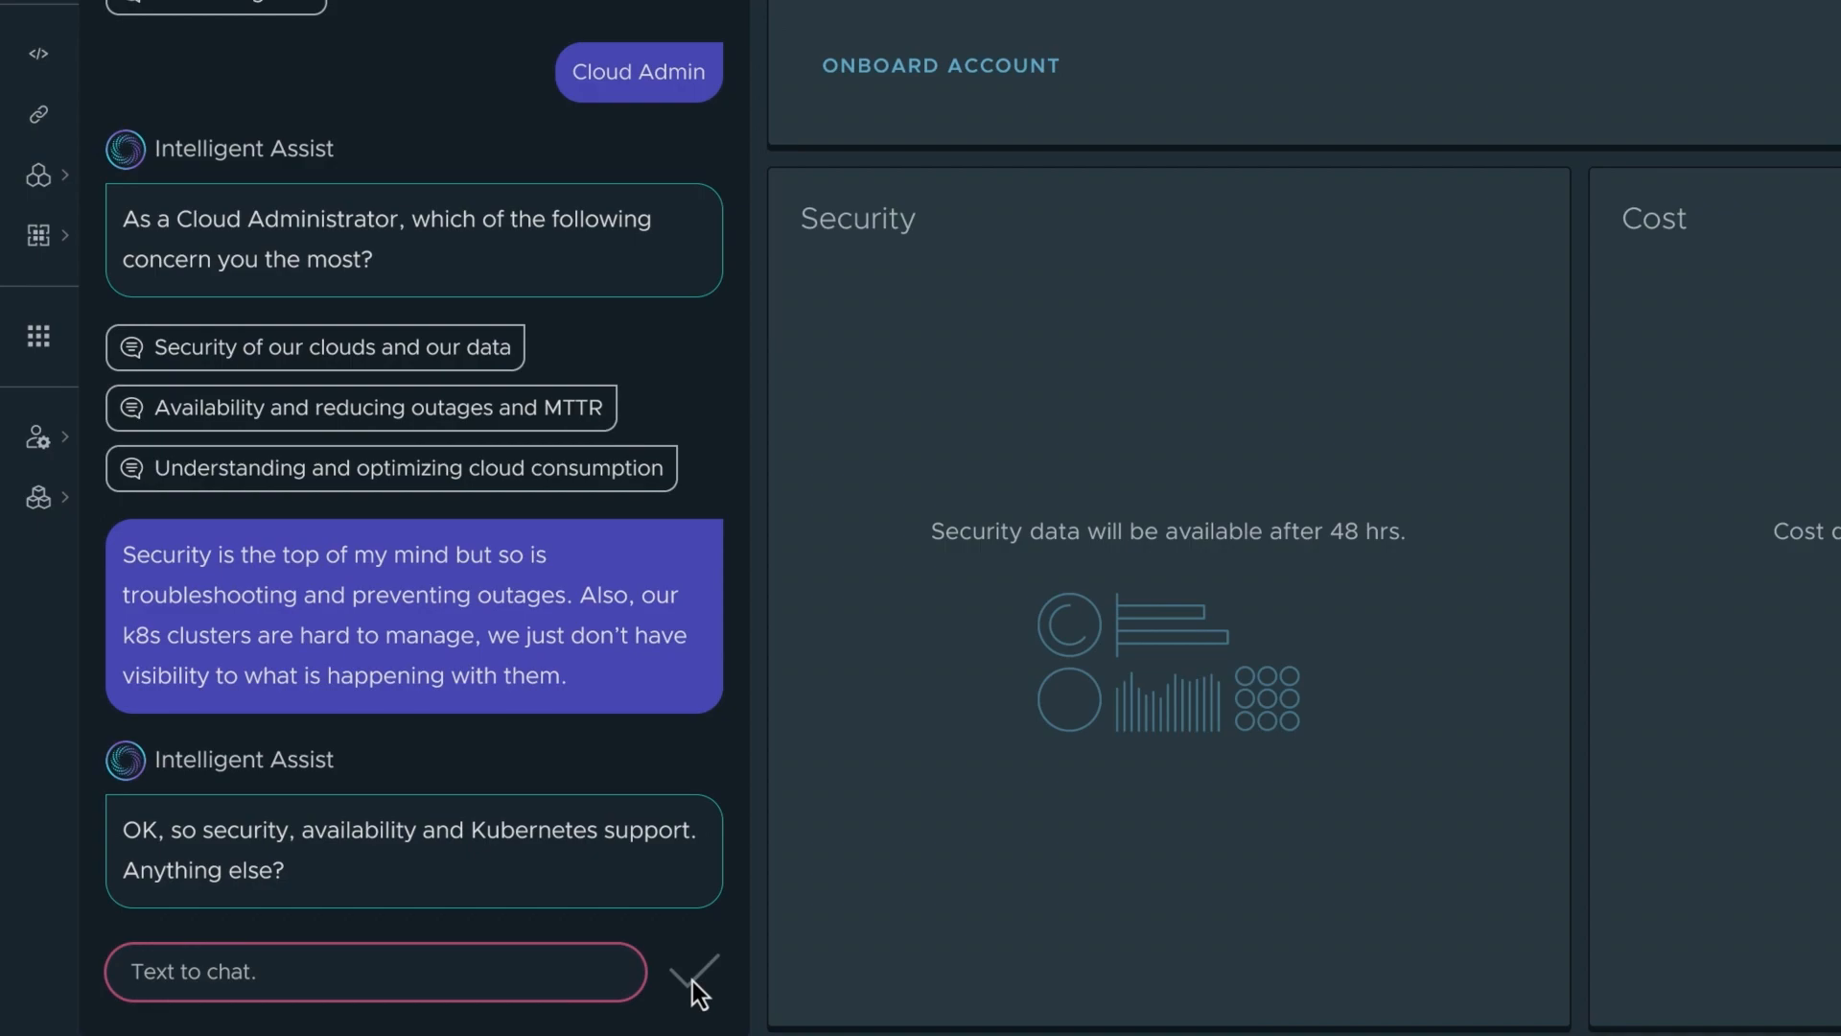
{"action": "mouse_move", "coordinate": [491, 948]}
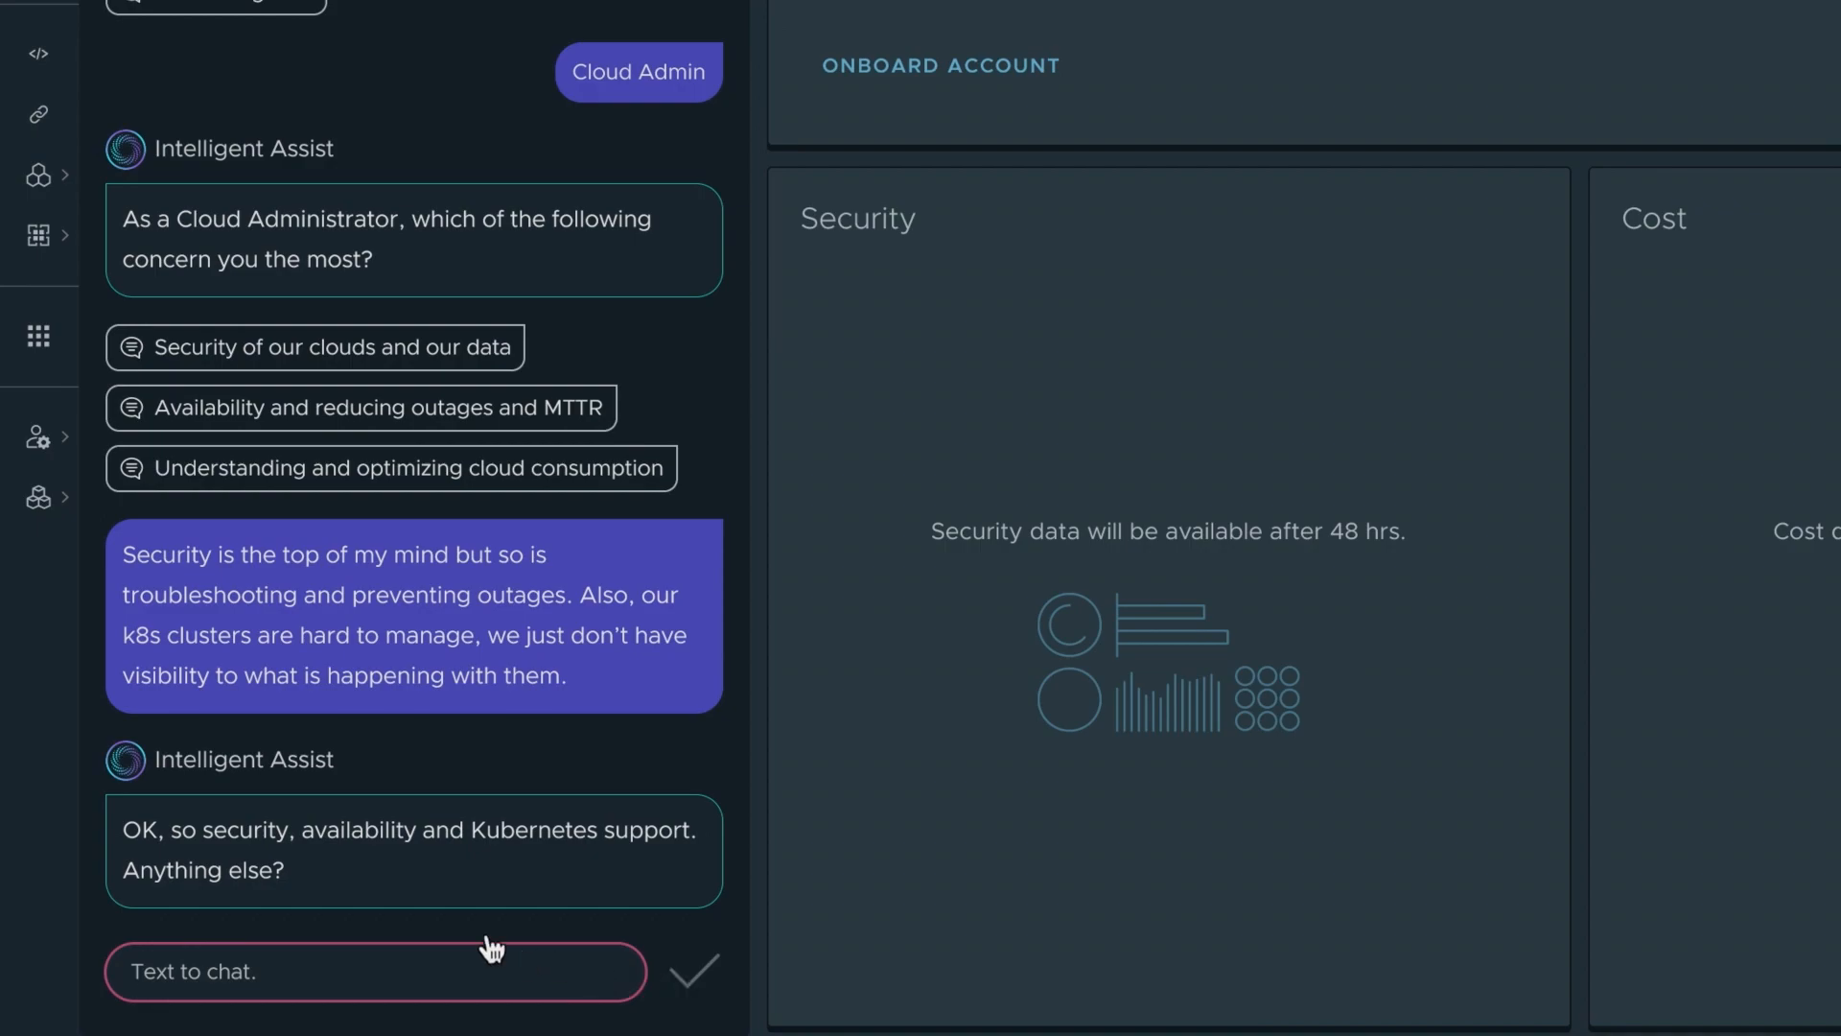
{"action": "type", "text": "Not really. Cost is always a concern but that's my boss's problem."}
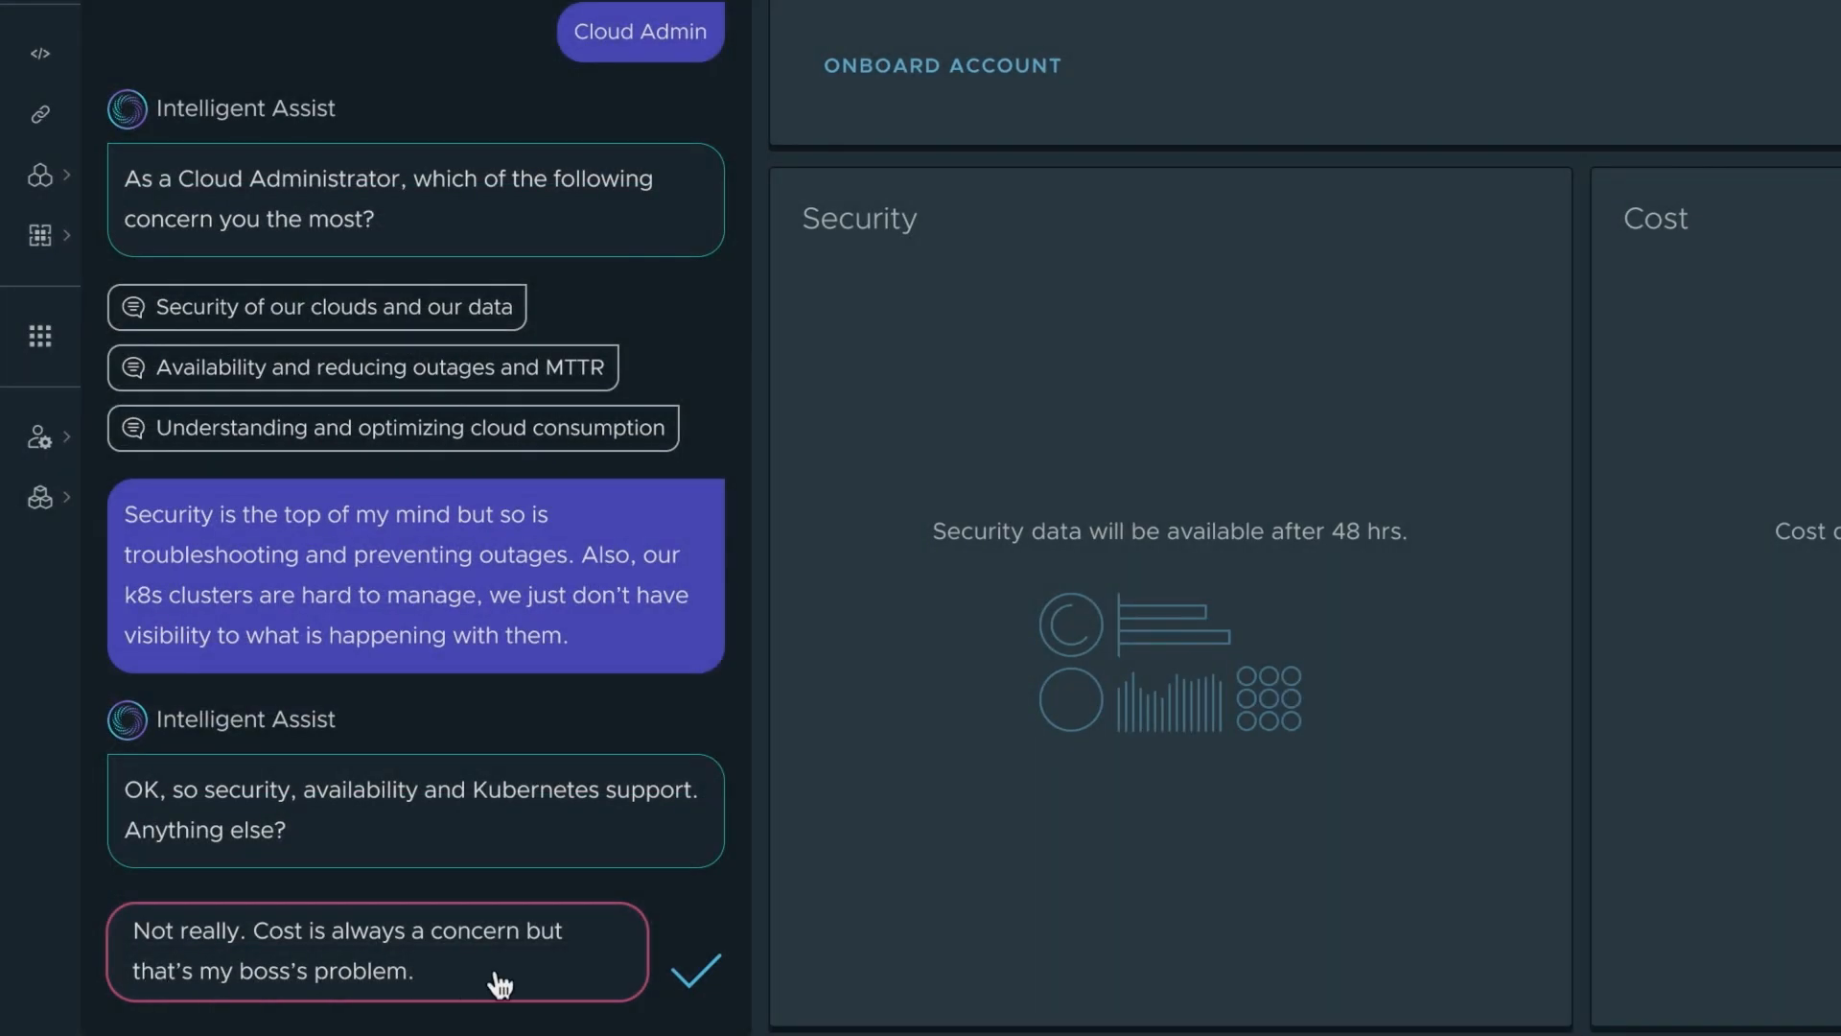
{"action": "mouse_move", "coordinate": [699, 980]}
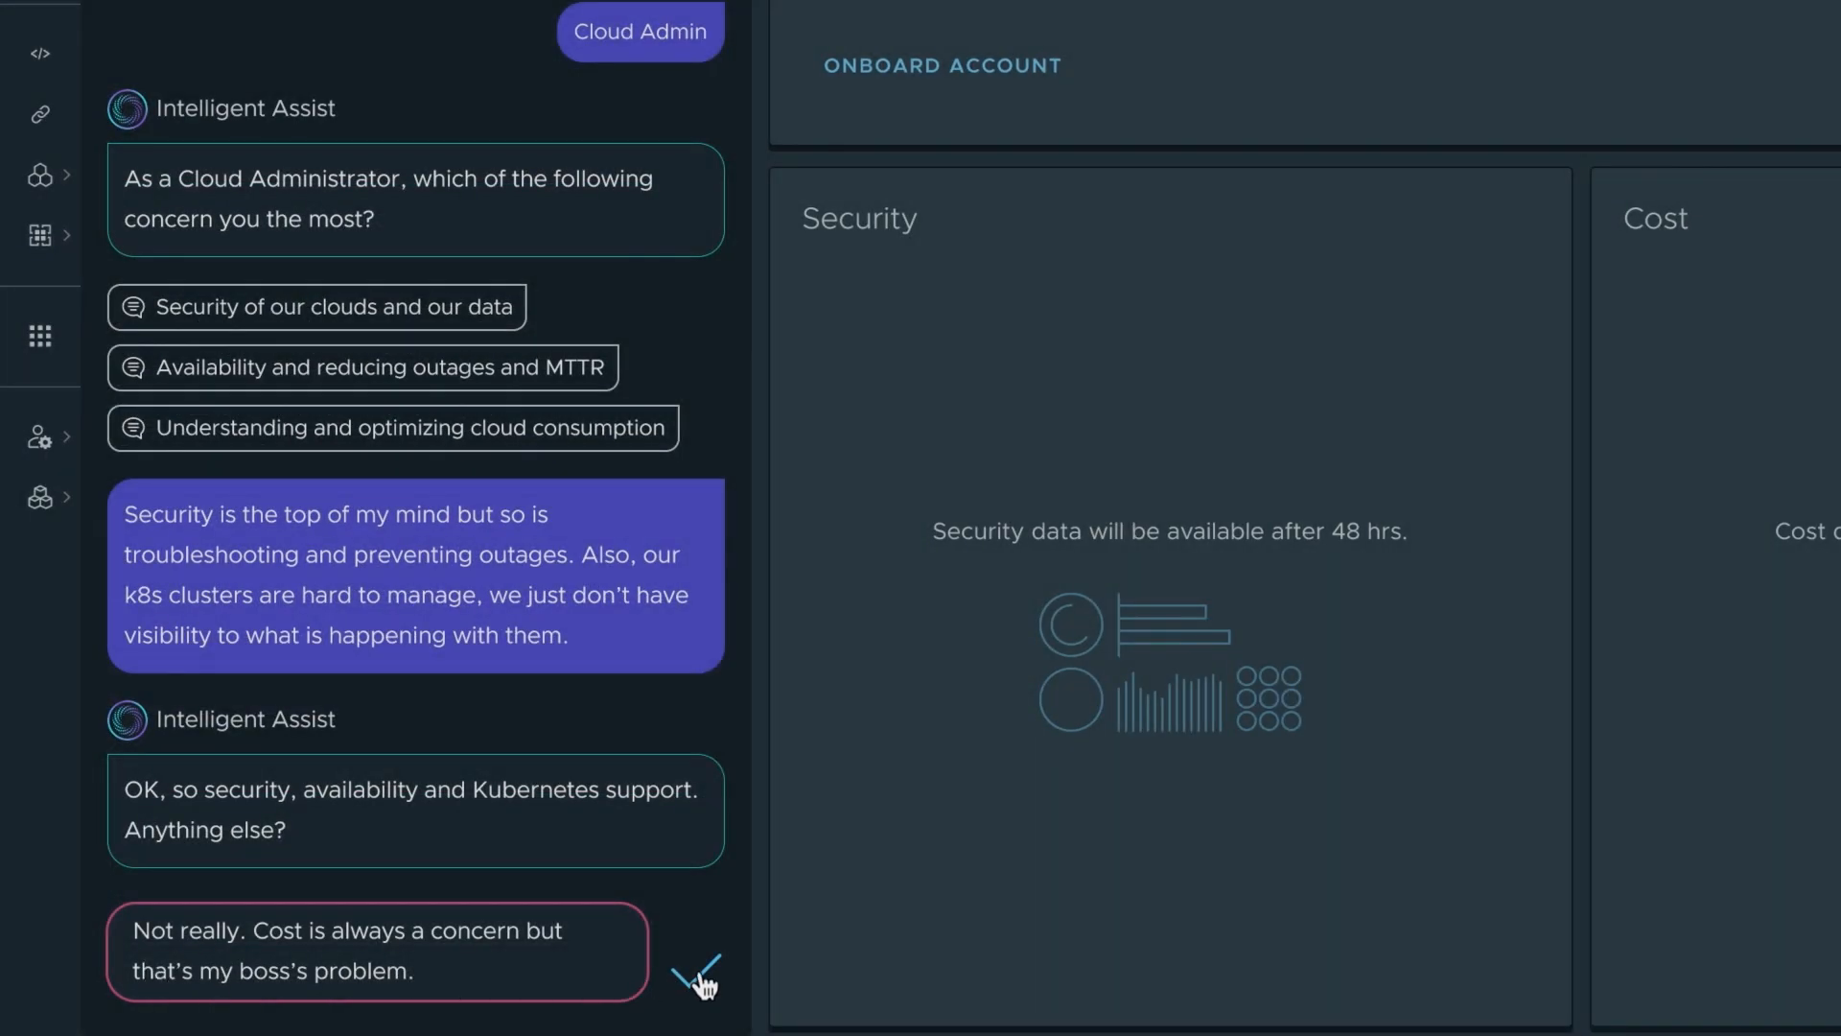
{"action": "left_click", "coordinate": [699, 974]}
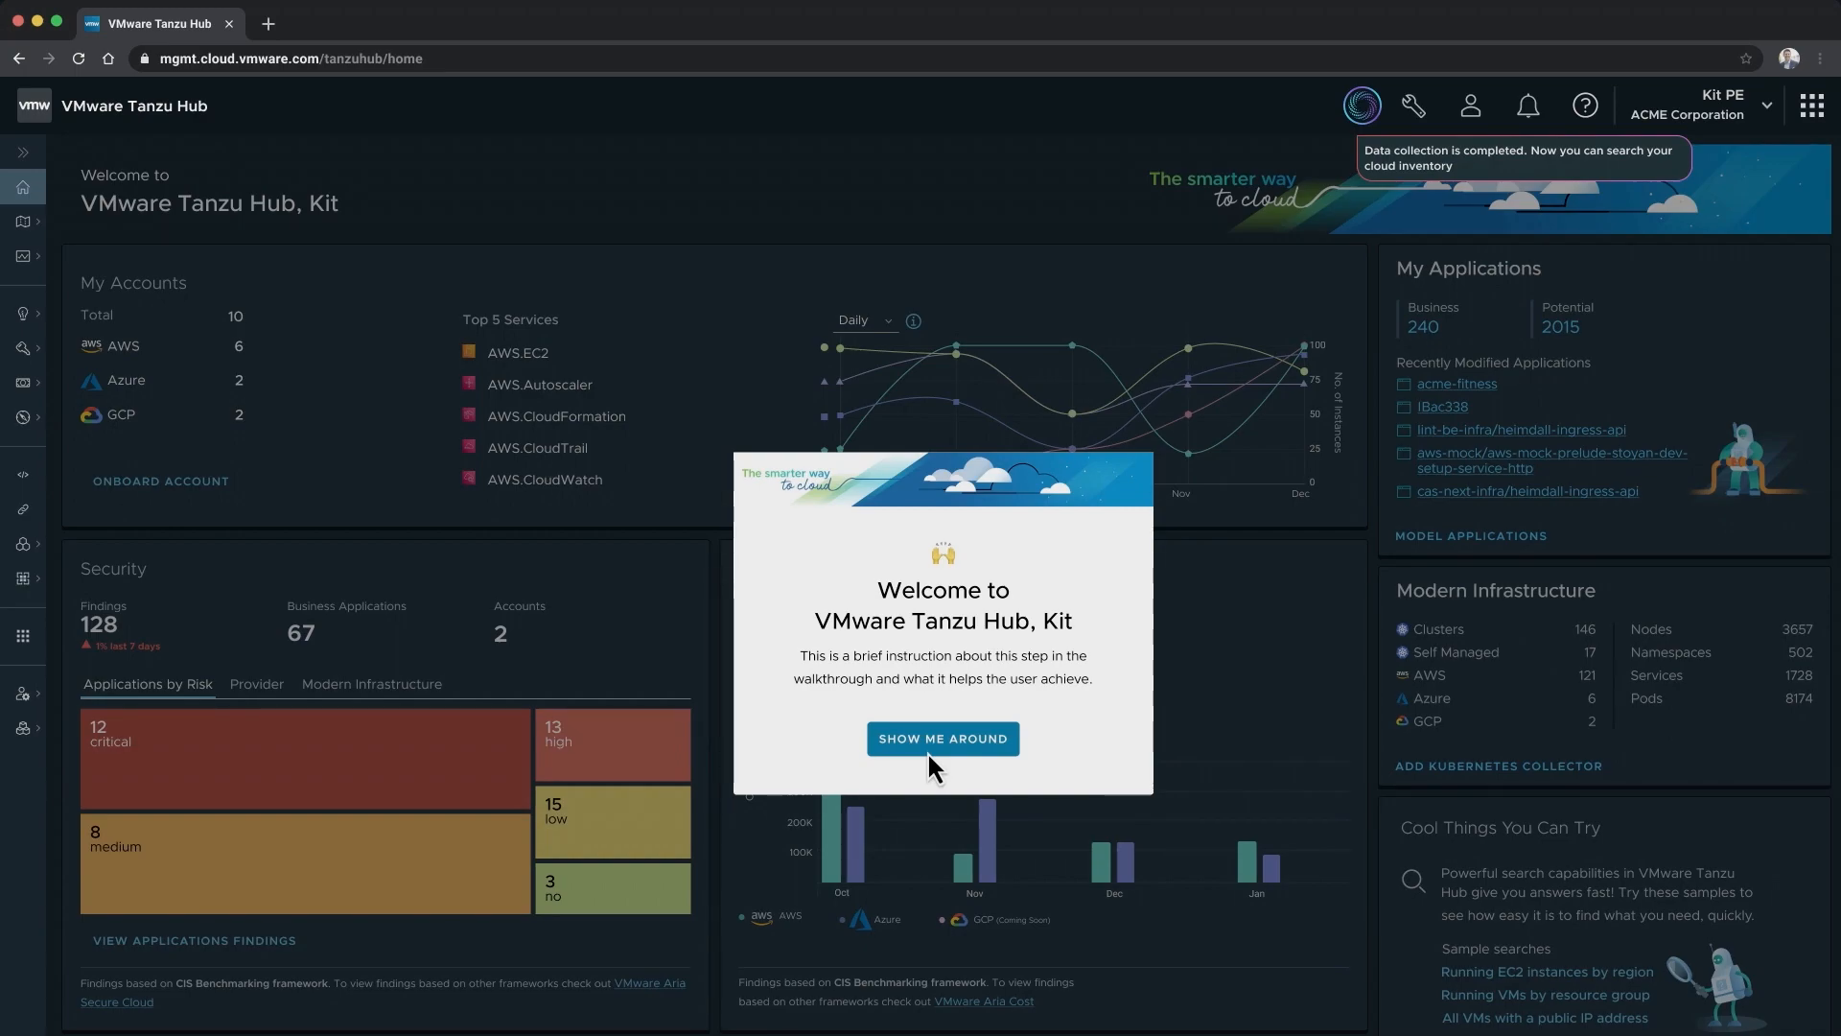
{"action": "mouse_move", "coordinate": [1541, 173]}
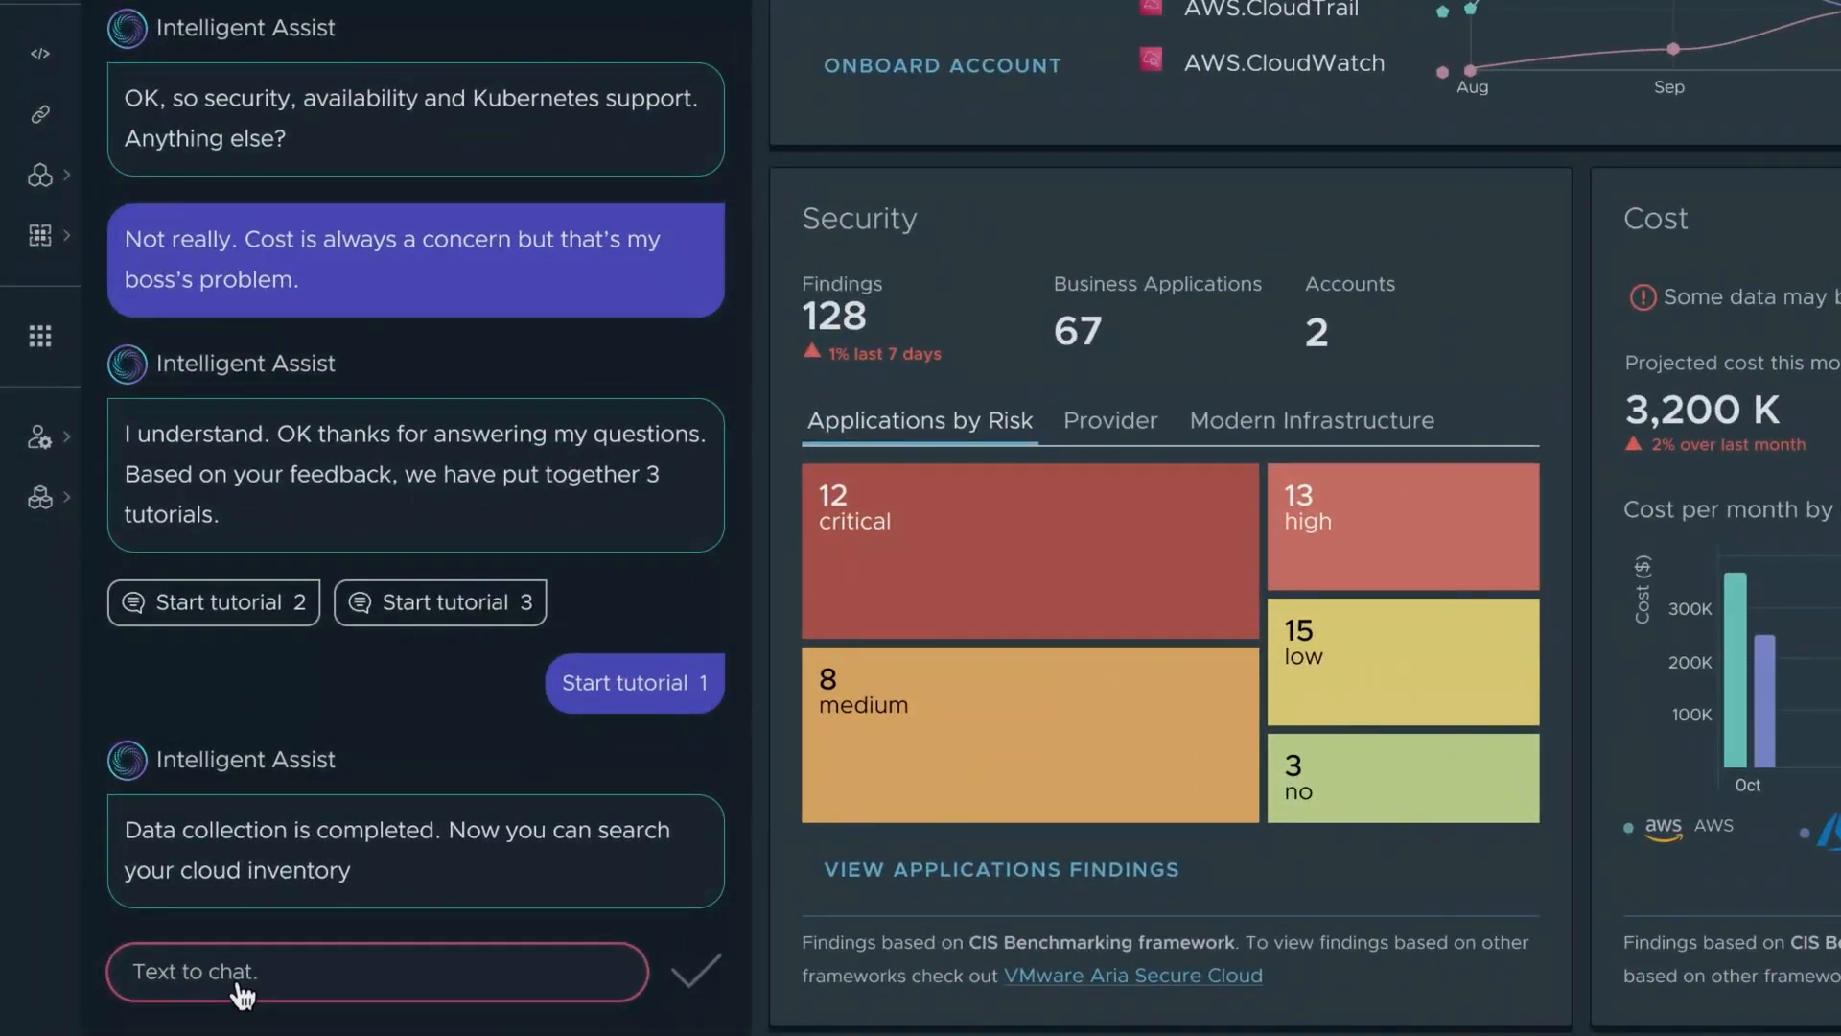
Ask how to view cloud inventory and which EC2 instance has IP 3.128.200.196
{"action": "type", "text": "How do I view my cloud inventory?"}
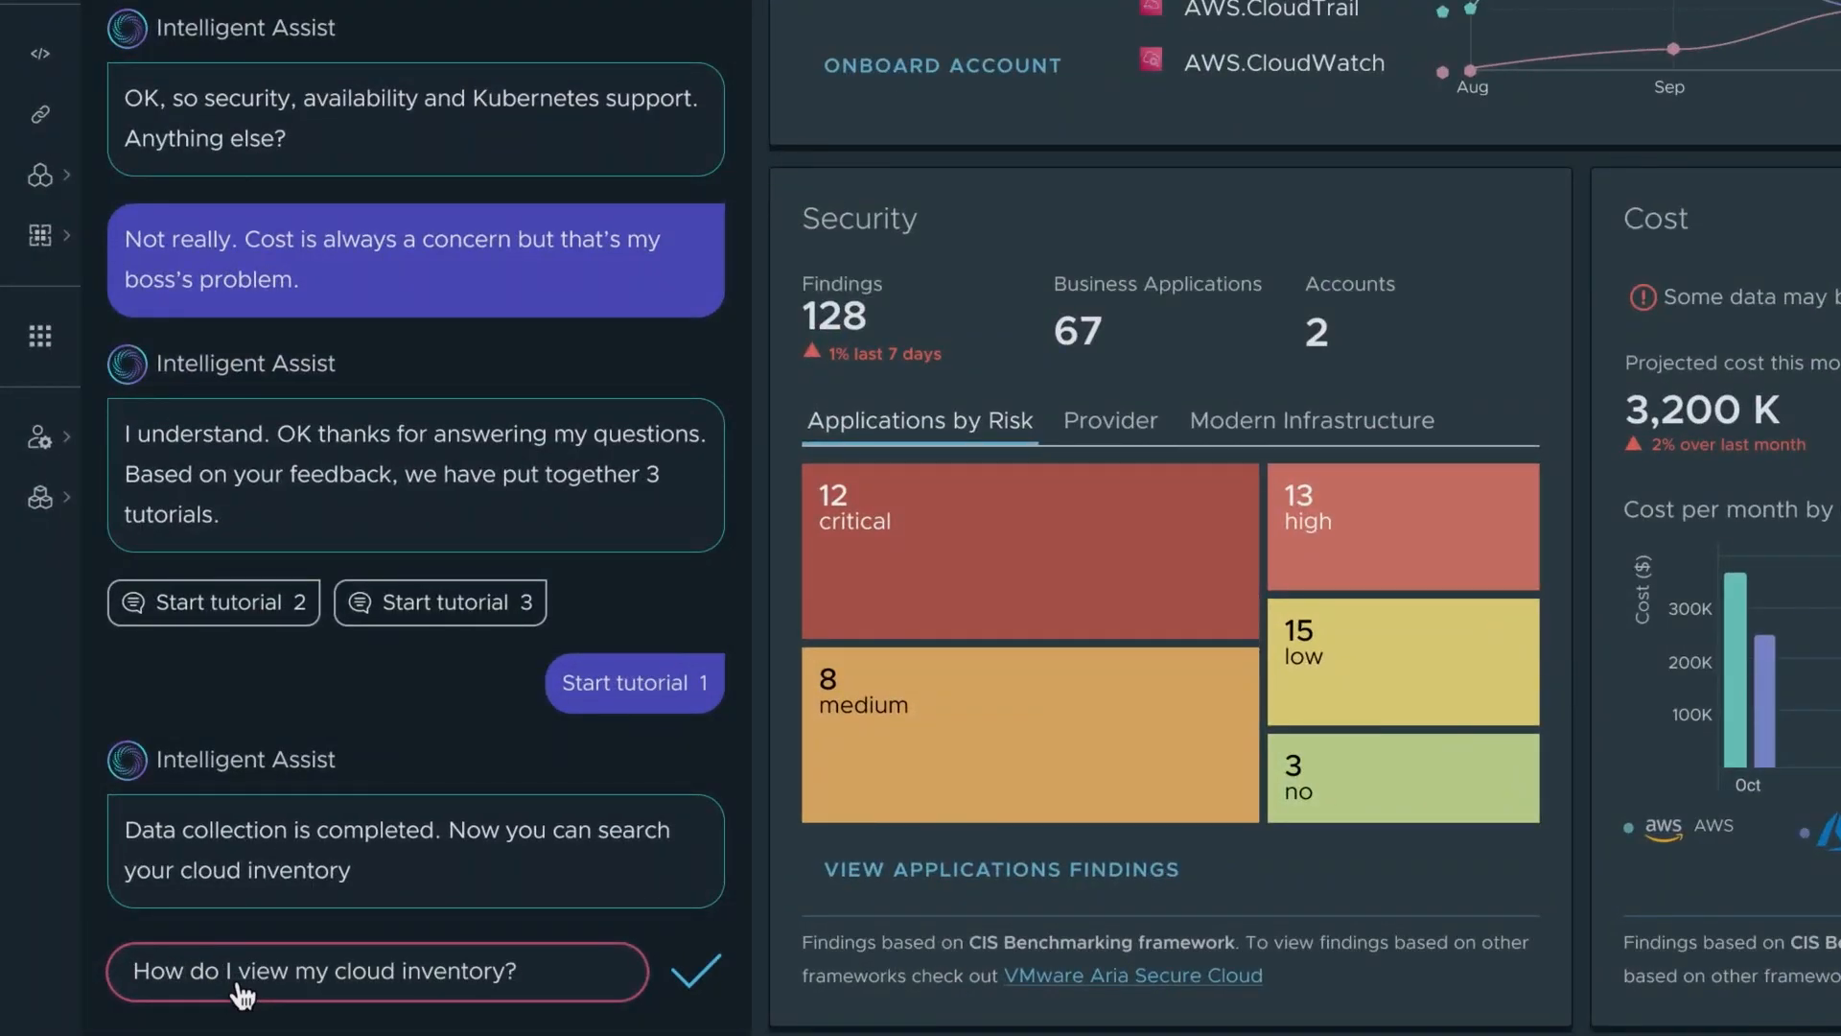
{"action": "left_click", "coordinate": [695, 971]}
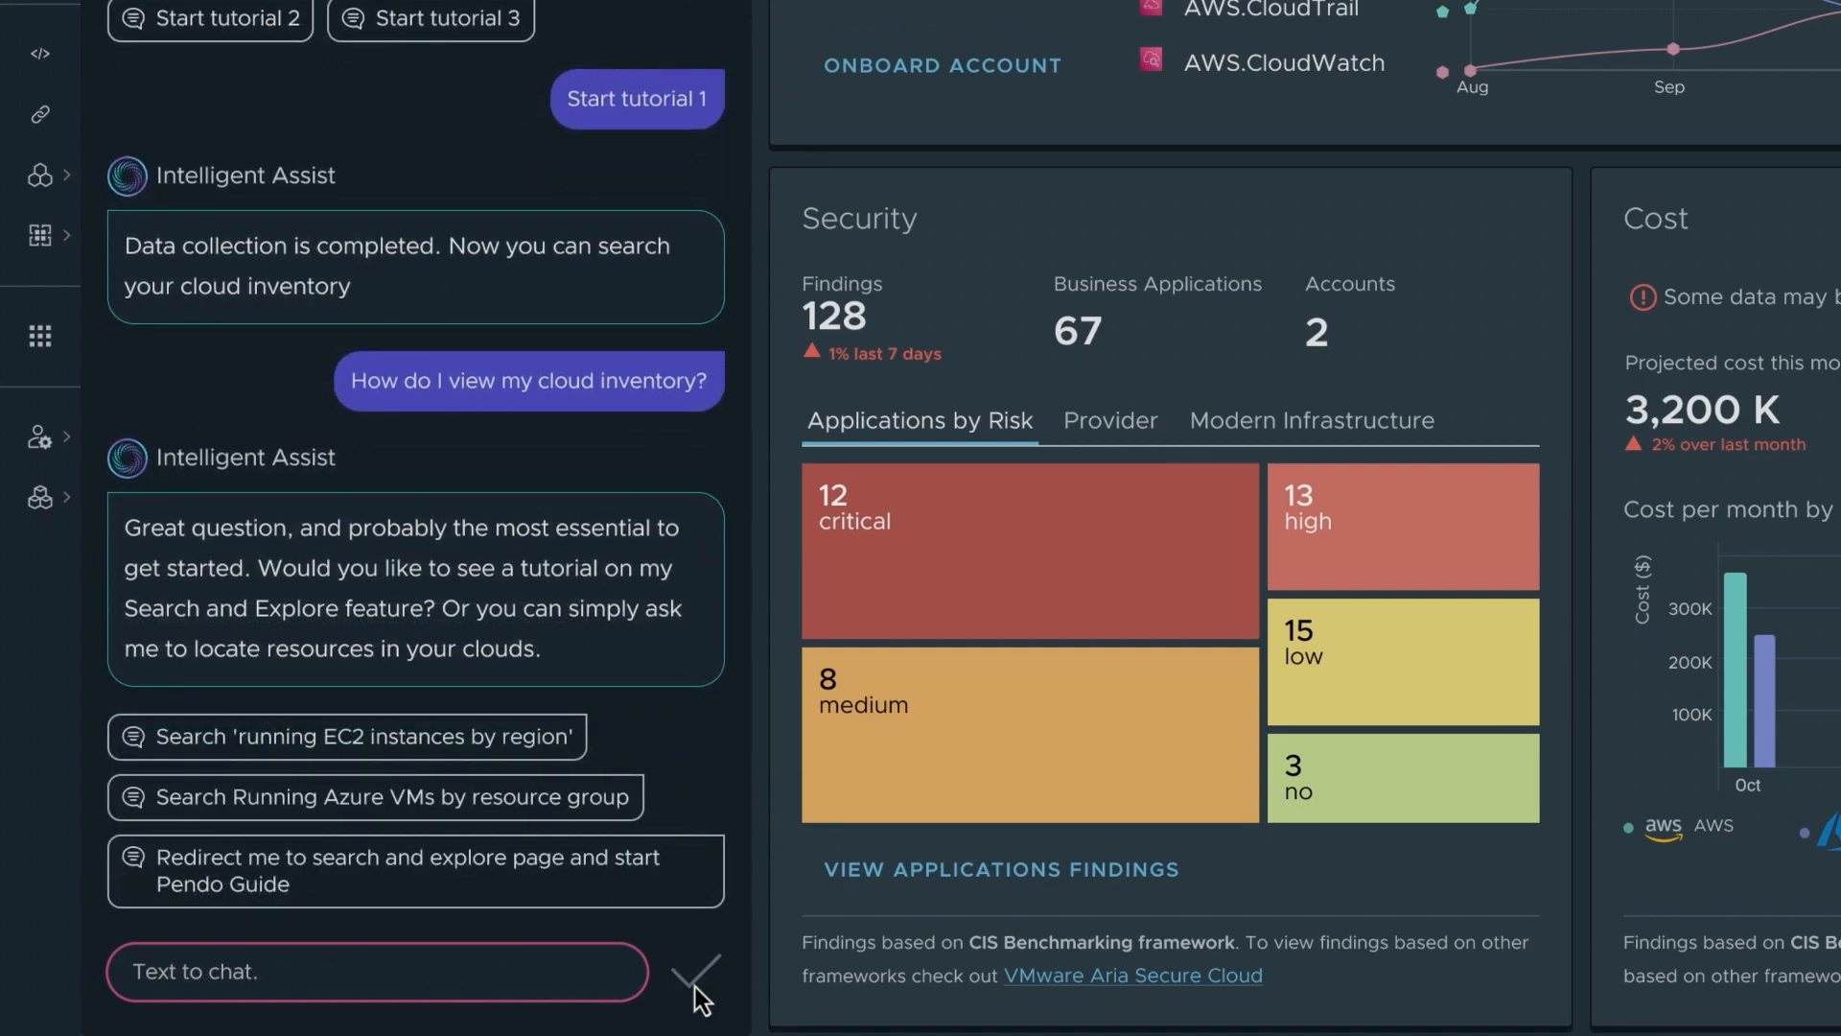
{"action": "type", "text": "Can you tell me which EC2 instance has a public IP address 3.128.200.196?"}
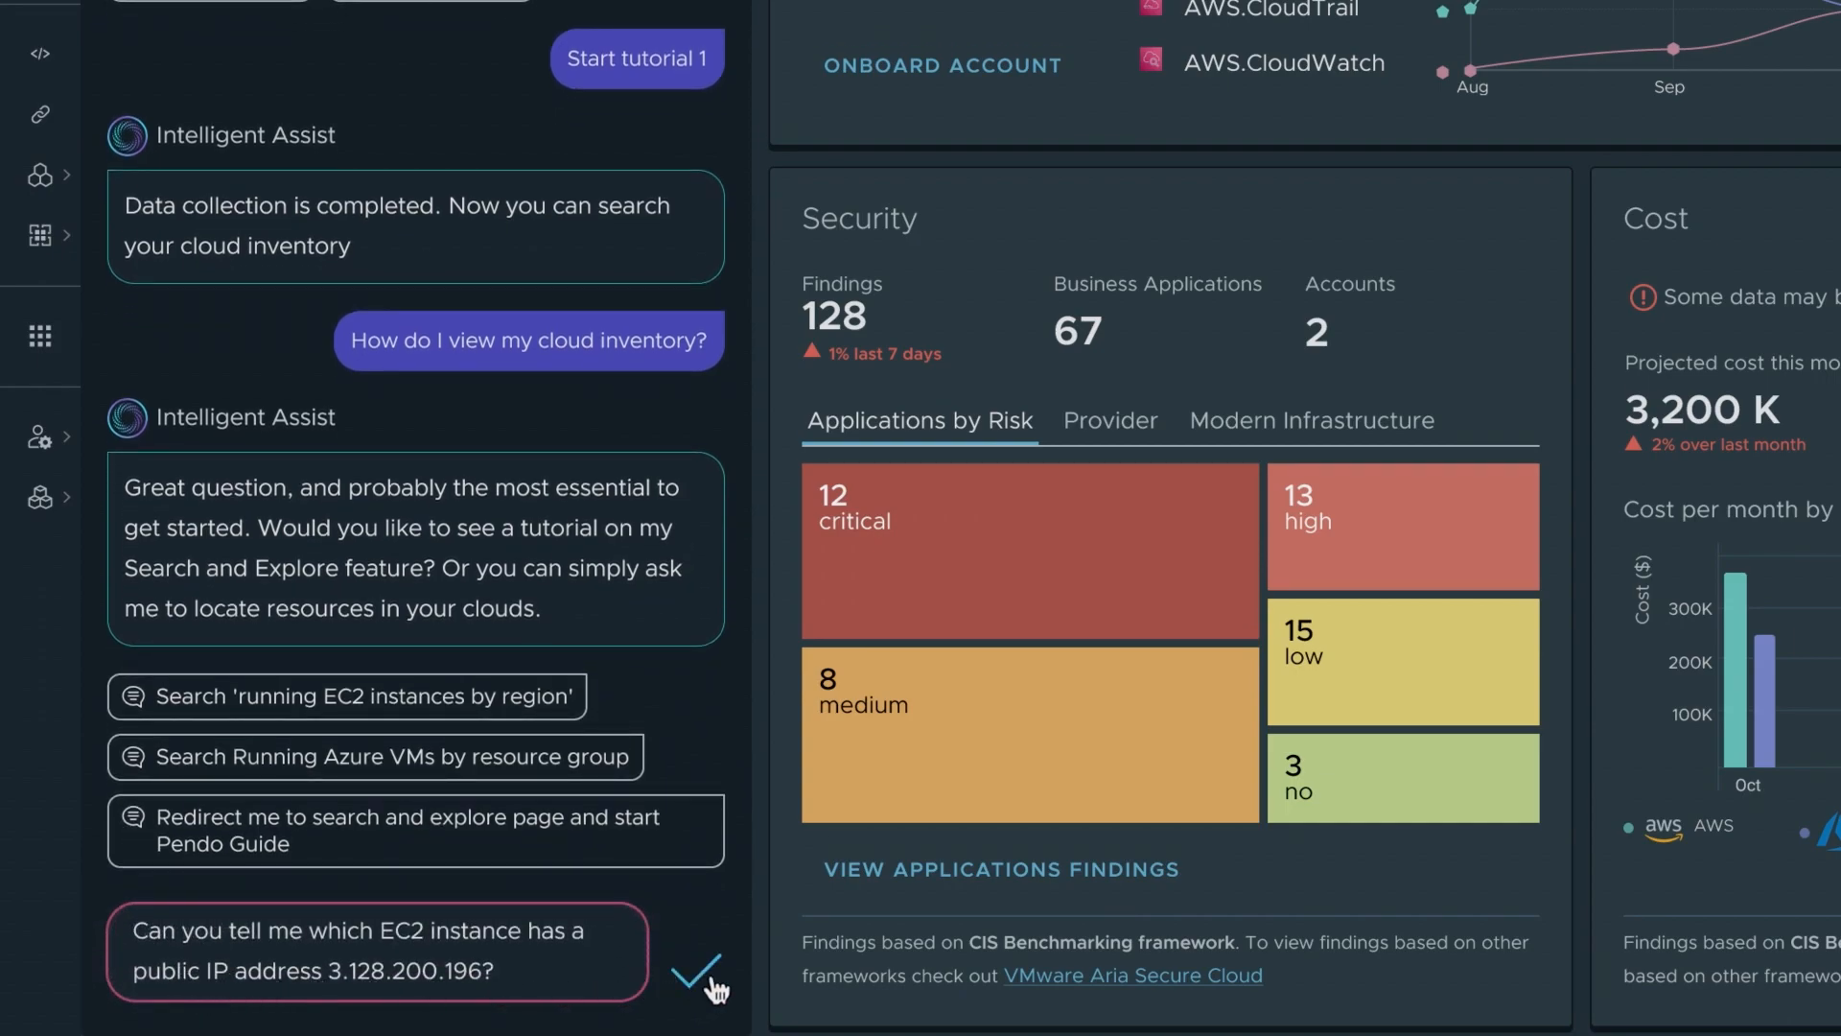
{"action": "left_click", "coordinate": [697, 971]}
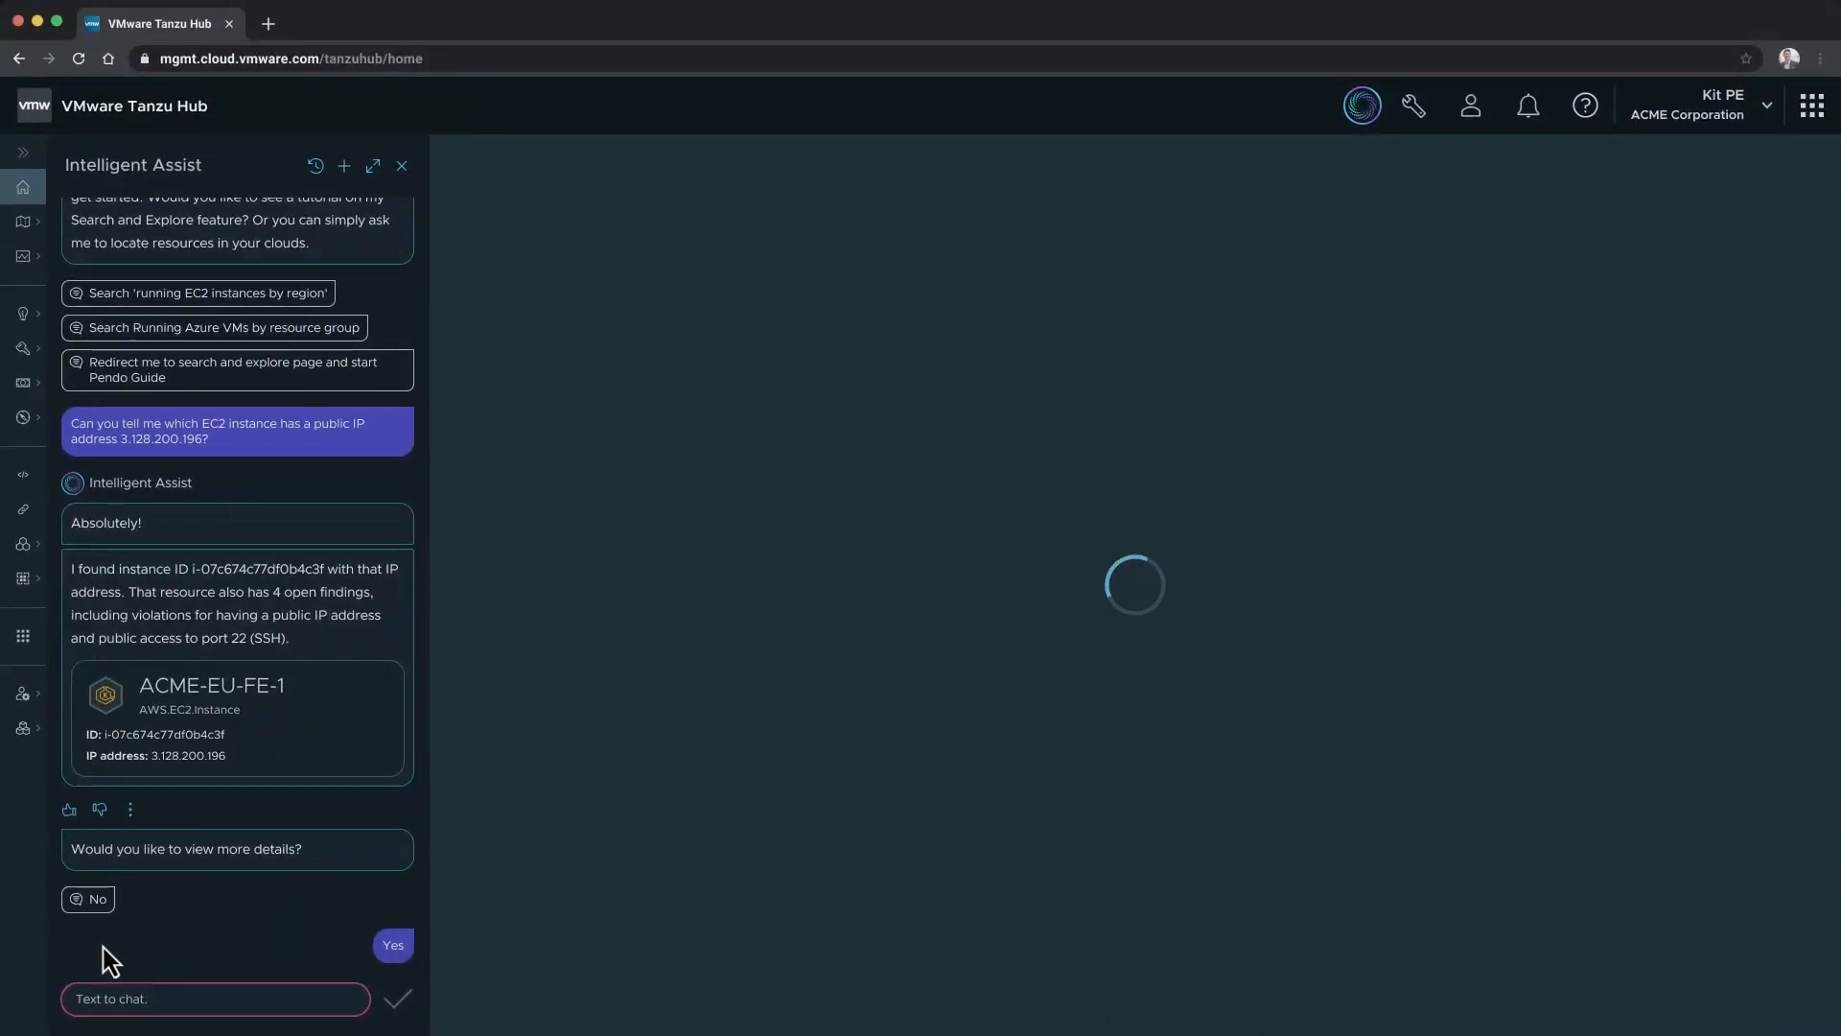
{"action": "left_click", "coordinate": [392, 943]}
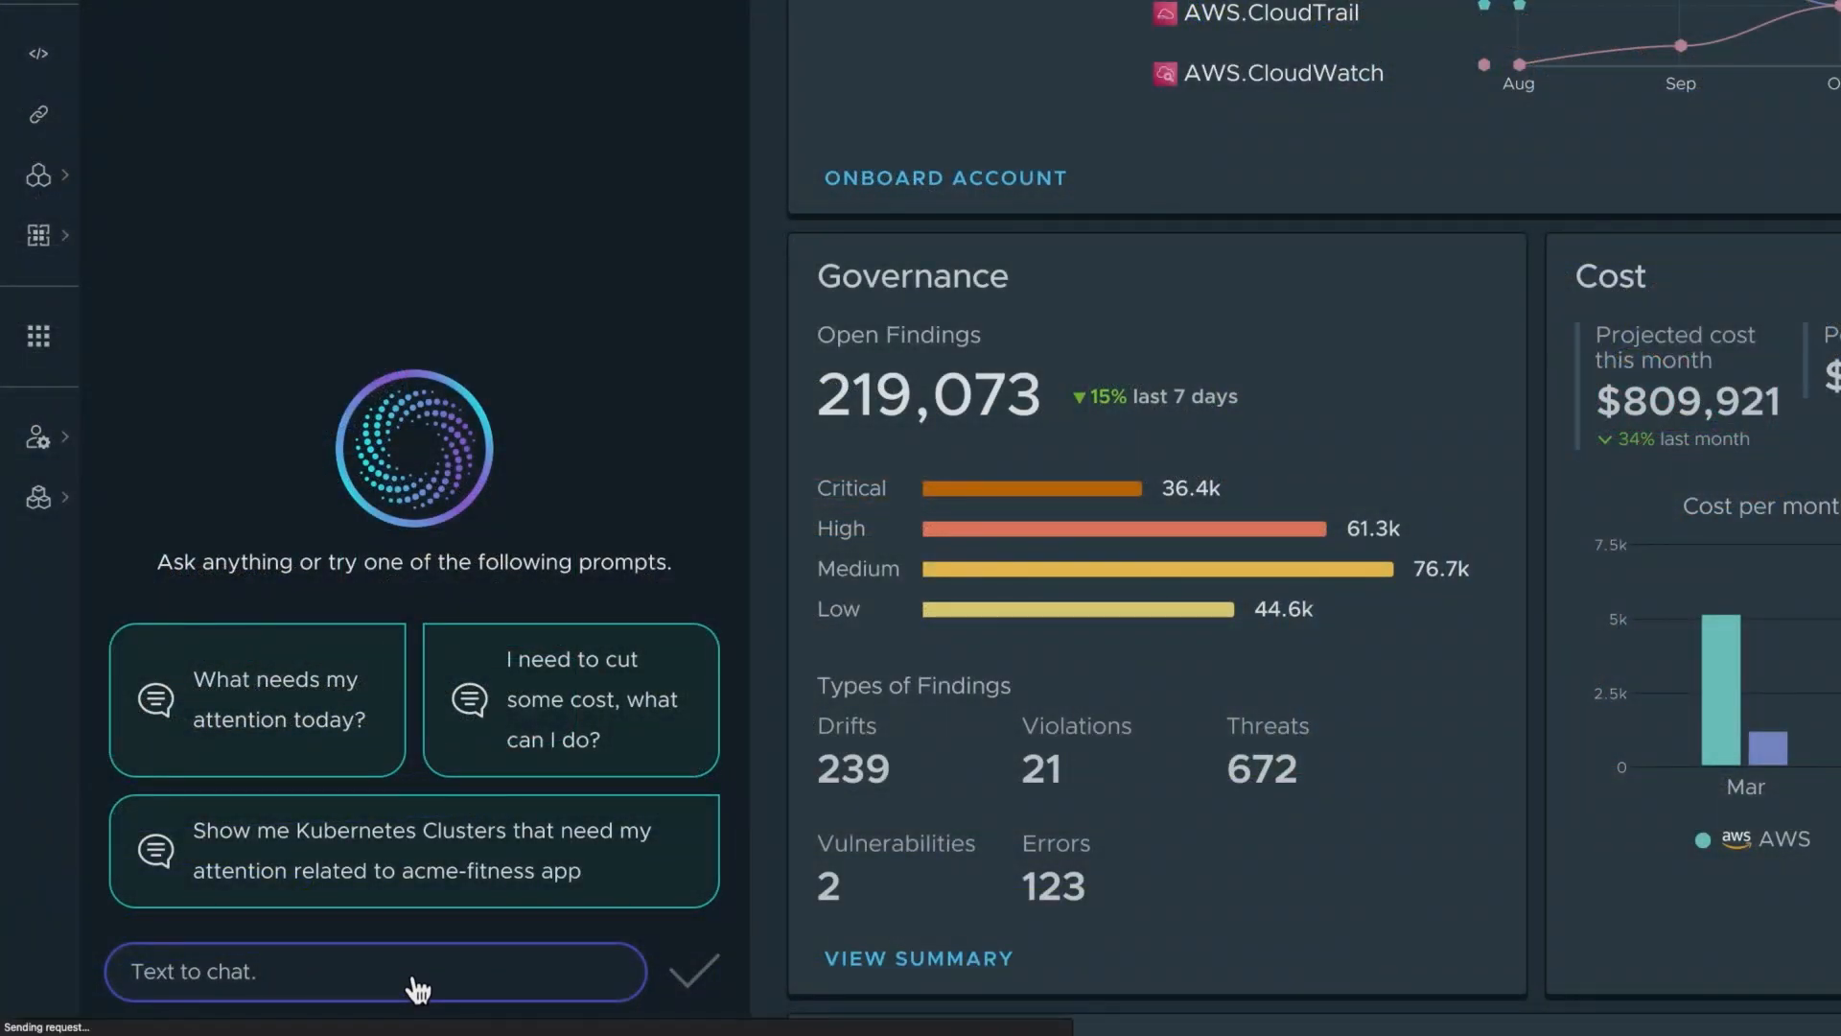
Request an Acme Fitness environment, confirm acme-fitness, and describe the Smart Workout Tracker service
{"action": "type", "text": "I'd like to deploy a new environment for Acme Fitness App"}
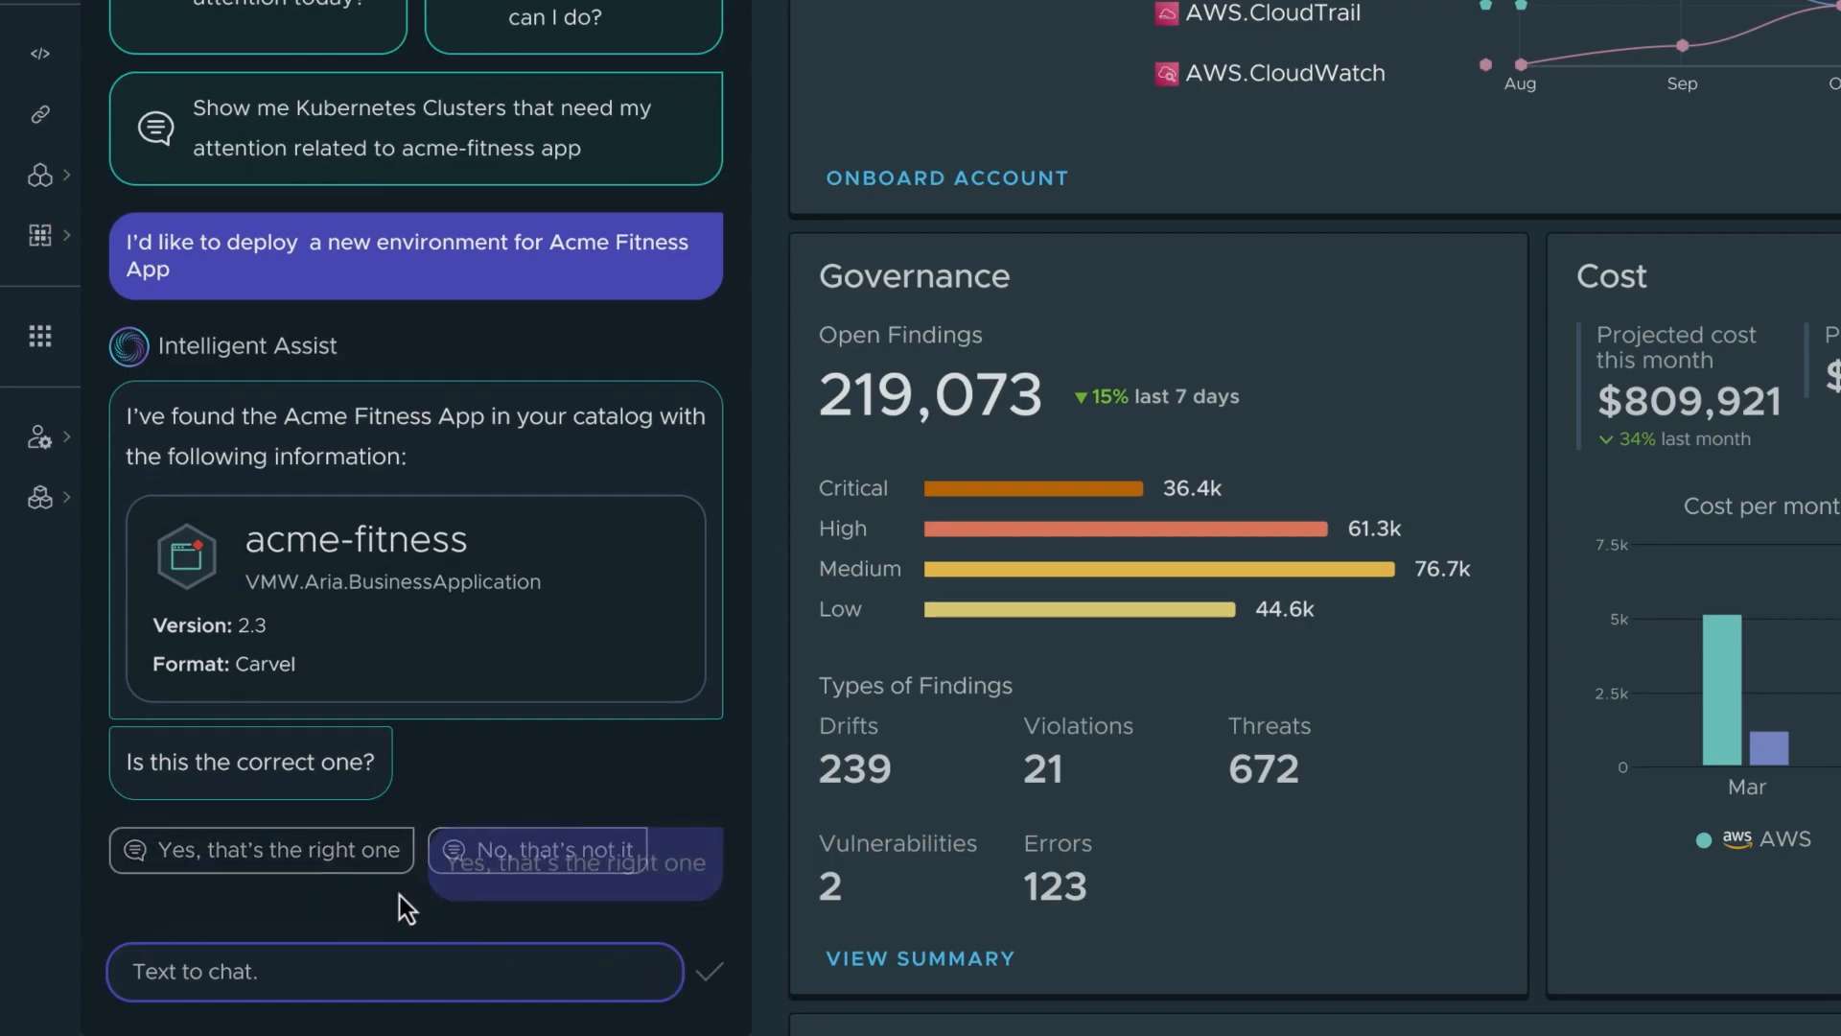
{"action": "left_click", "coordinate": [260, 848]}
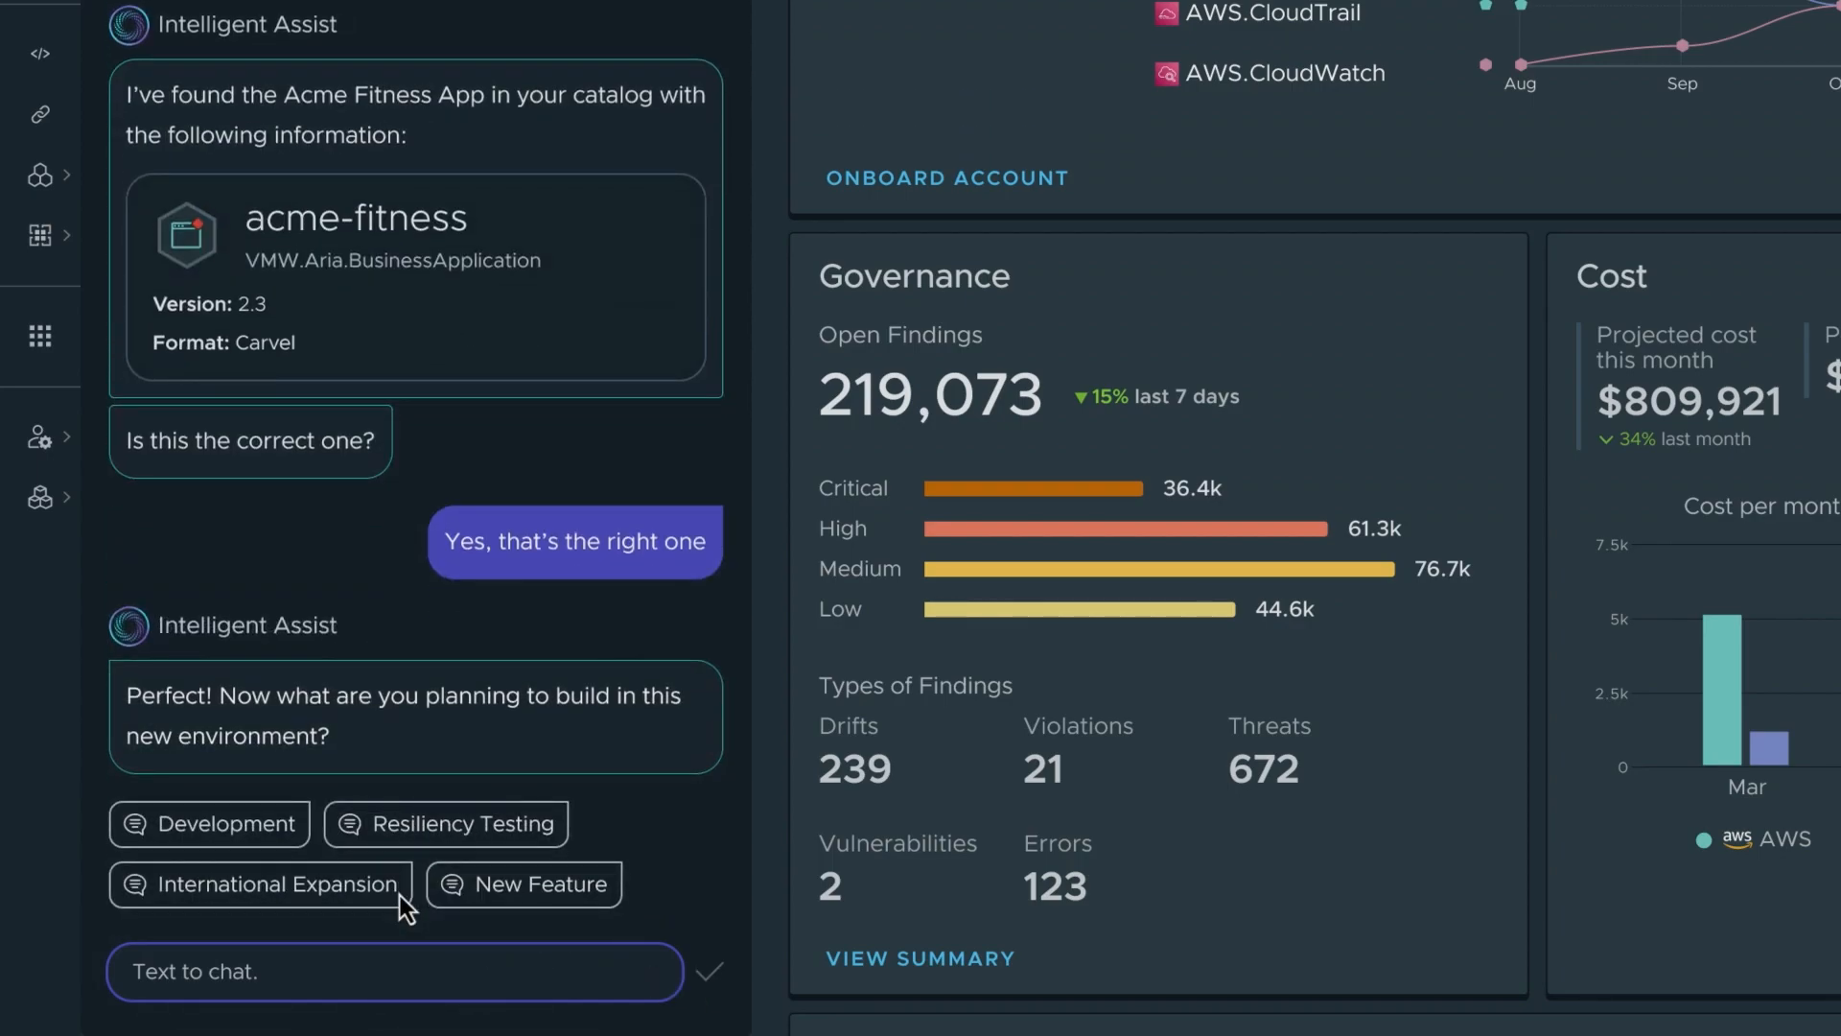
{"action": "mouse_move", "coordinate": [391, 959]}
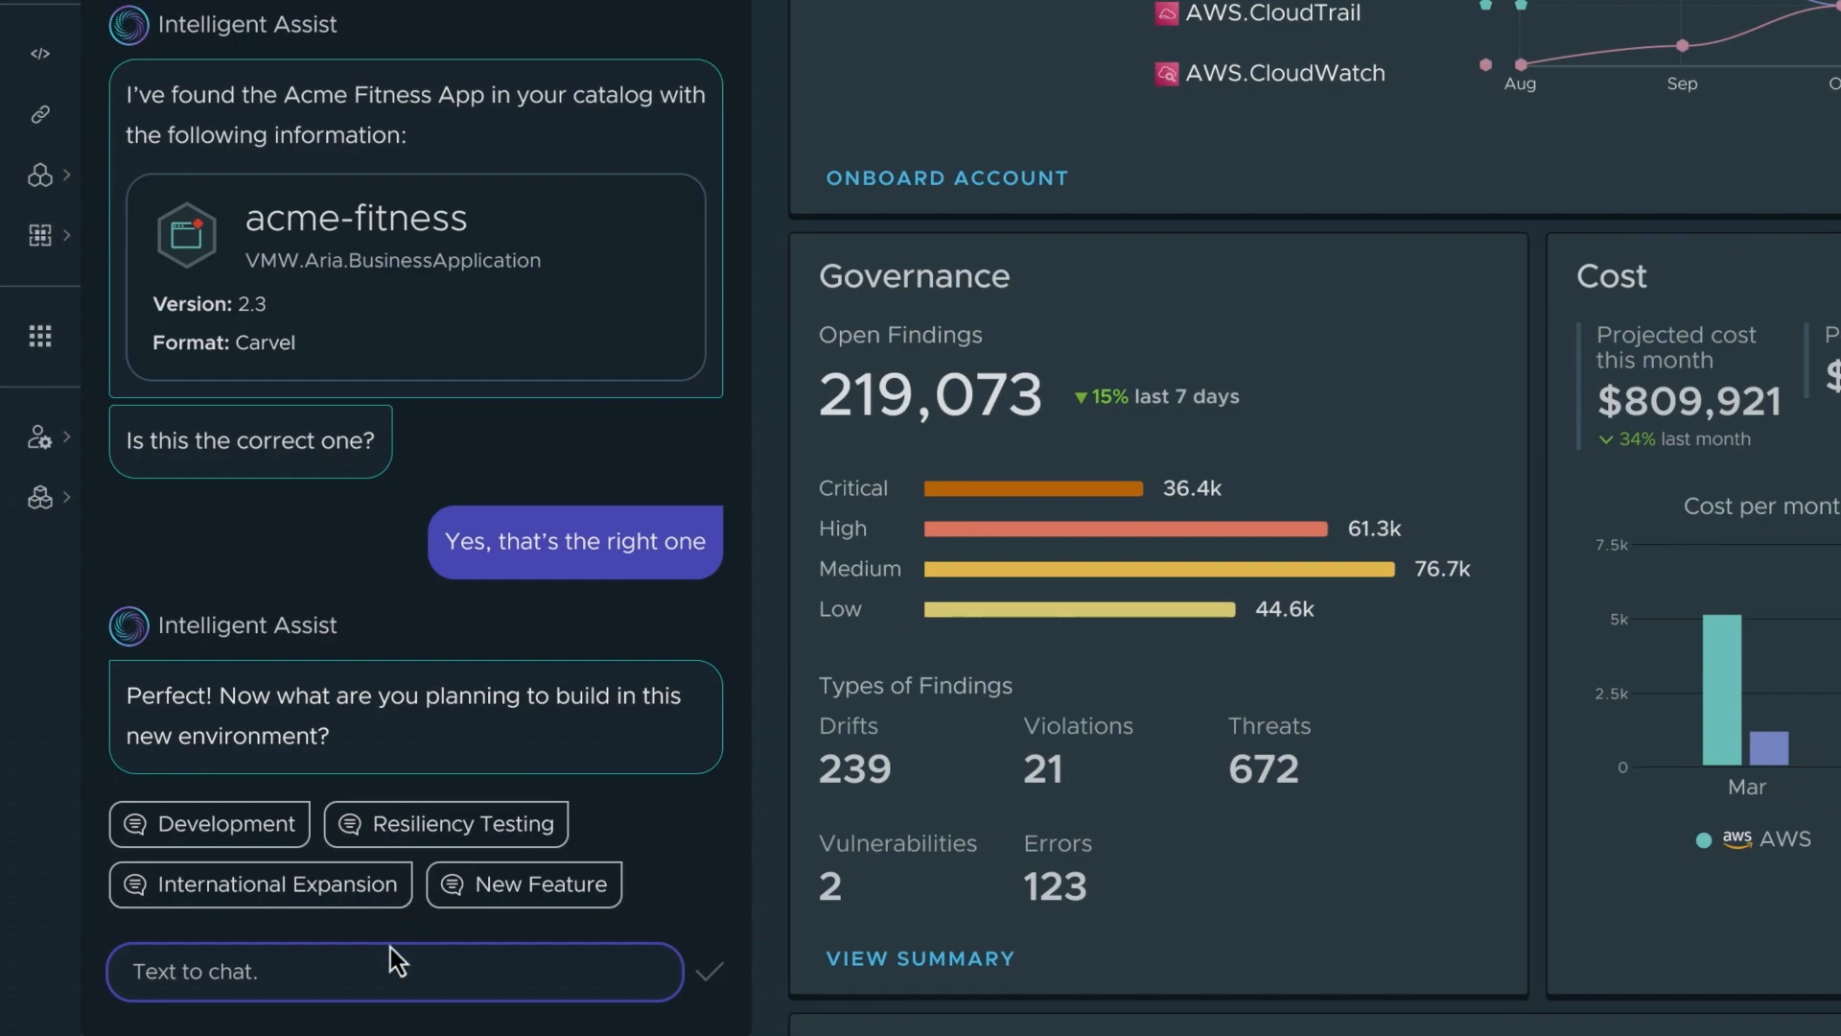
{"action": "type", "text": "We're launching a new Smart Workout Tracker service. Need an environment that can support it"}
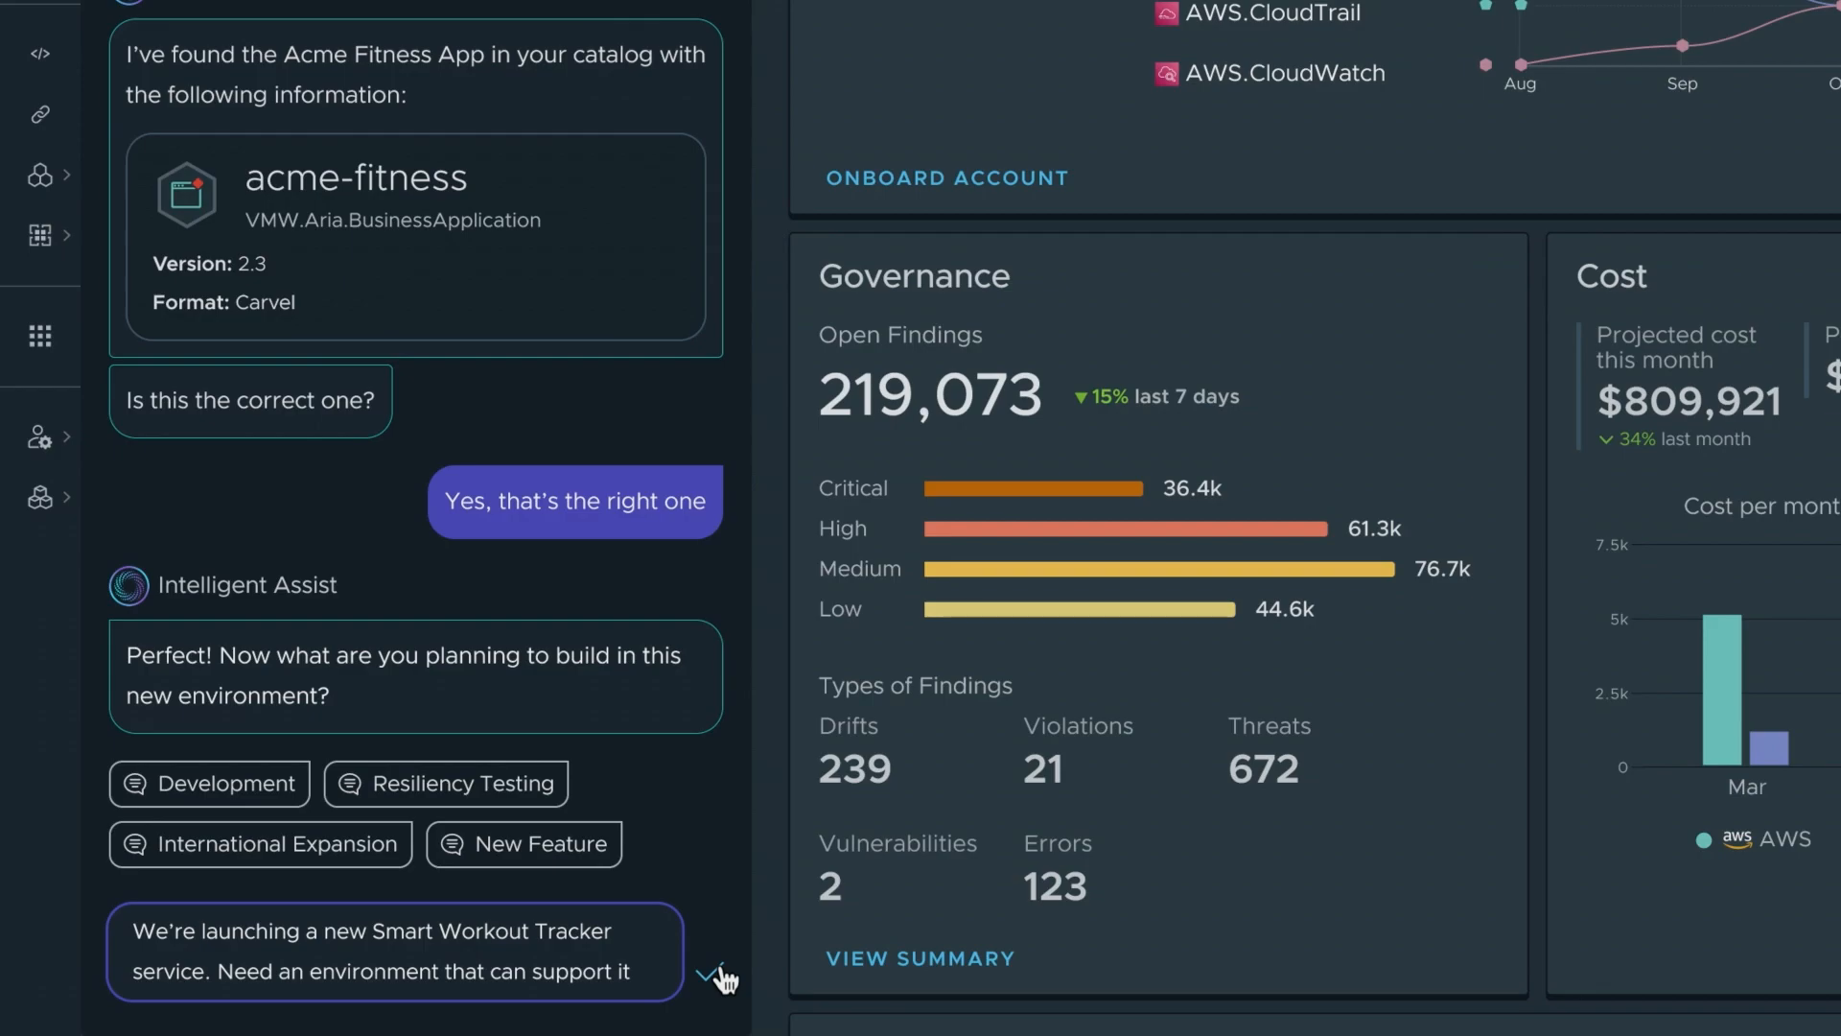
{"action": "left_click", "coordinate": [716, 974]}
{"action": "type", "text": "Can you make the cluster bigger?"}
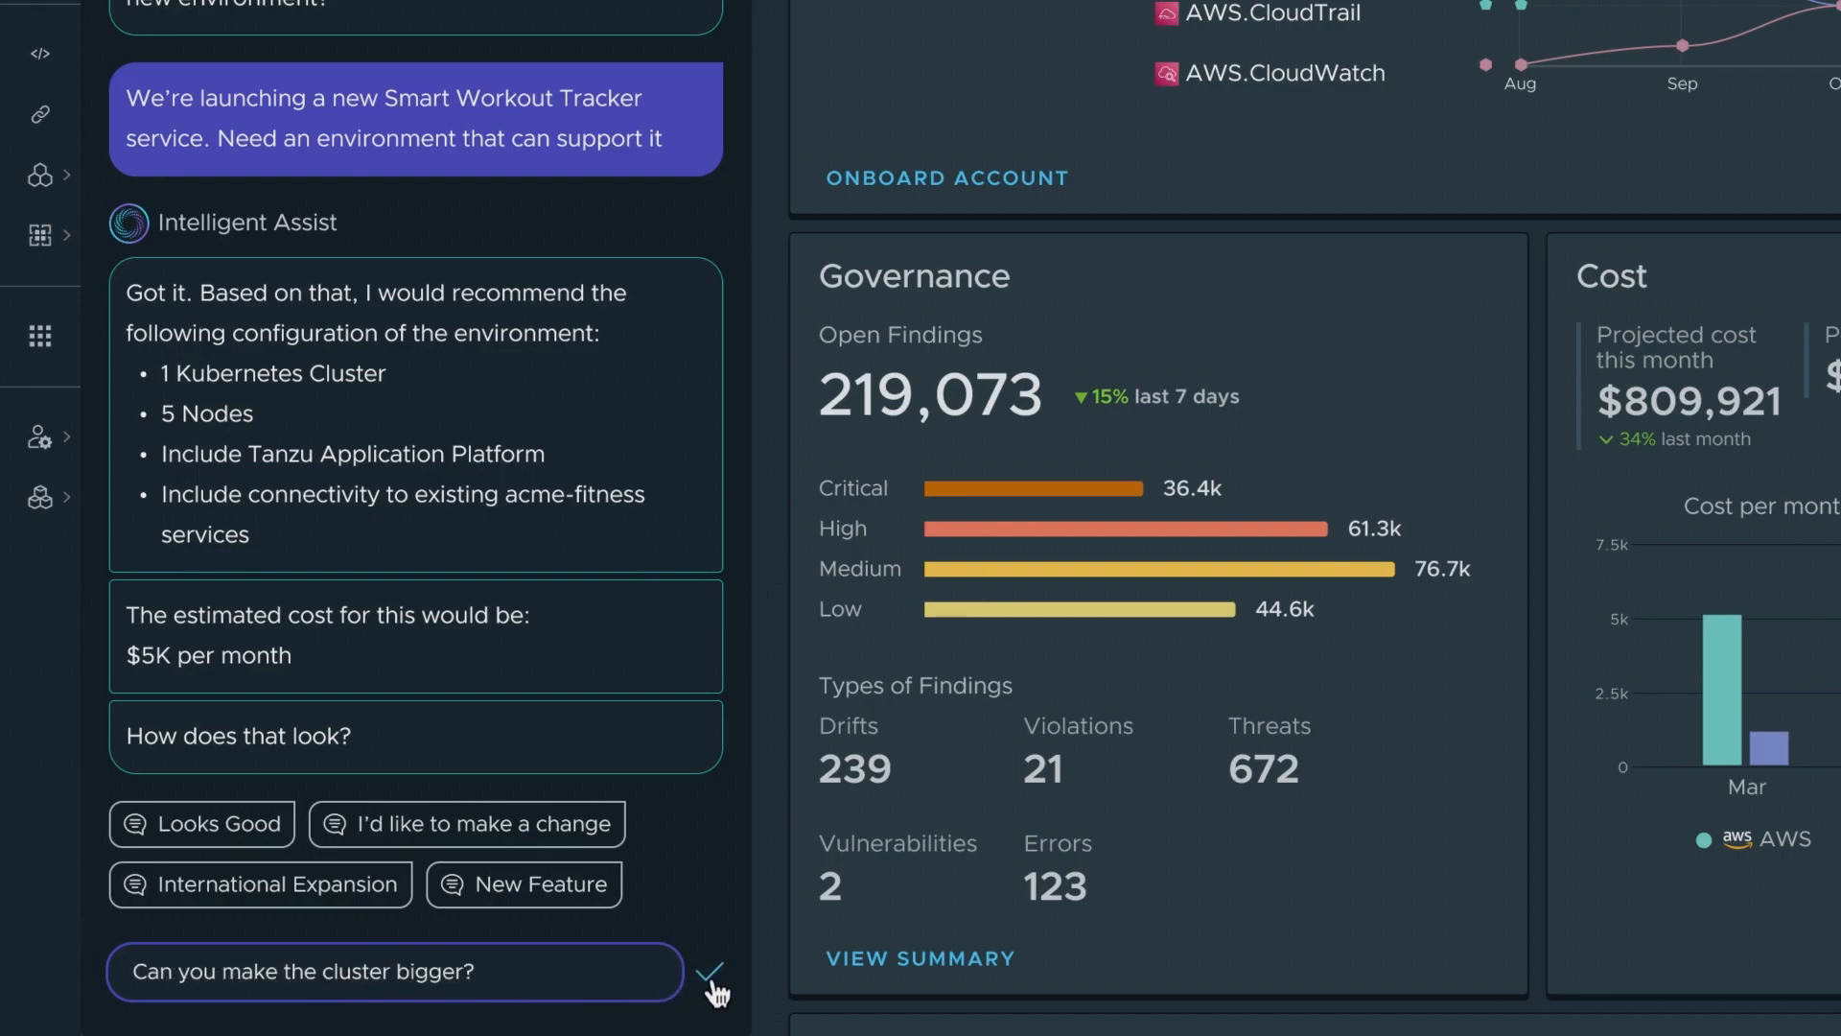
Enlarge the cluster to 8 nodes, reuse acme-fitness's landing zone, and pick acme-fitness-fe
{"action": "left_click", "coordinate": [710, 972]}
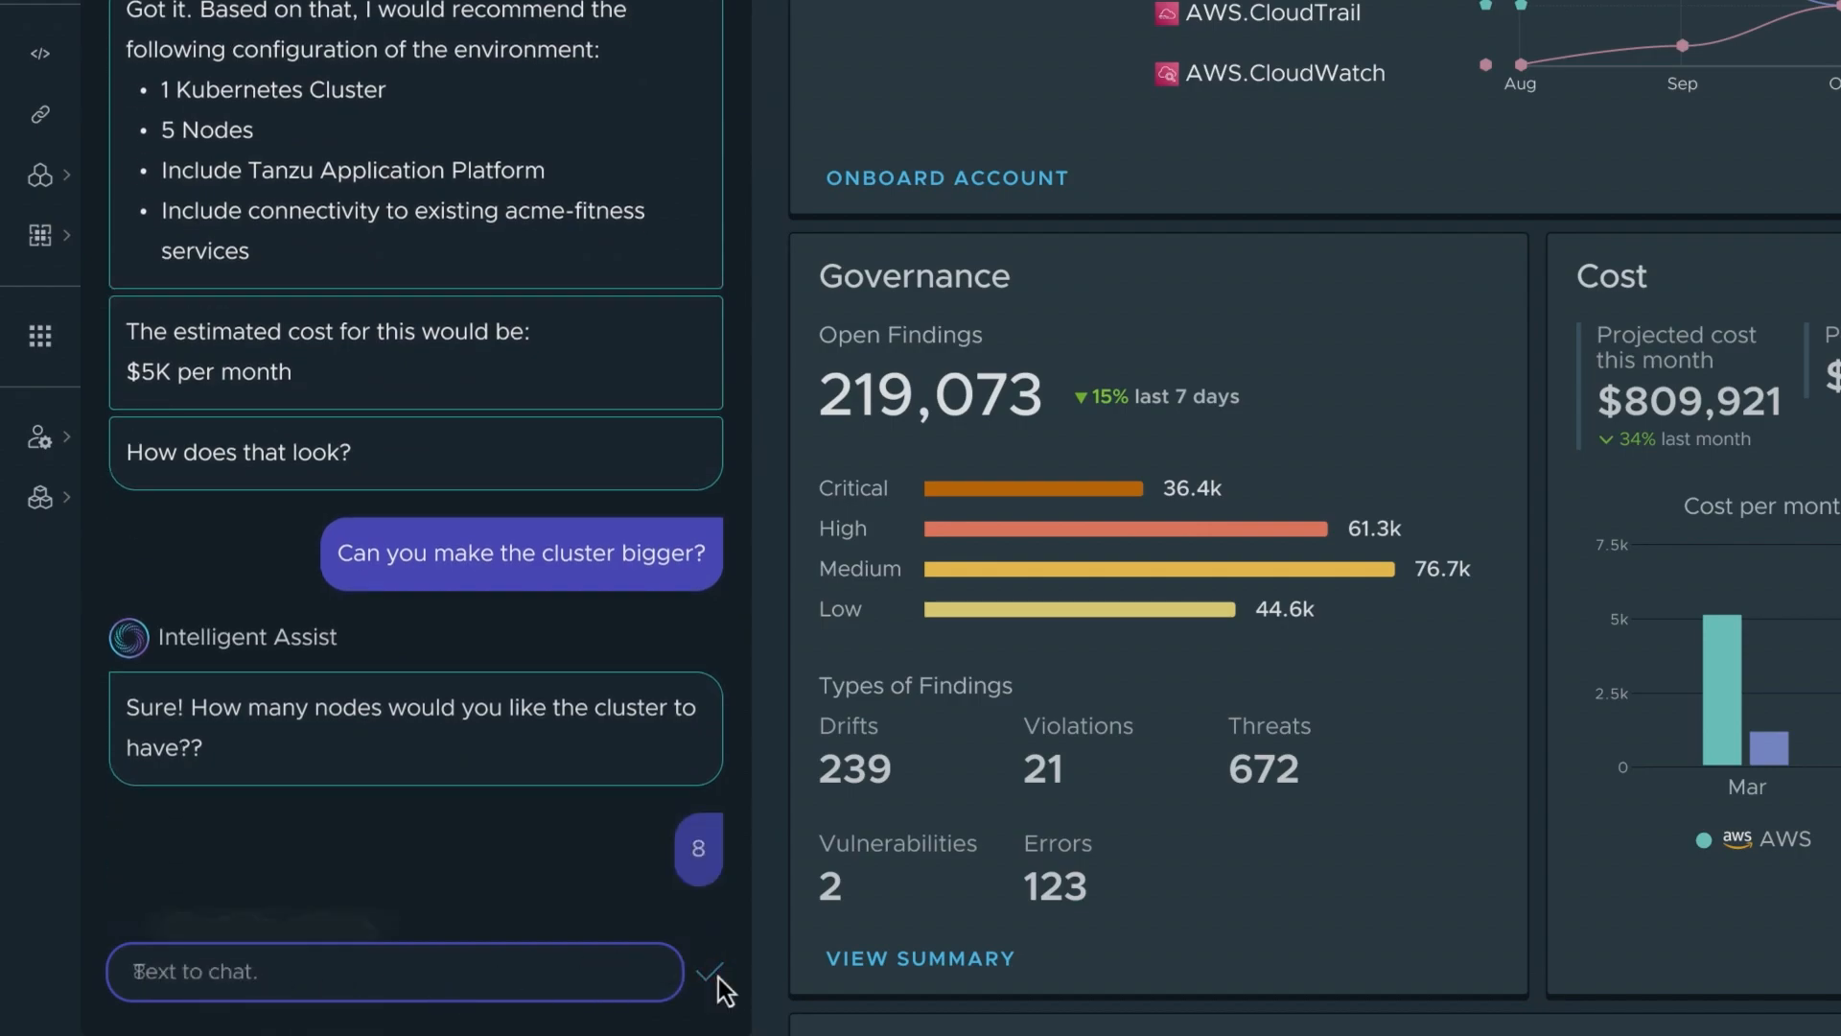
{"action": "left_click", "coordinate": [710, 972]}
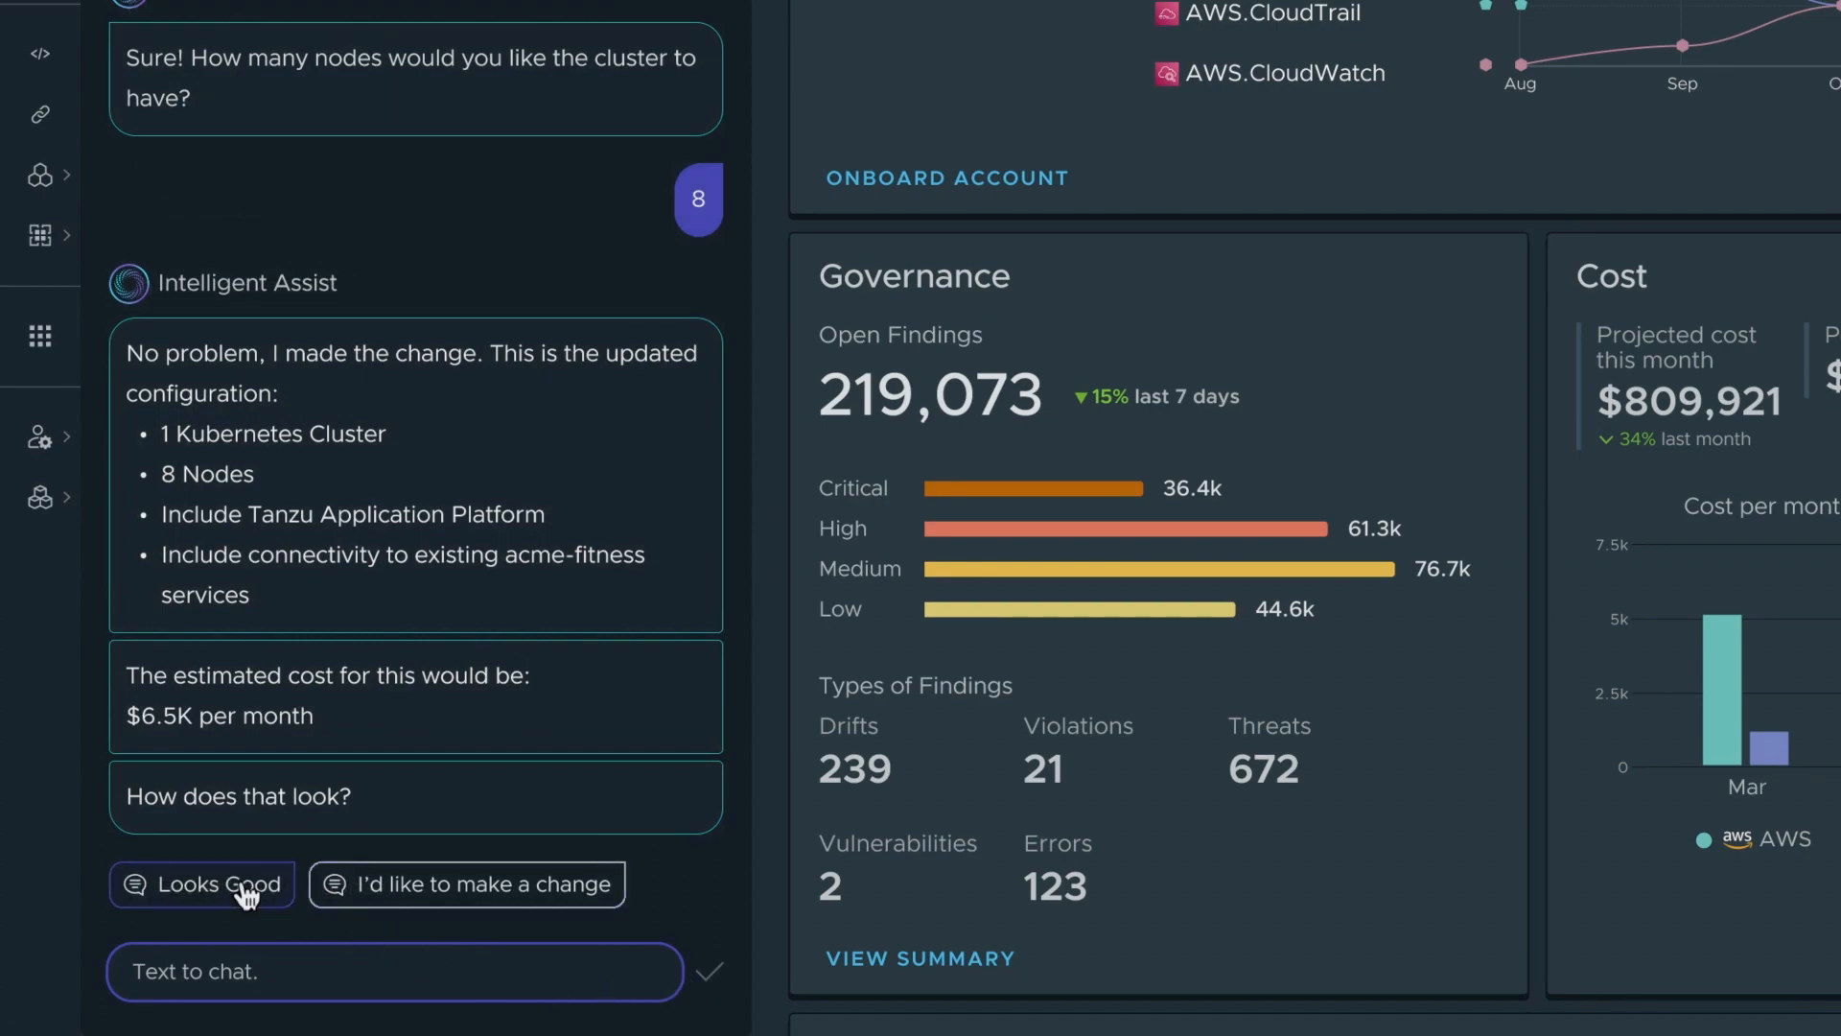
{"action": "left_click", "coordinate": [200, 883]}
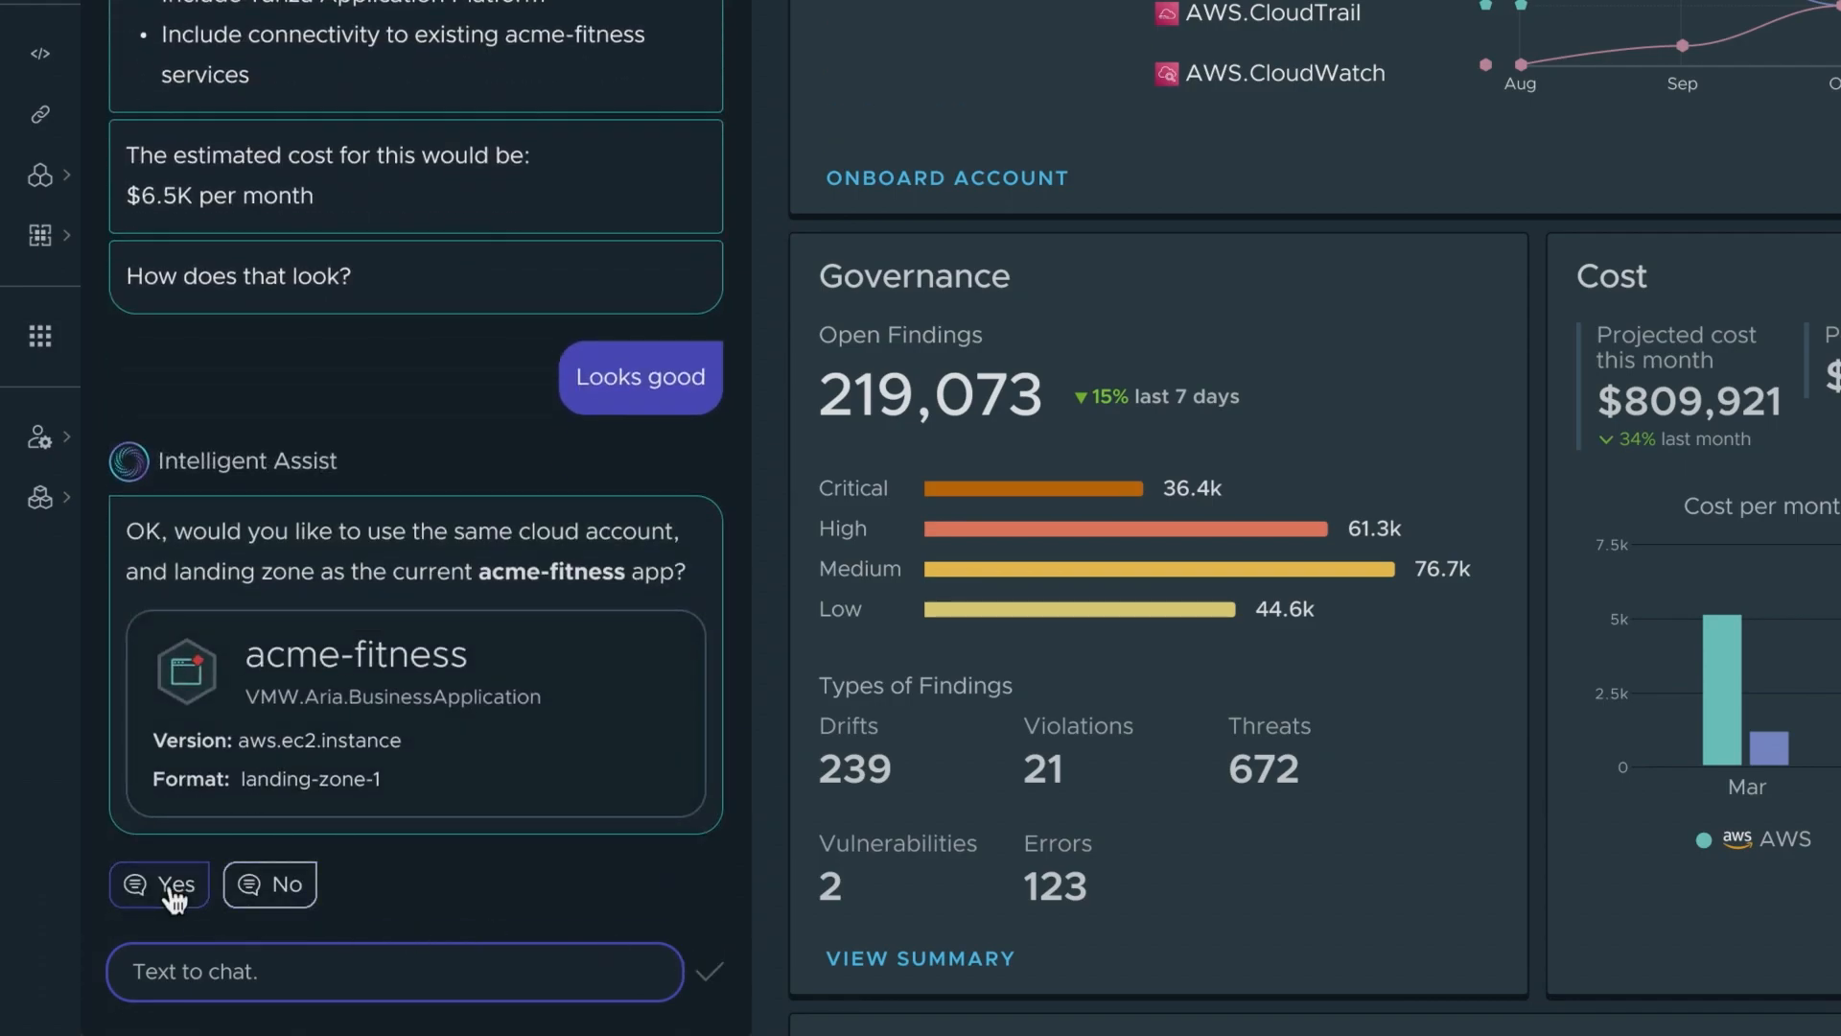
{"action": "left_click", "coordinate": [175, 883]}
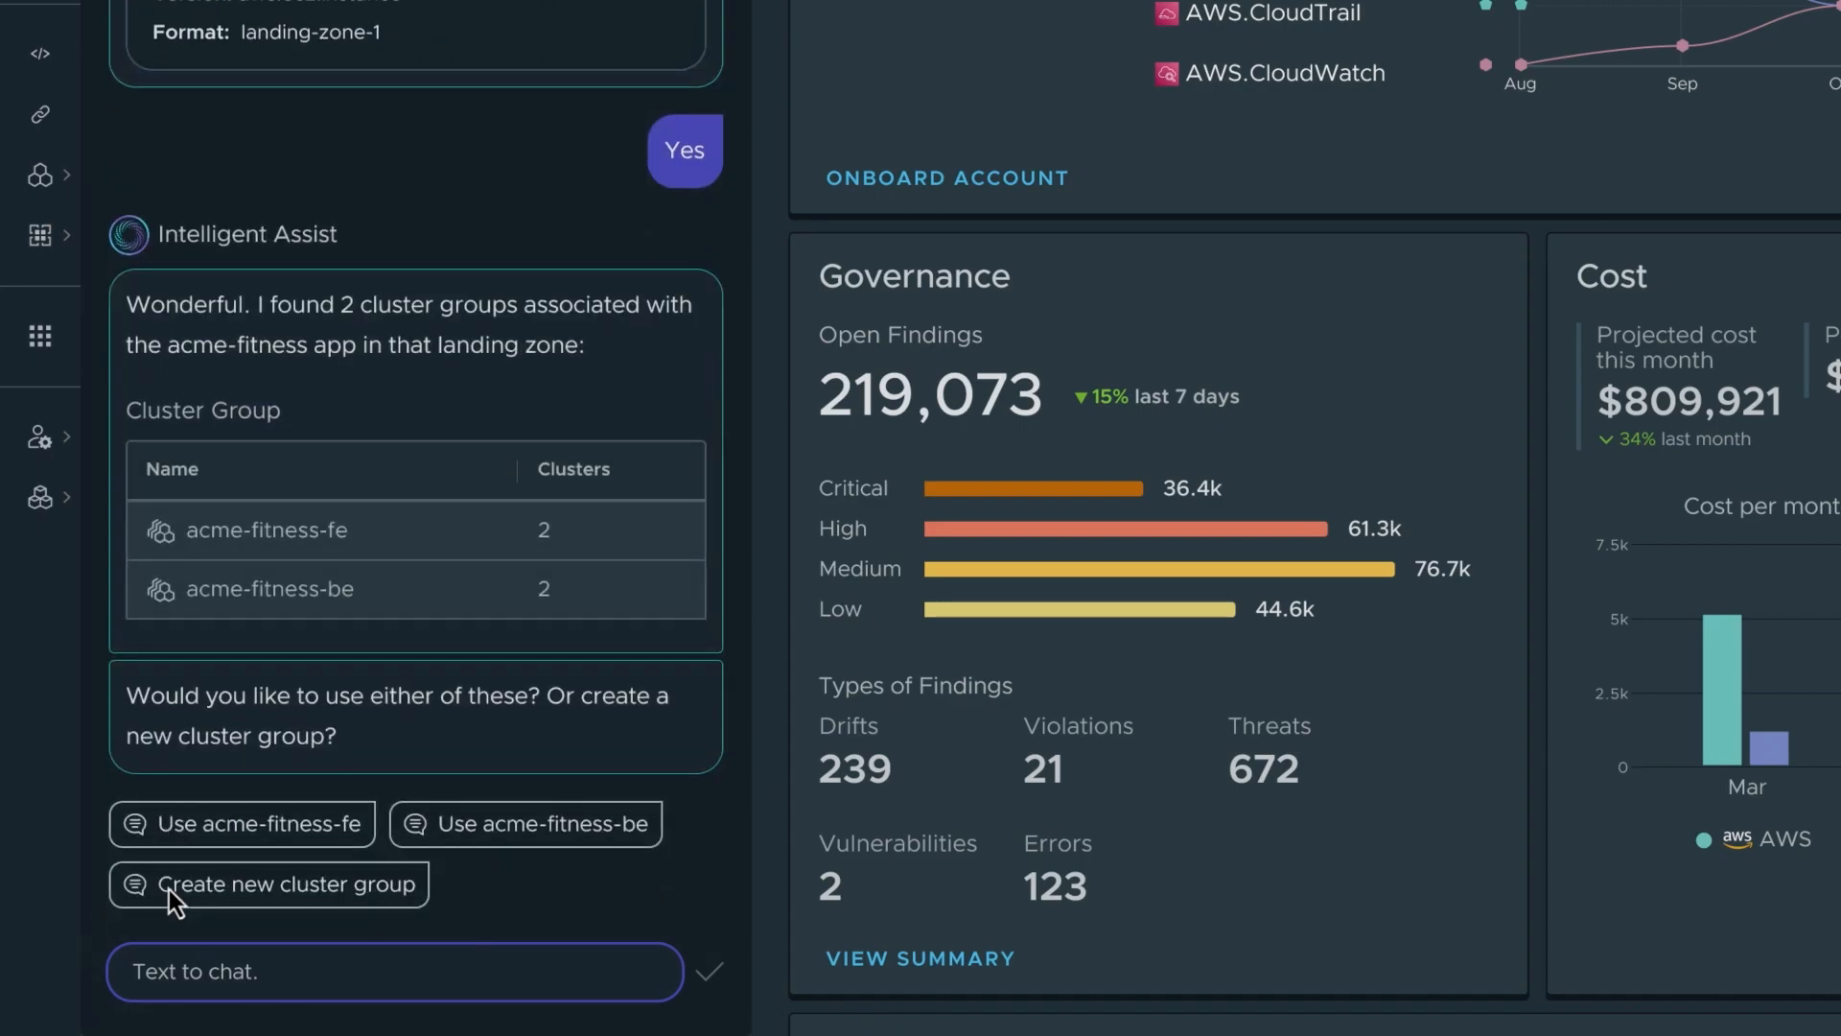
{"action": "mouse_move", "coordinate": [241, 822]}
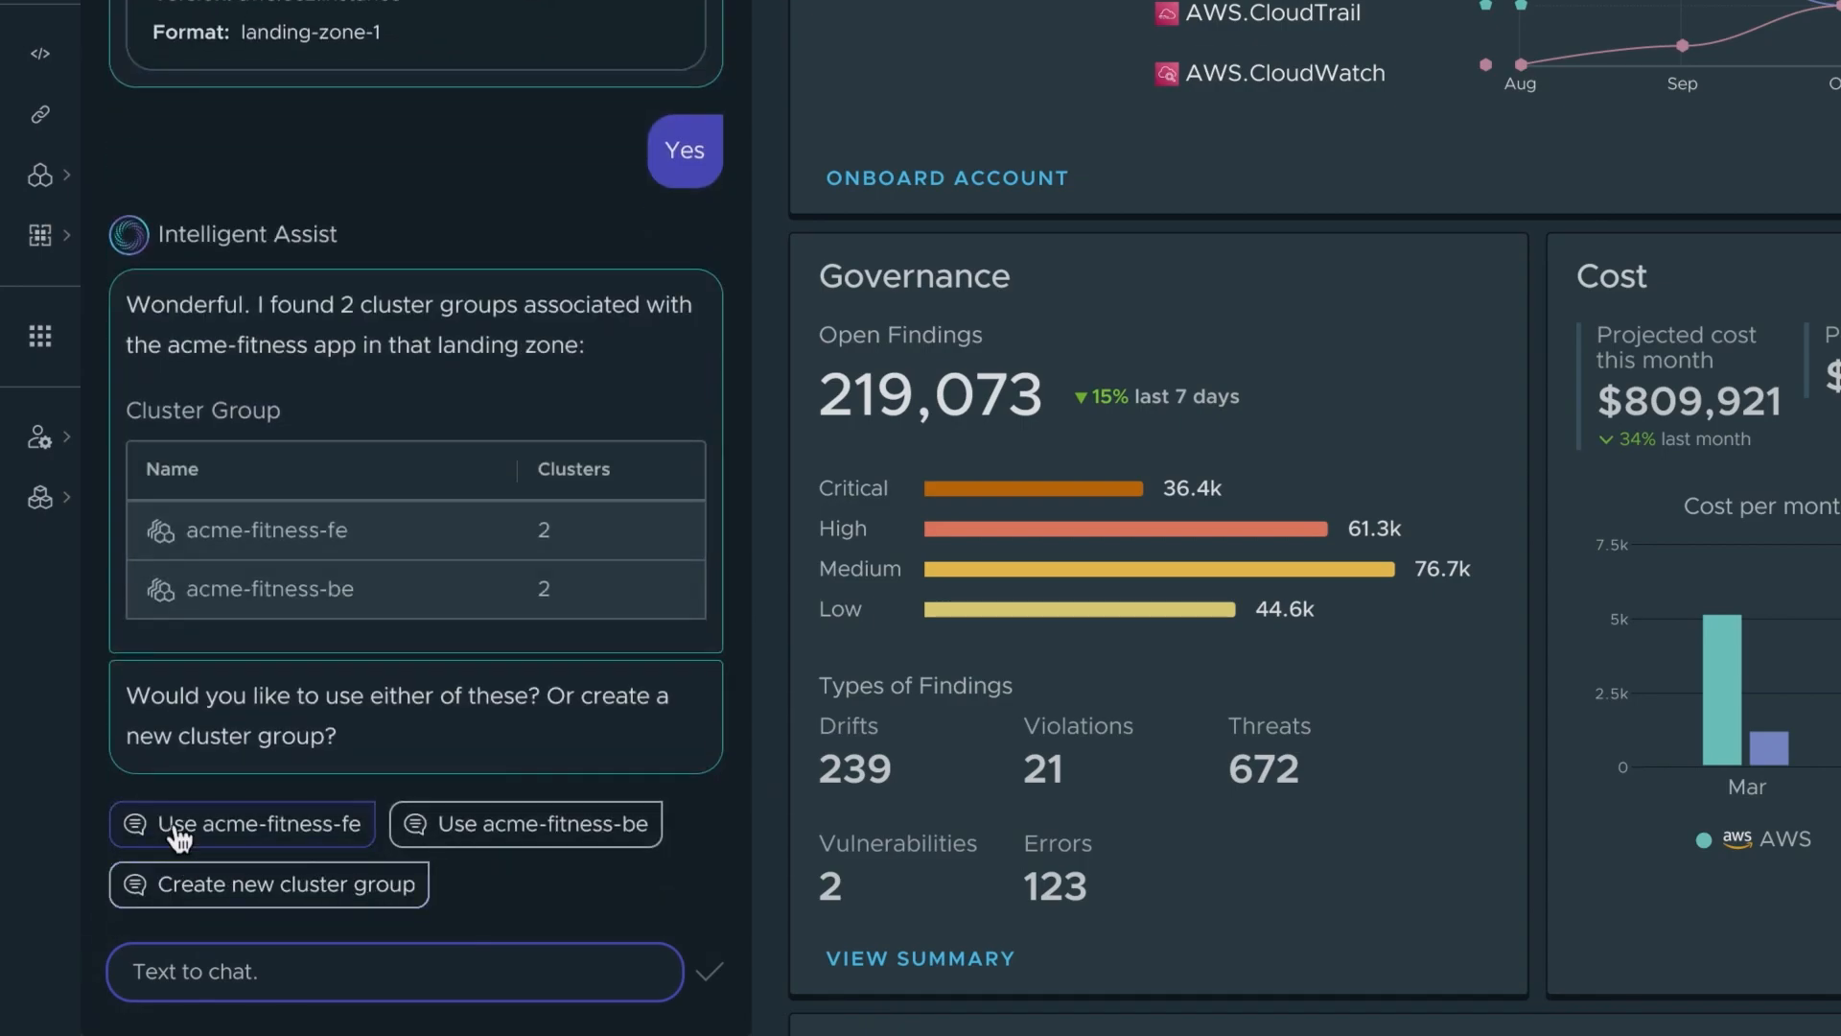
{"action": "left_click", "coordinate": [242, 822]}
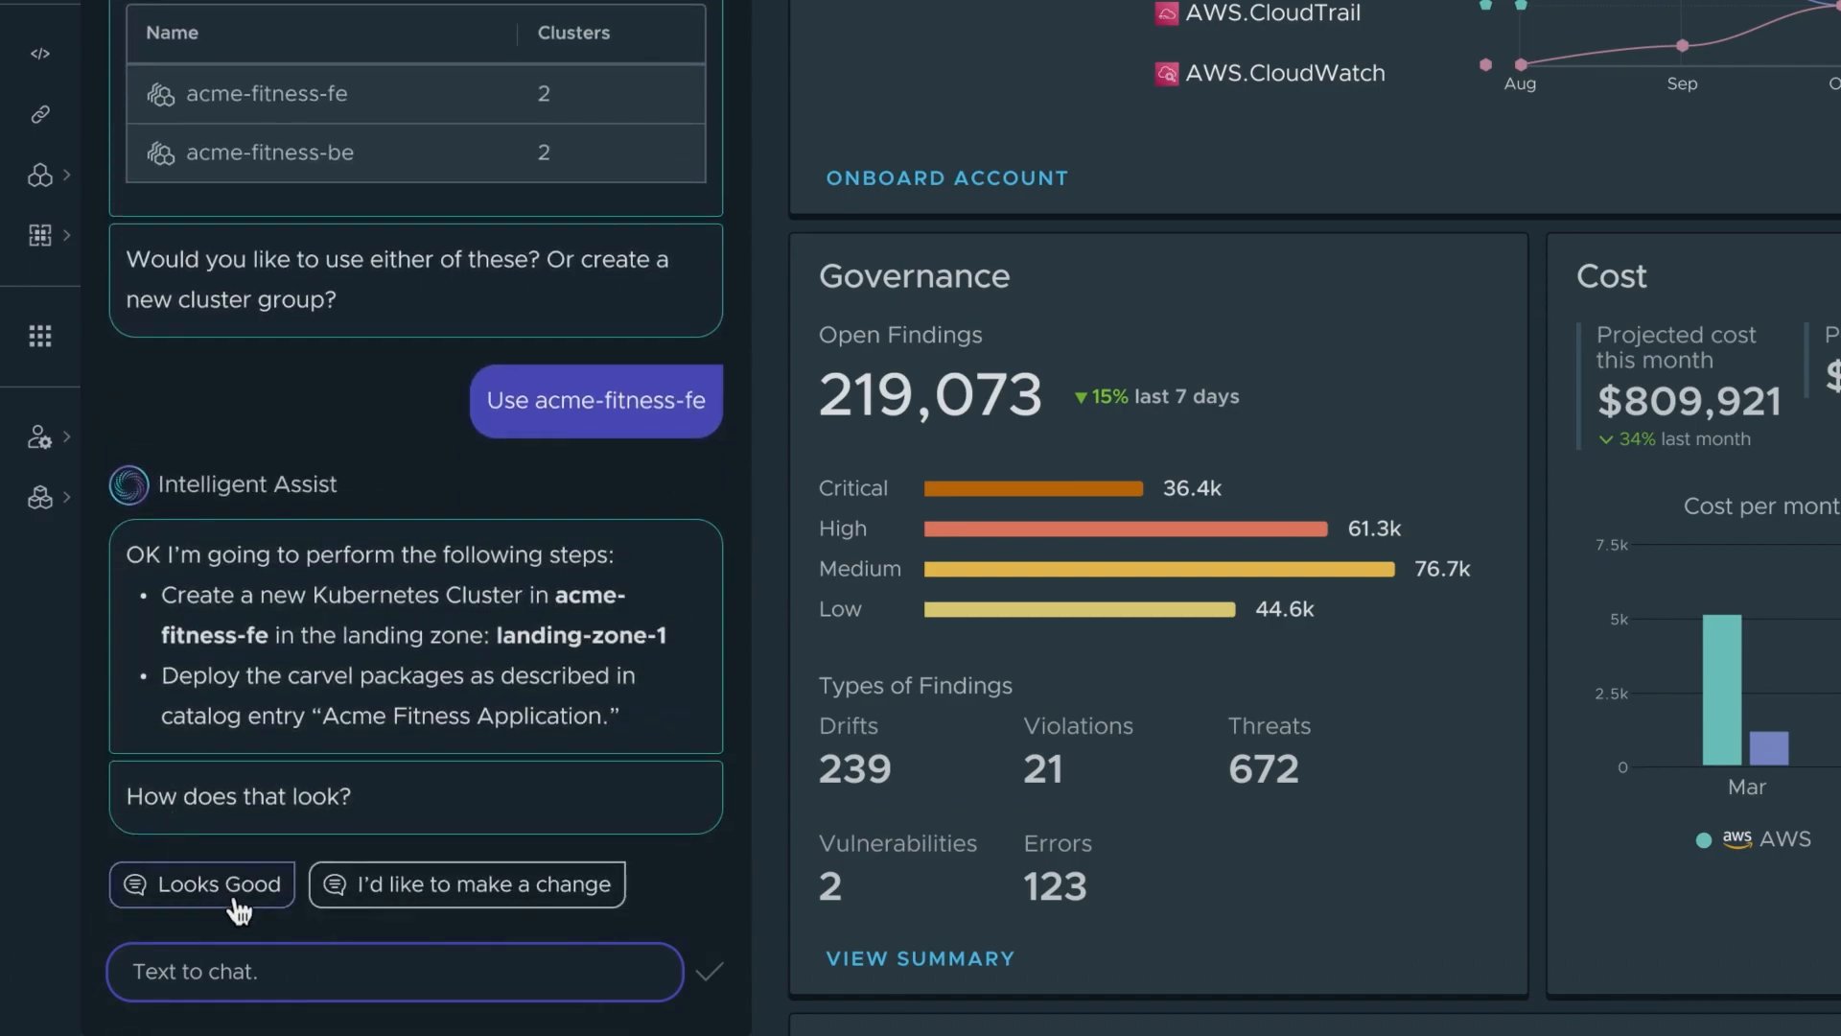
Approve the plan and deploy the acme-fitness-fe cluster through Aria Automation
{"action": "left_click", "coordinate": [200, 883]}
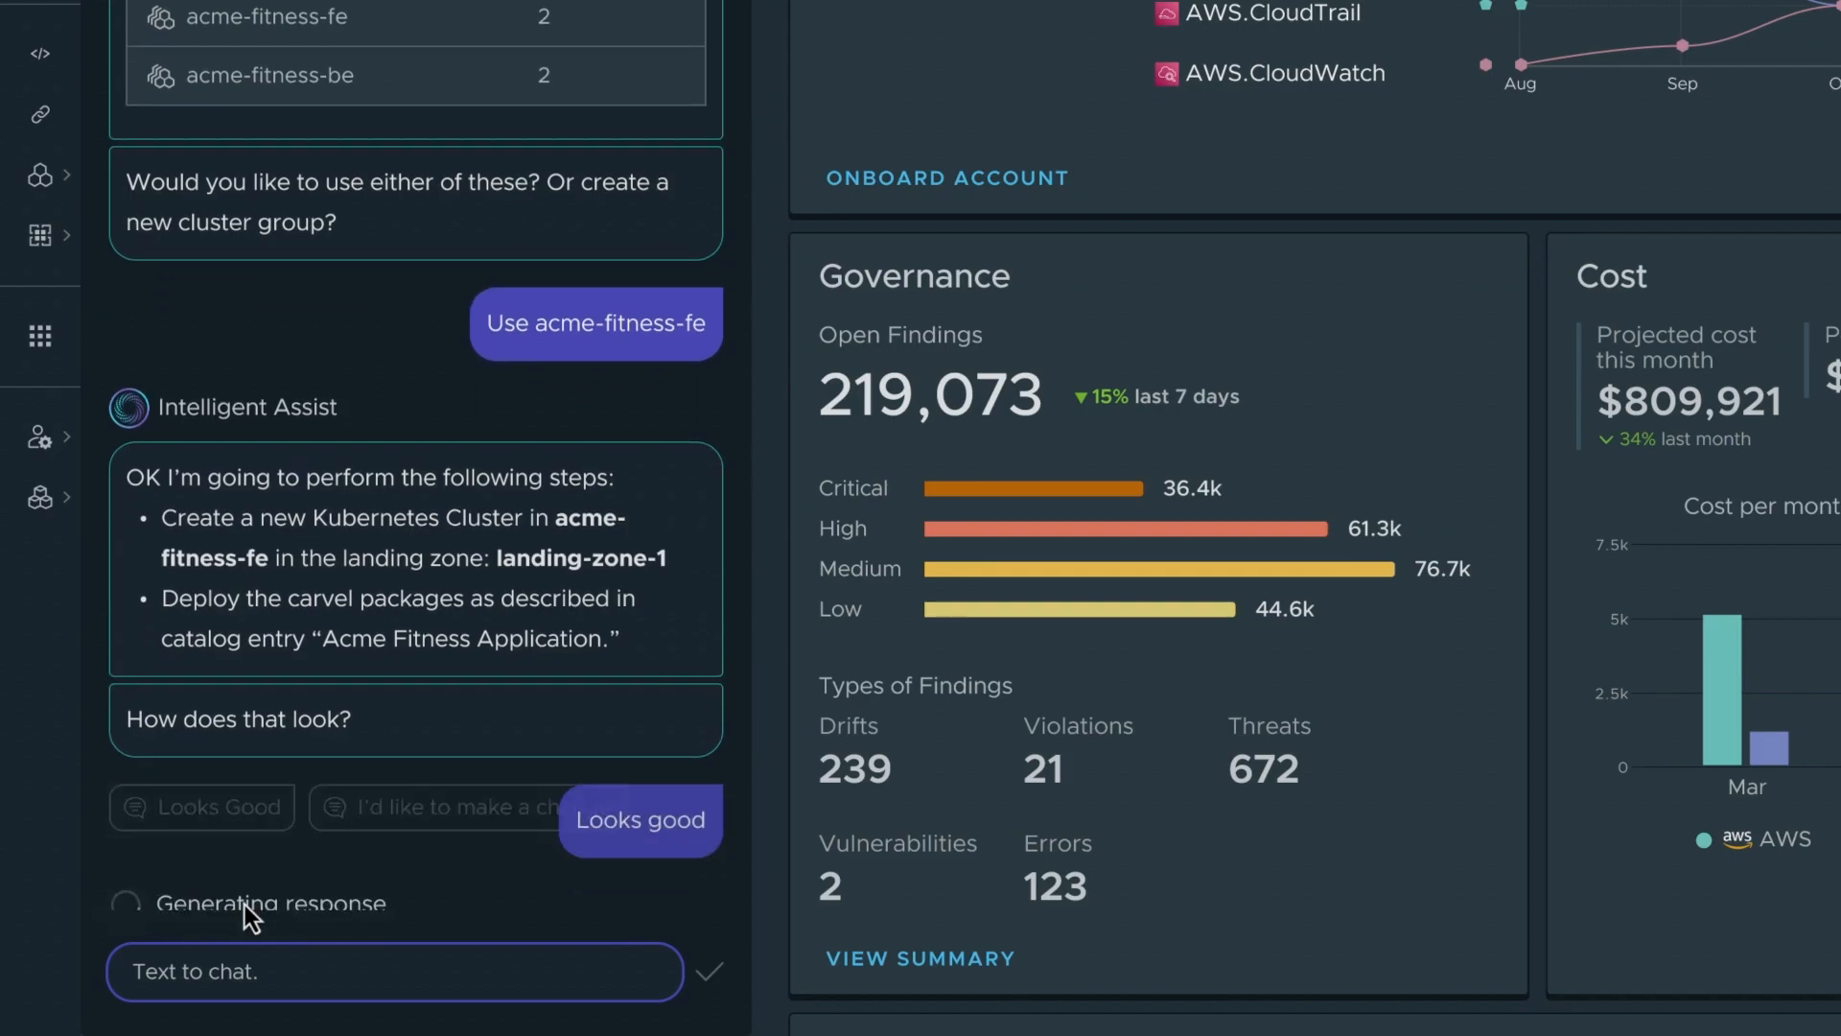
{"action": "left_click", "coordinate": [639, 819]}
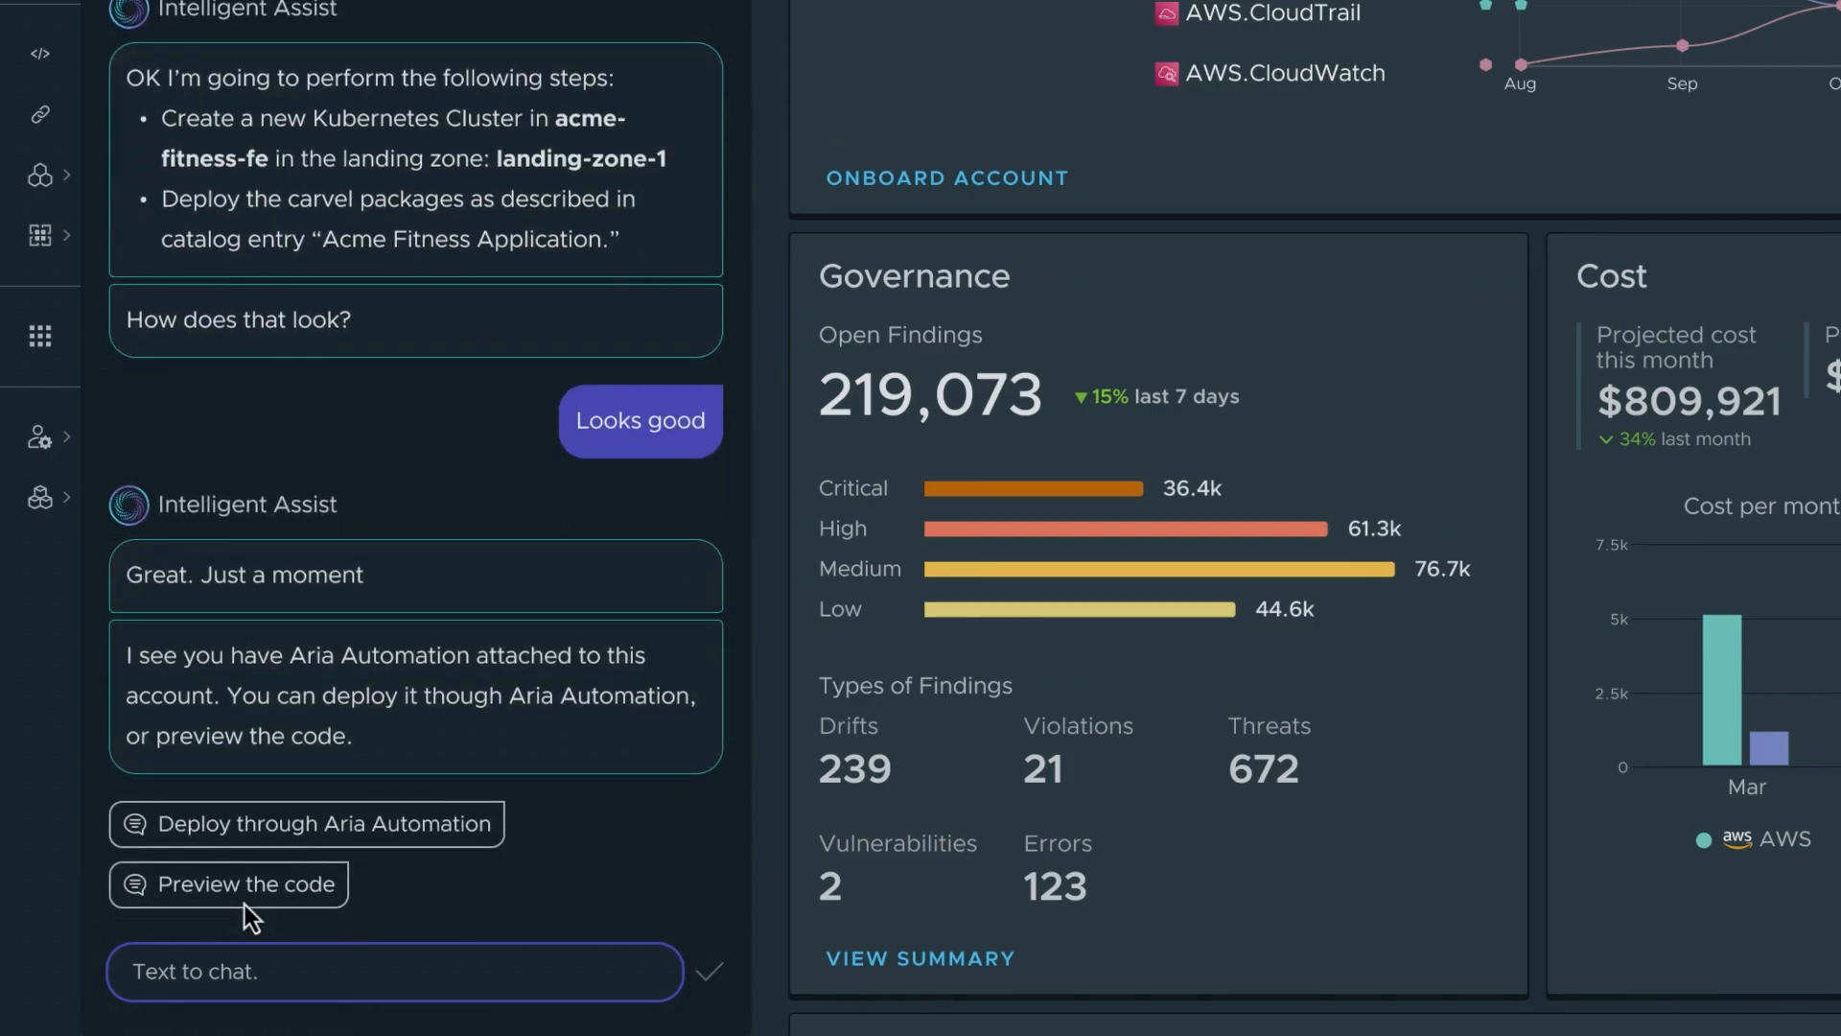
{"action": "mouse_move", "coordinate": [464, 852]}
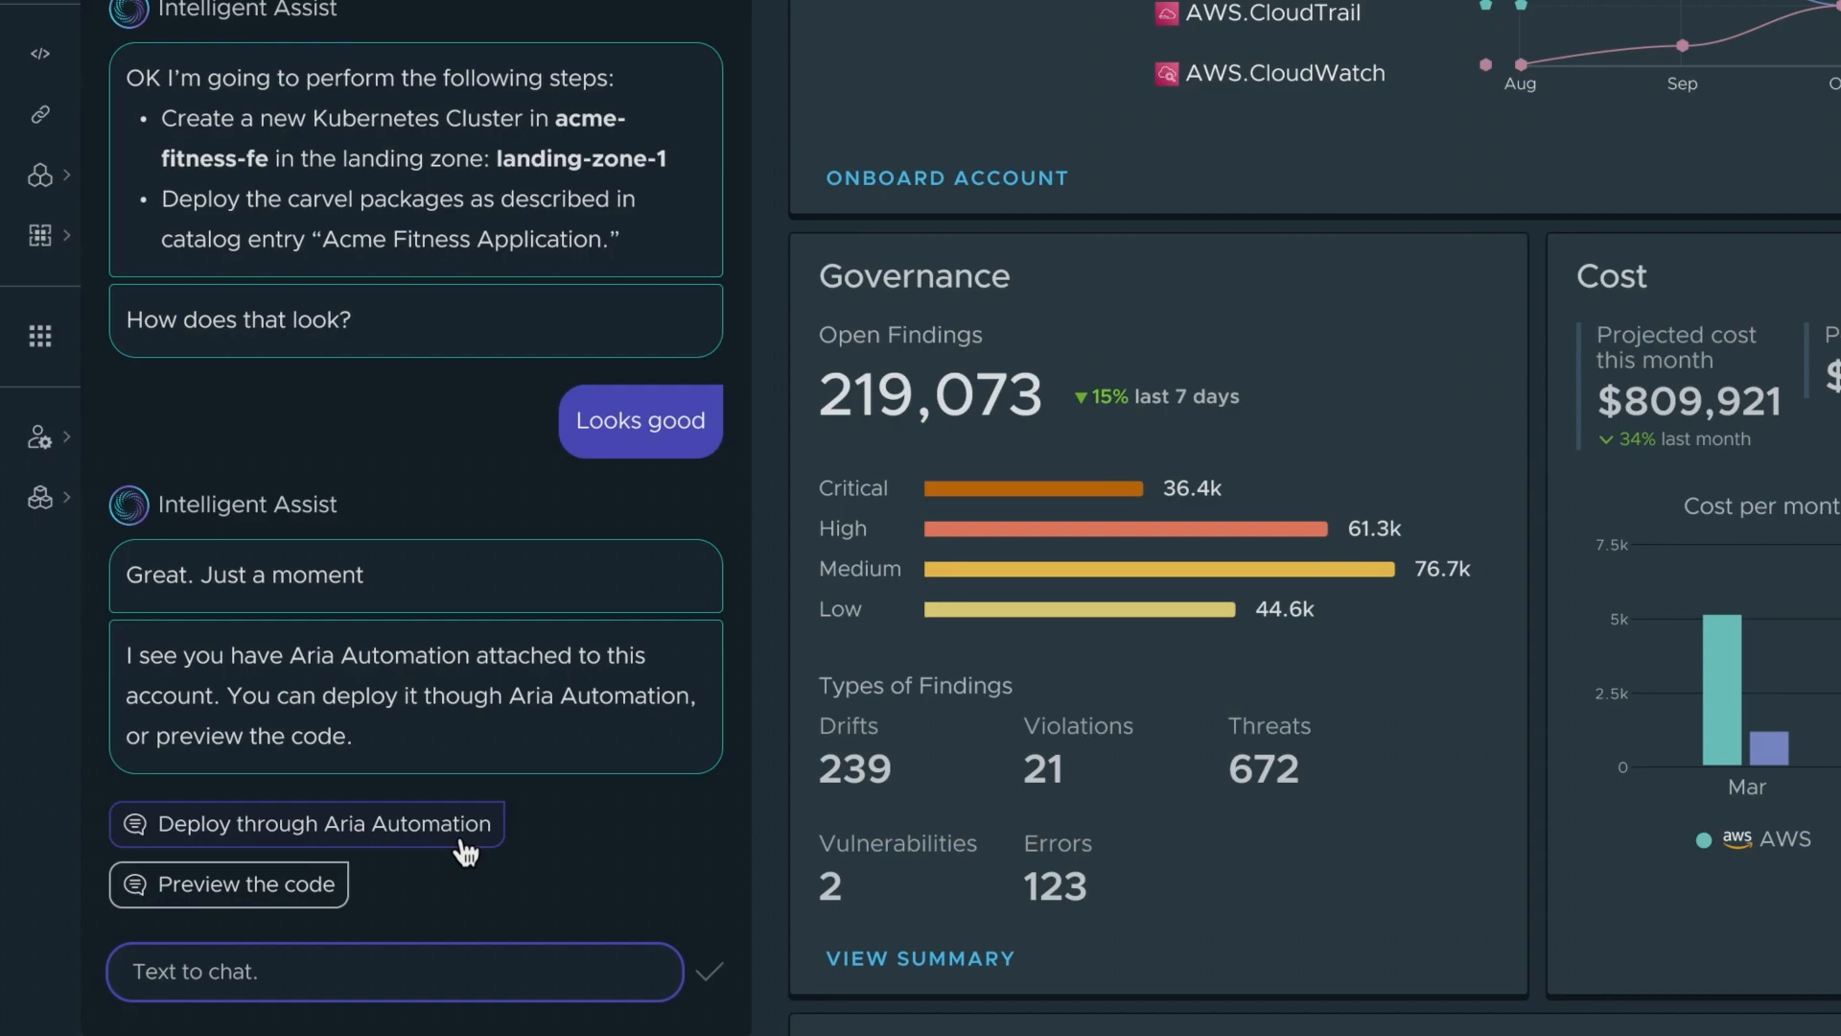
{"action": "left_click", "coordinate": [304, 823]}
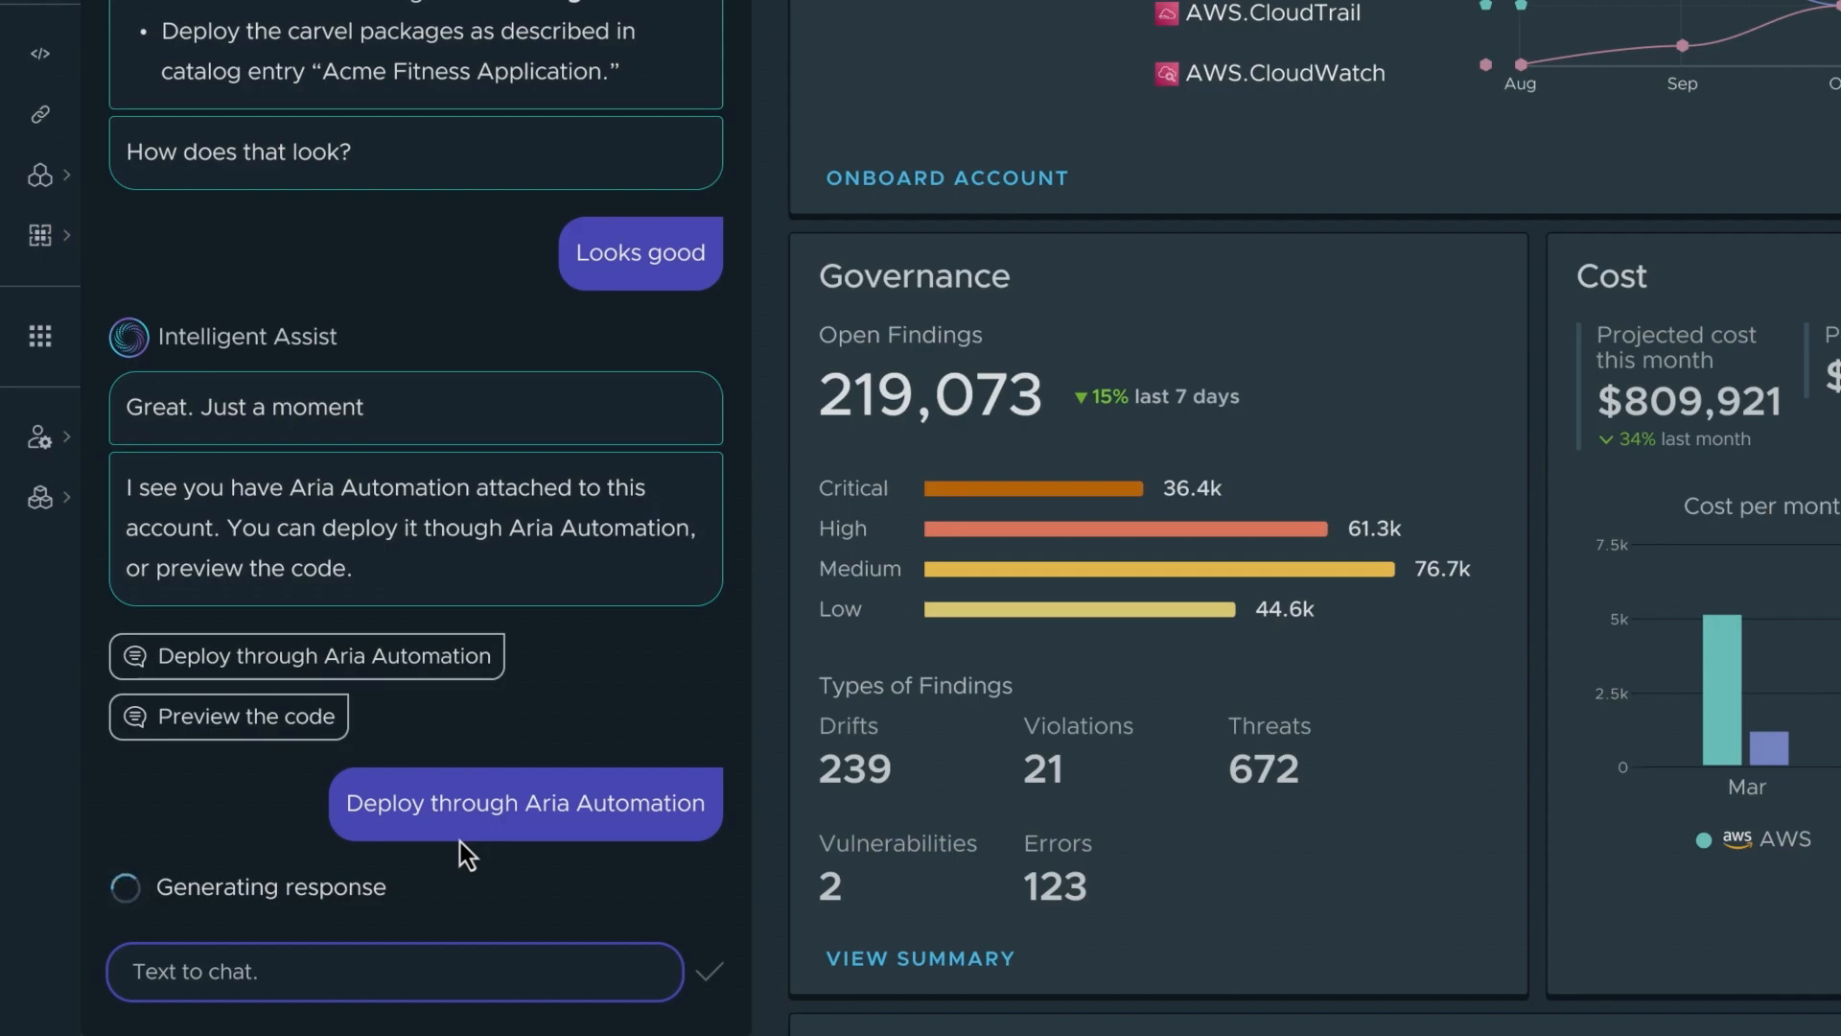
{"action": "left_click", "coordinate": [523, 803]}
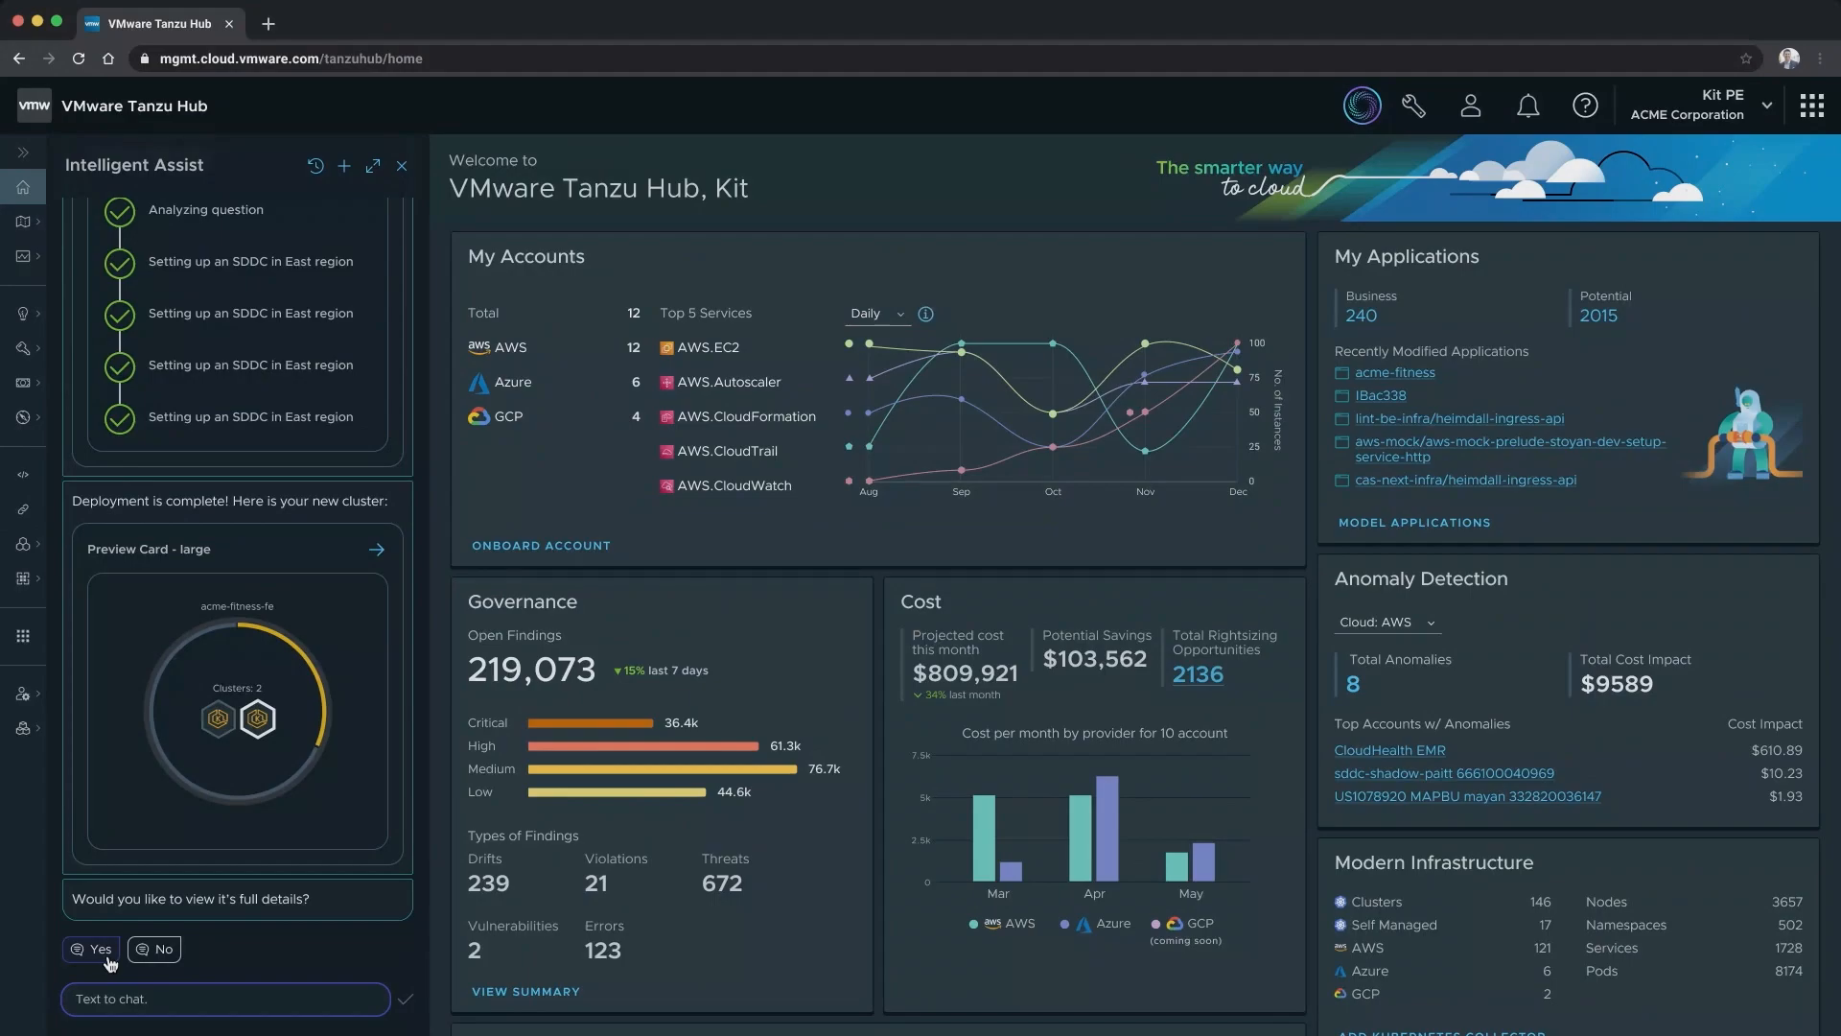
Open the new cluster's full details and switch the details layout to Two Column
{"action": "left_click", "coordinate": [99, 948]}
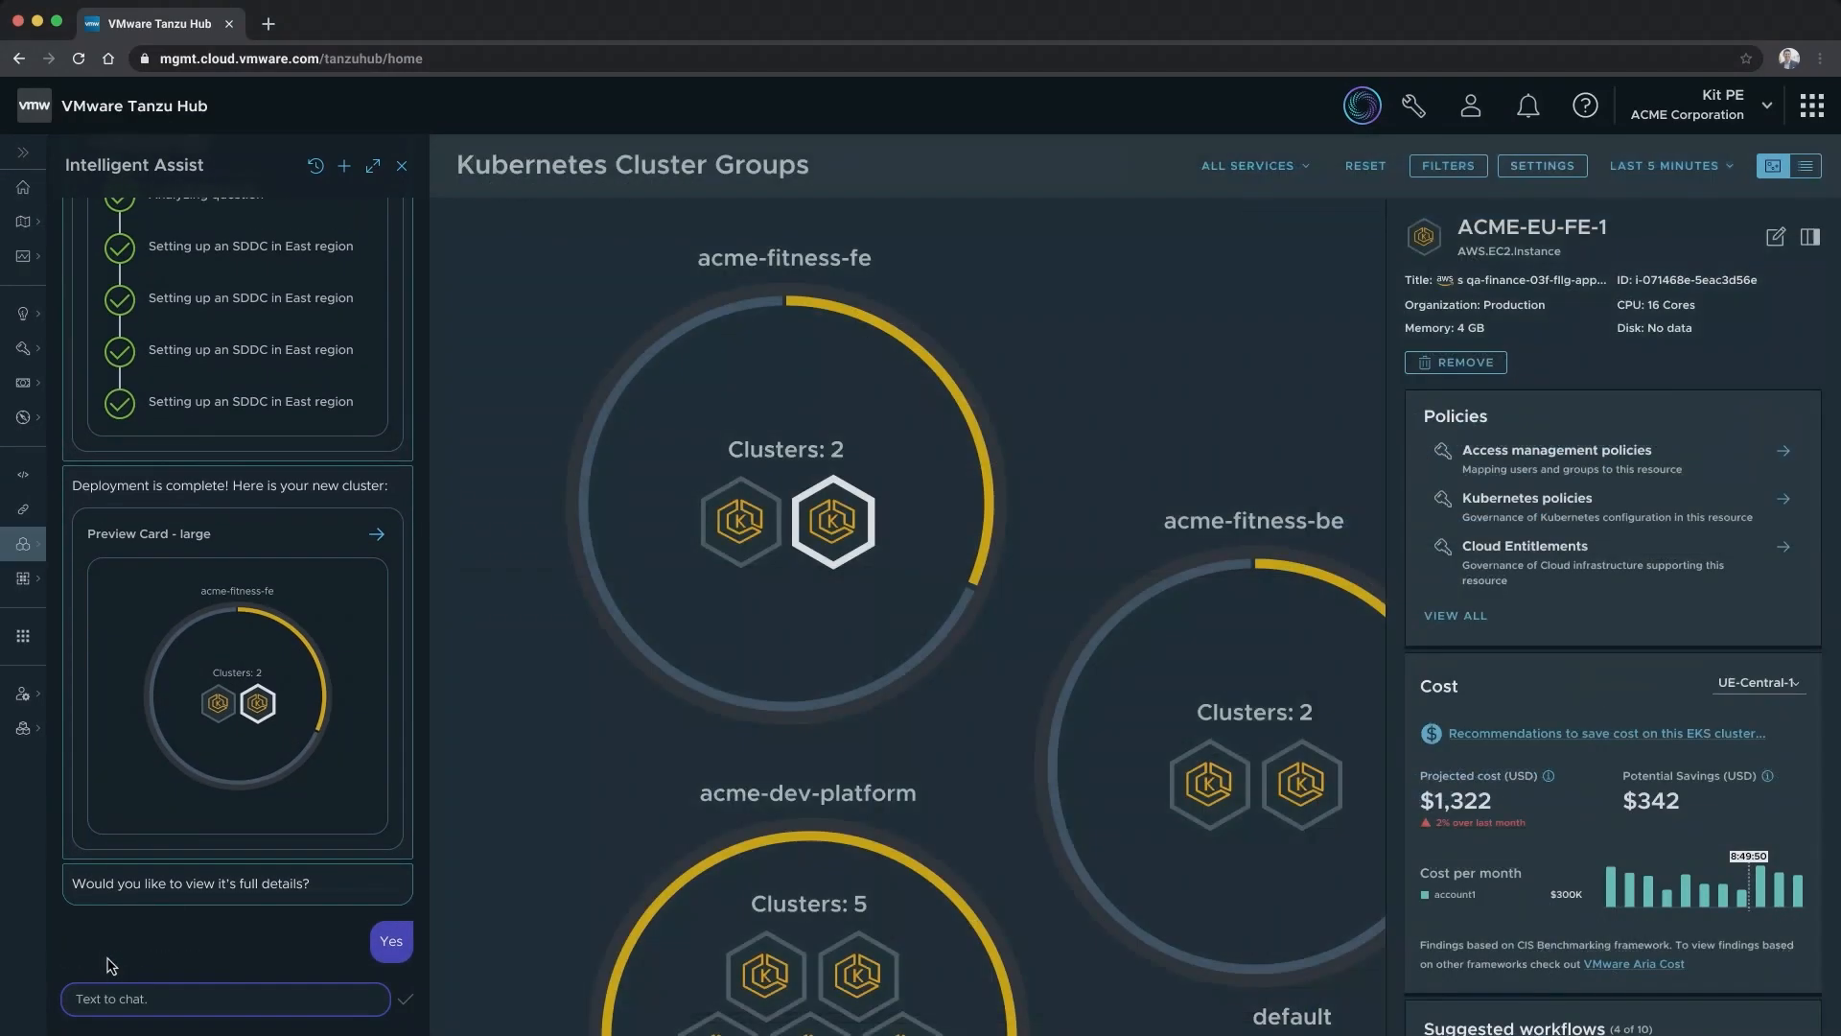
{"action": "mouse_move", "coordinate": [580, 778]}
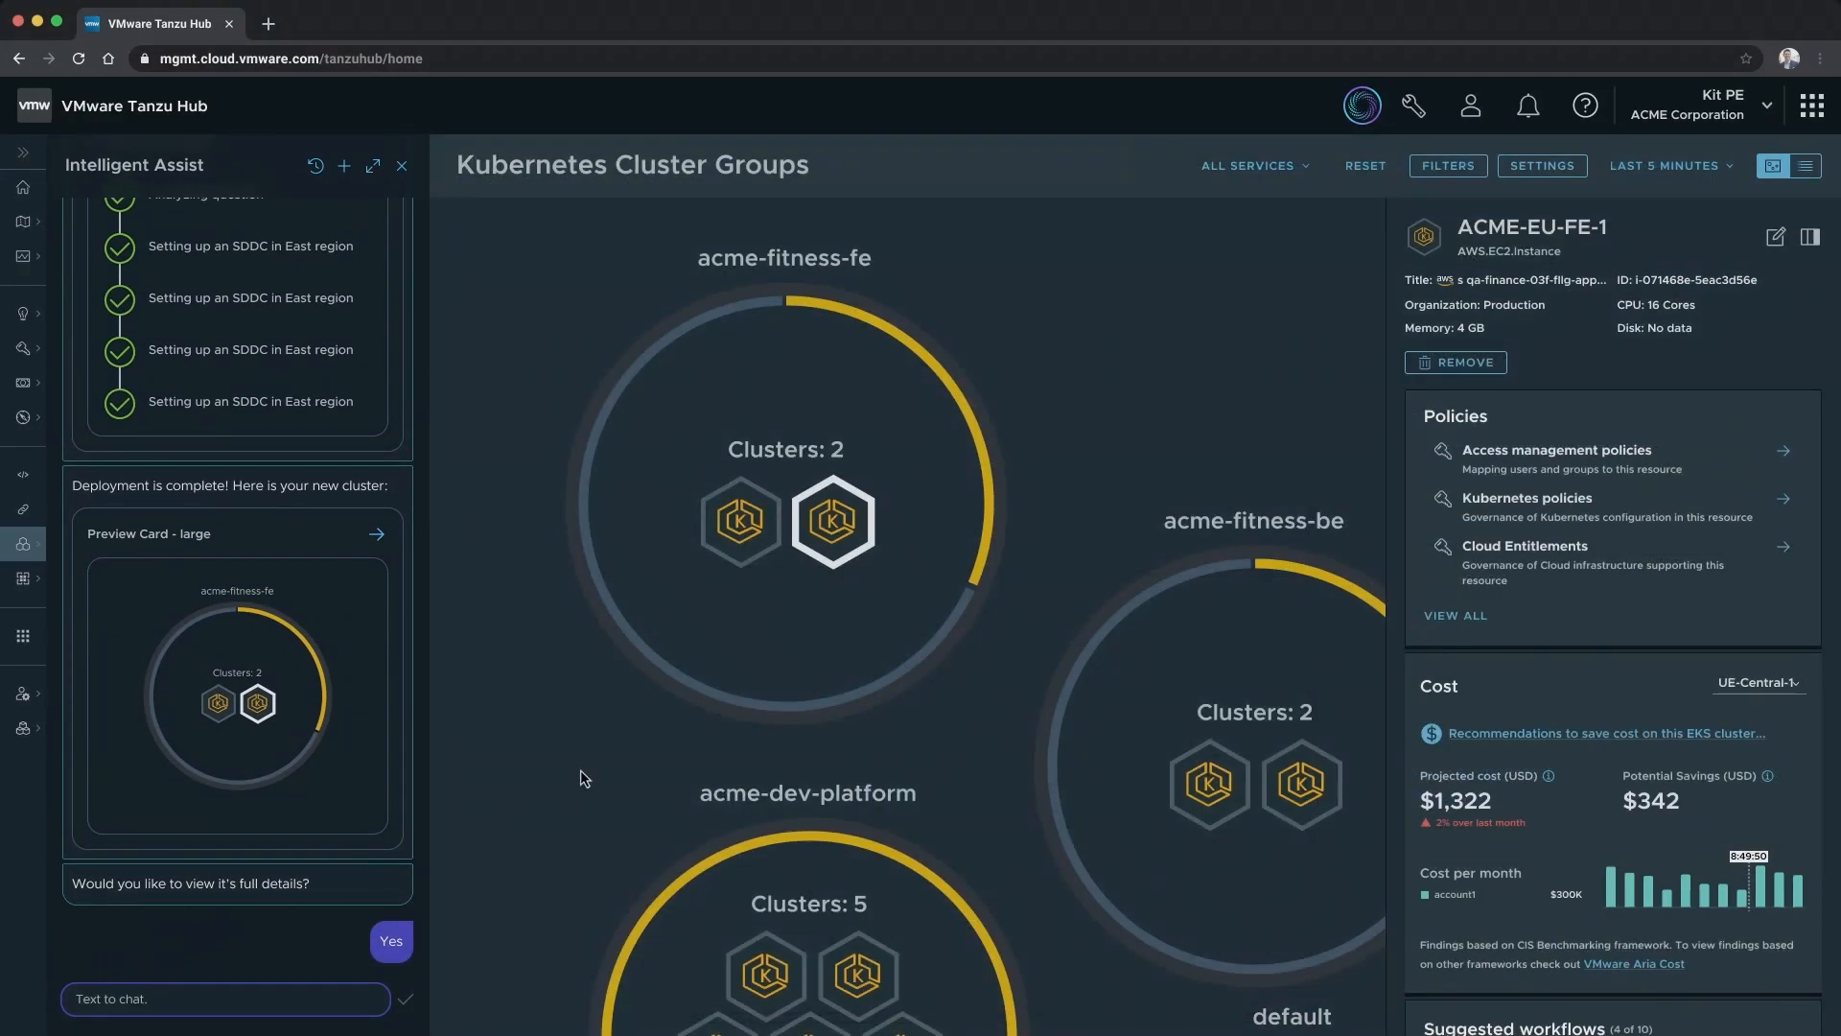
{"action": "left_click", "coordinate": [1811, 236]}
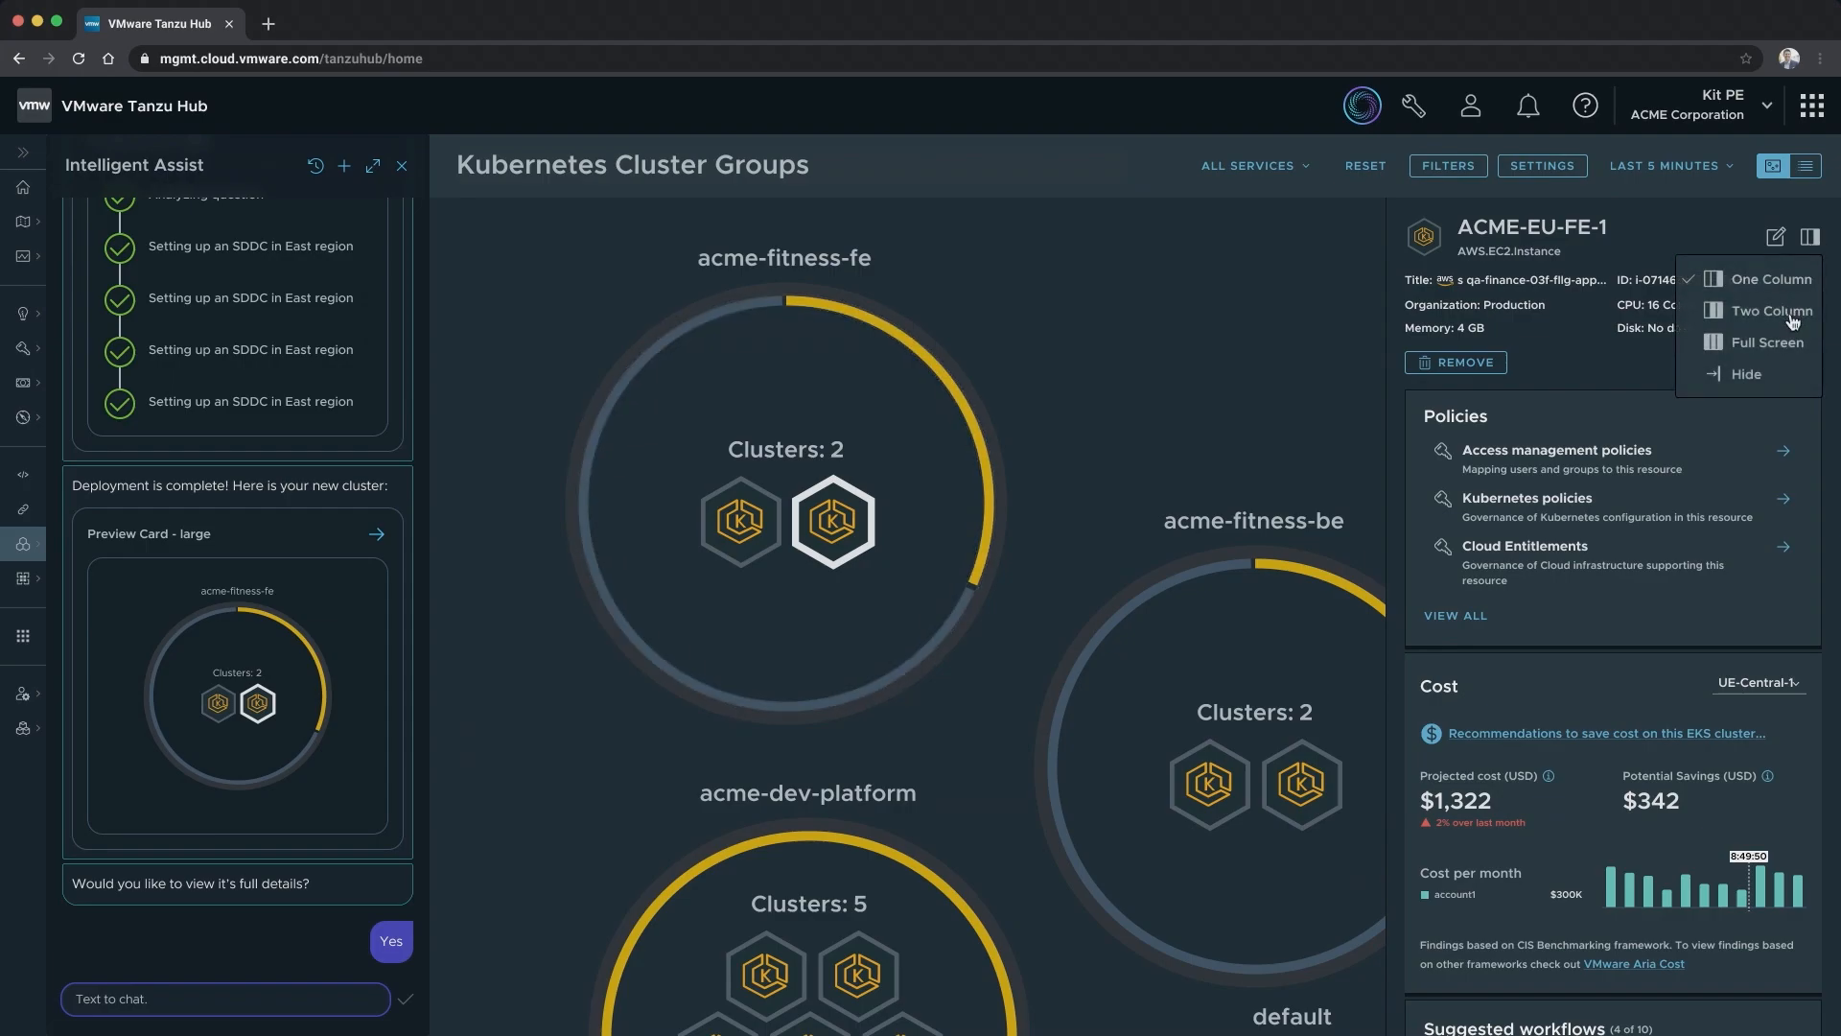
{"action": "left_click", "coordinate": [1767, 309]}
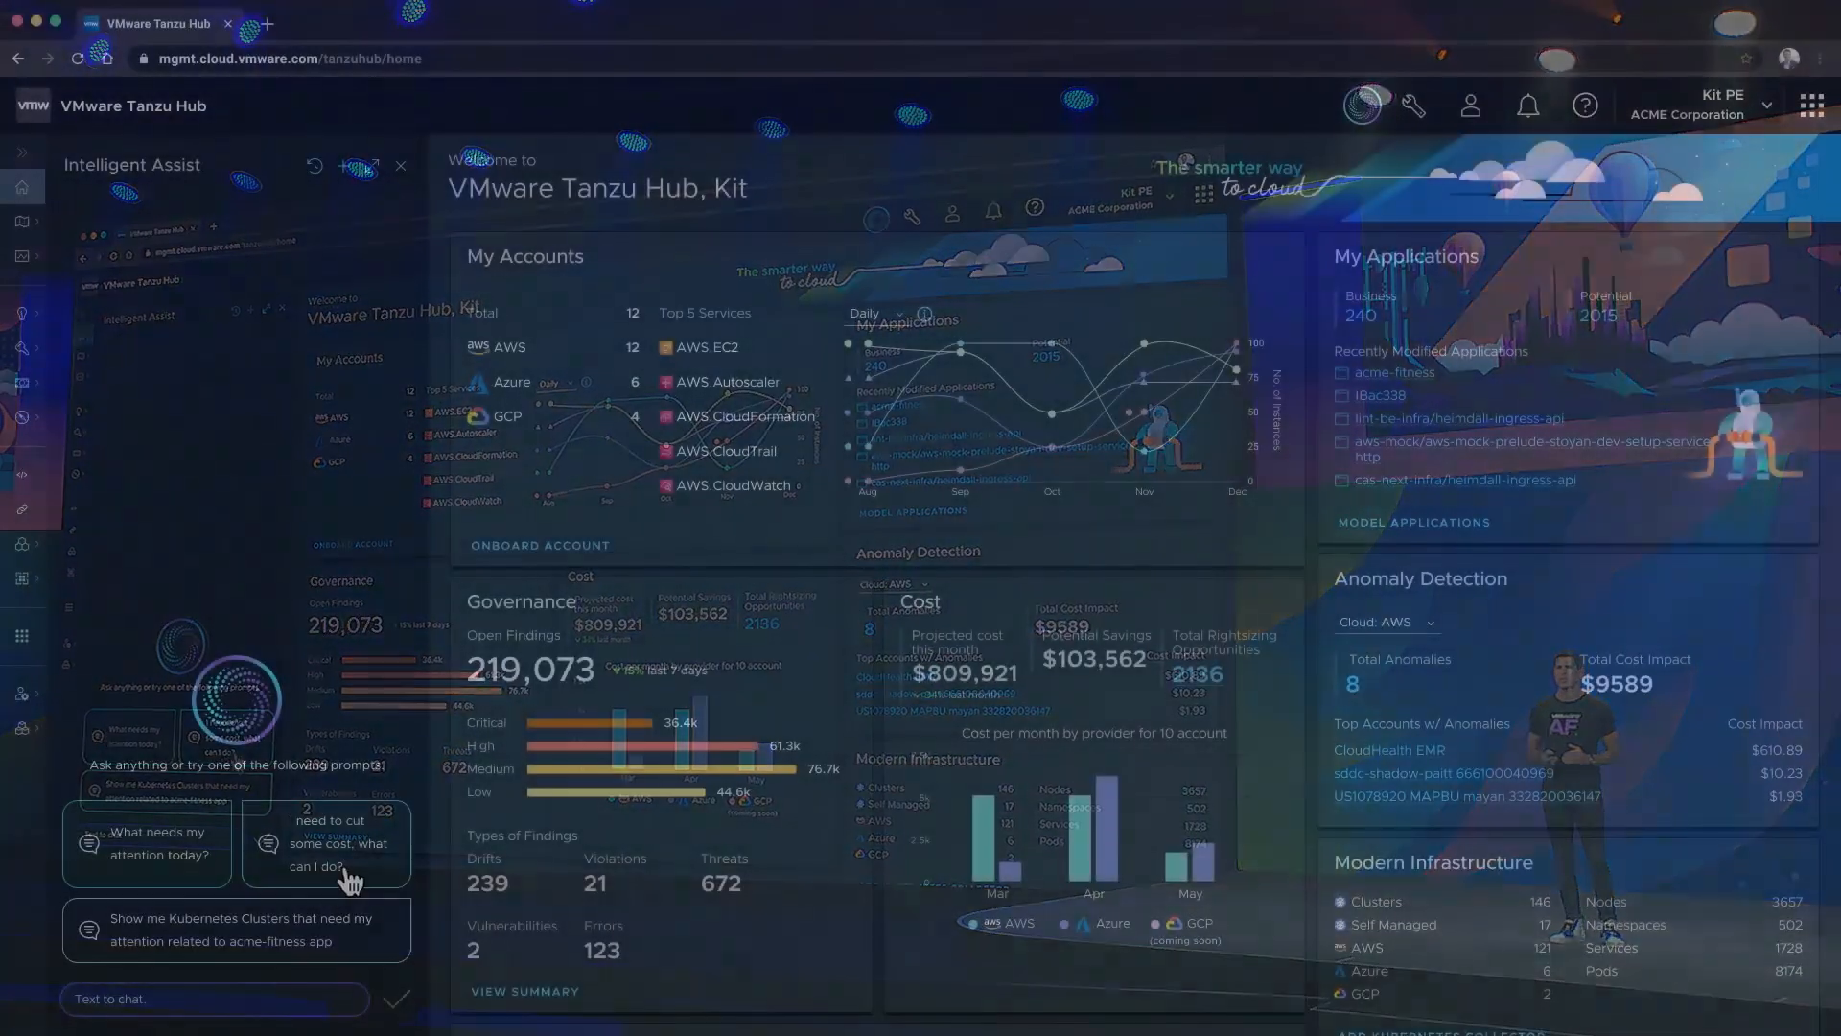
Ask how to cut costs and open the ACME-EU-FE-1 rightsizing recommendations
{"action": "left_click", "coordinate": [323, 842]}
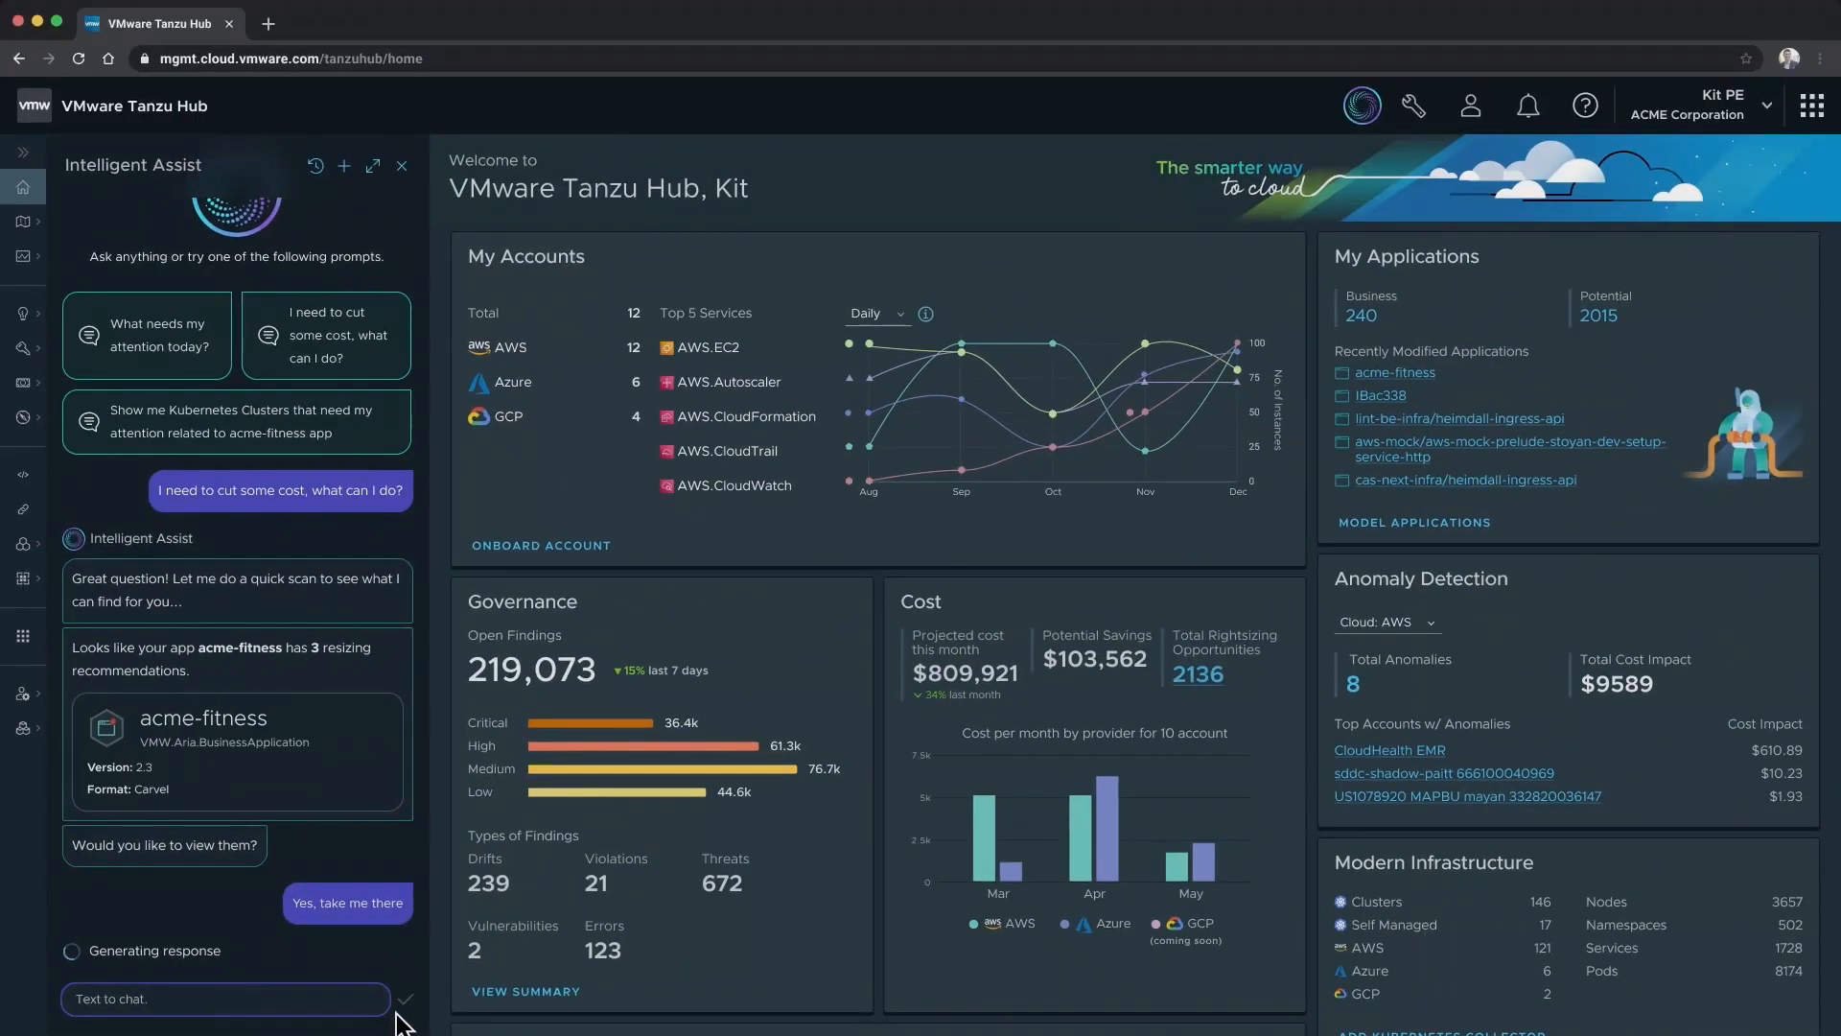
{"action": "left_click", "coordinate": [347, 903]}
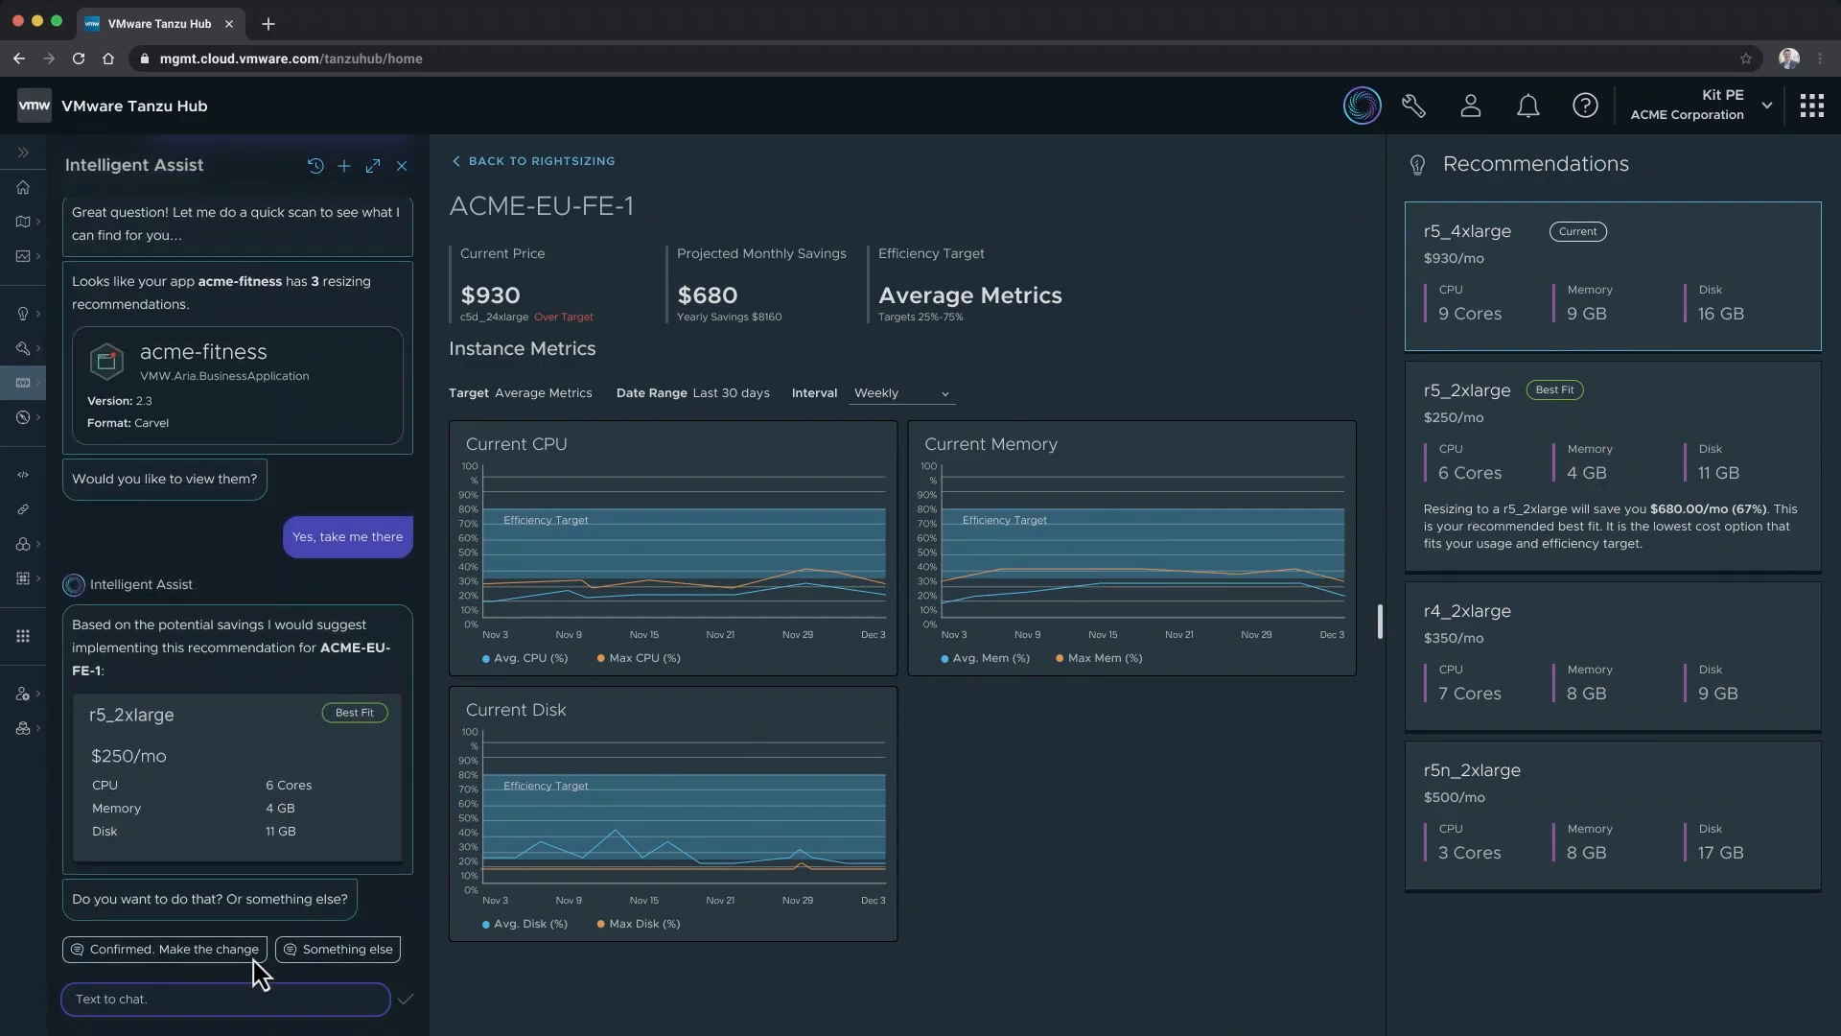
{"action": "left_click", "coordinate": [164, 948]}
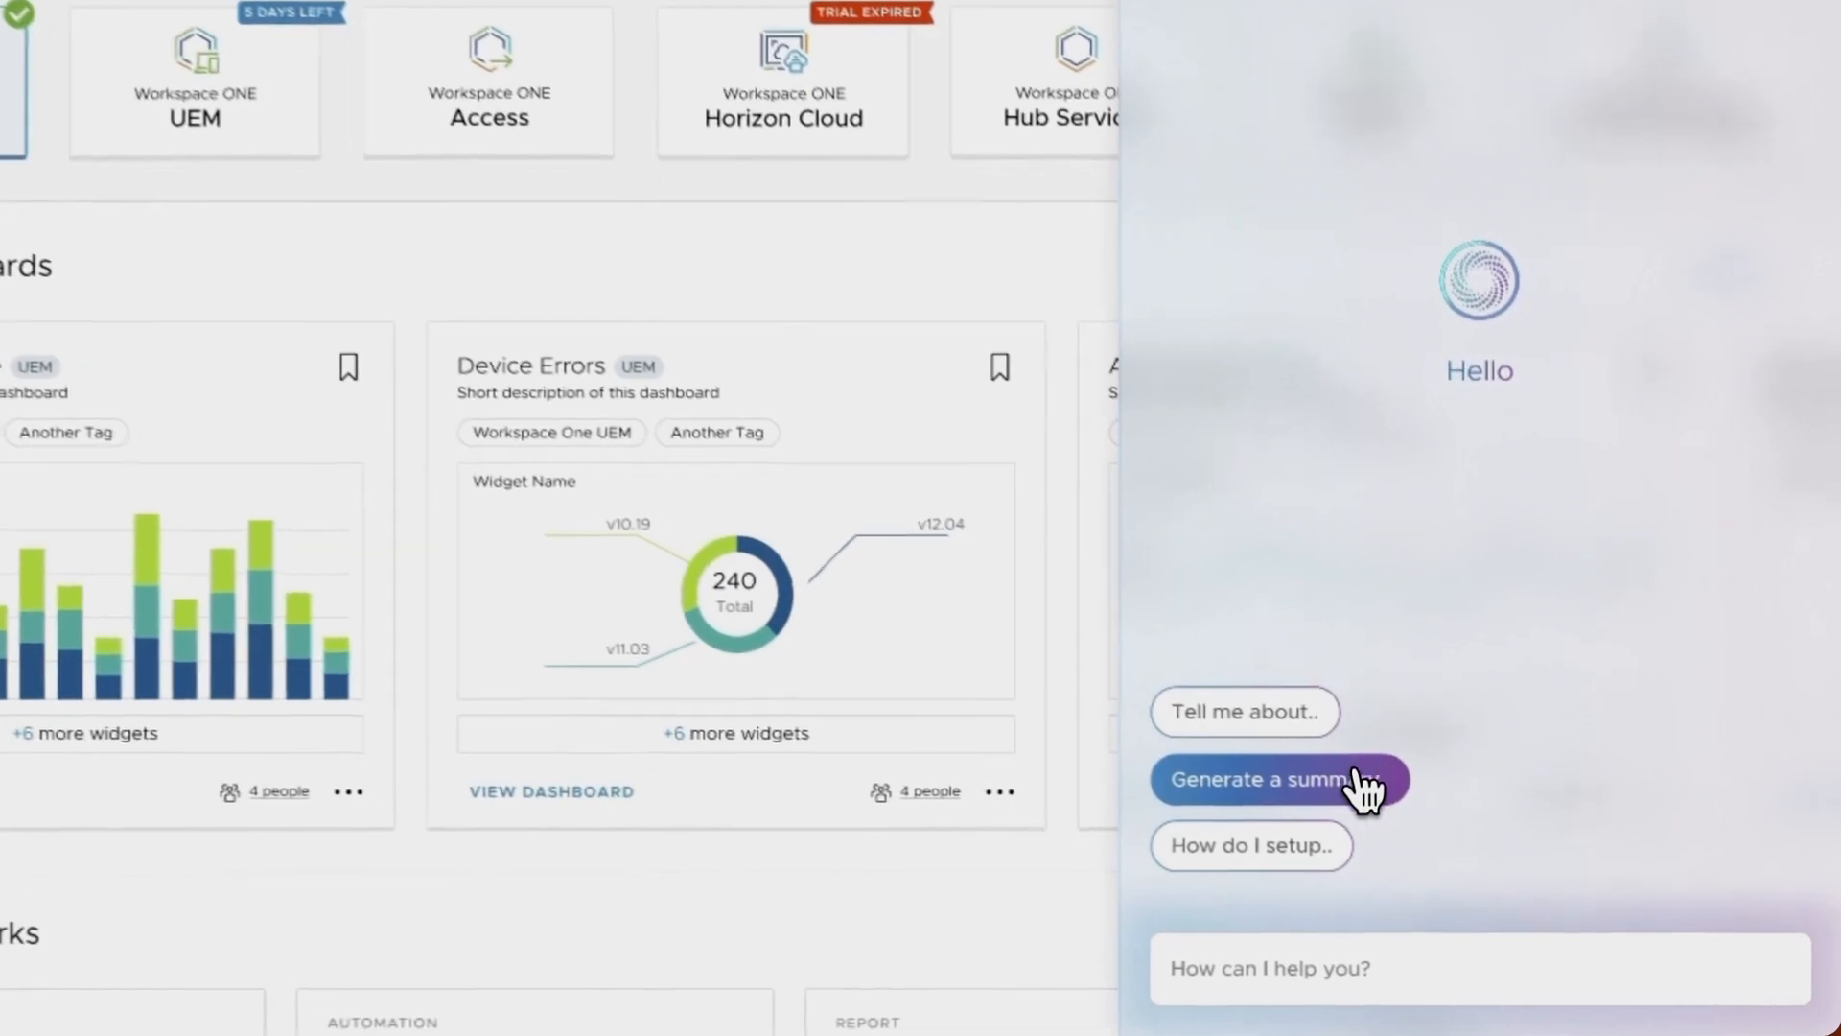
Request and open the May 19–25, 2023 executive summary report
{"action": "left_click", "coordinate": [1274, 778]}
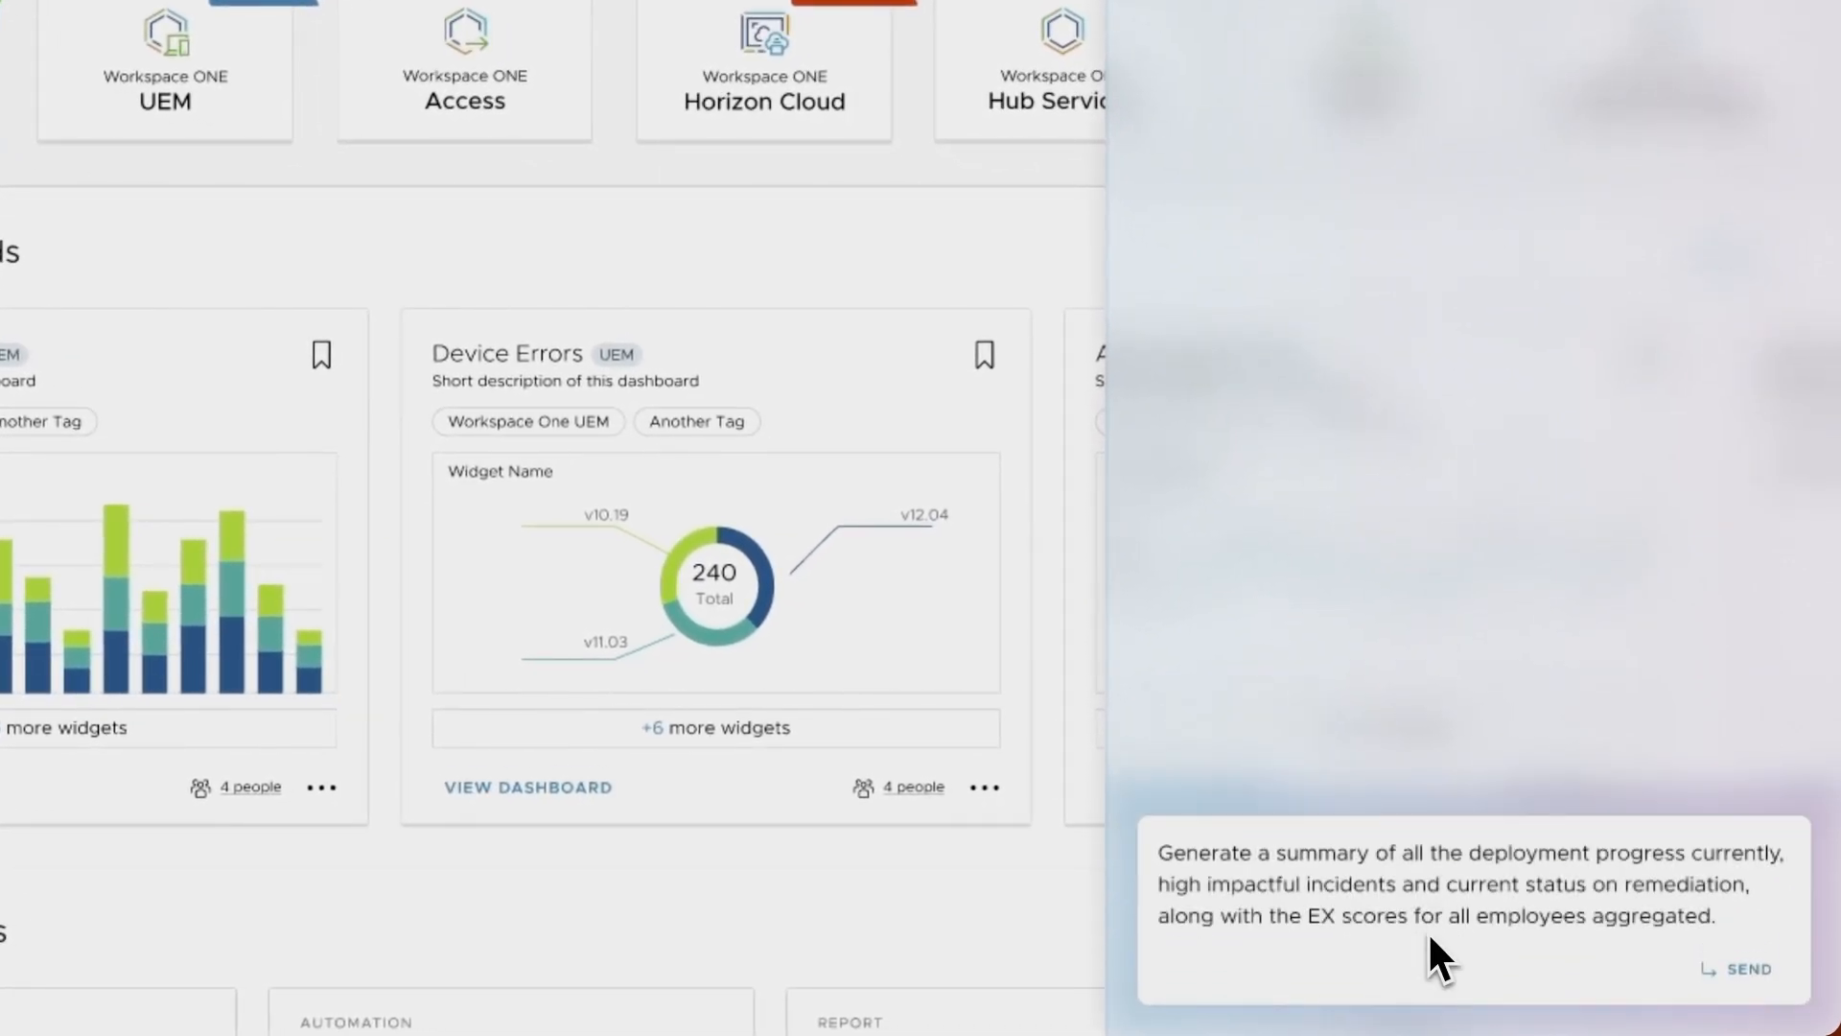
{"action": "mouse_move", "coordinate": [1808, 996]}
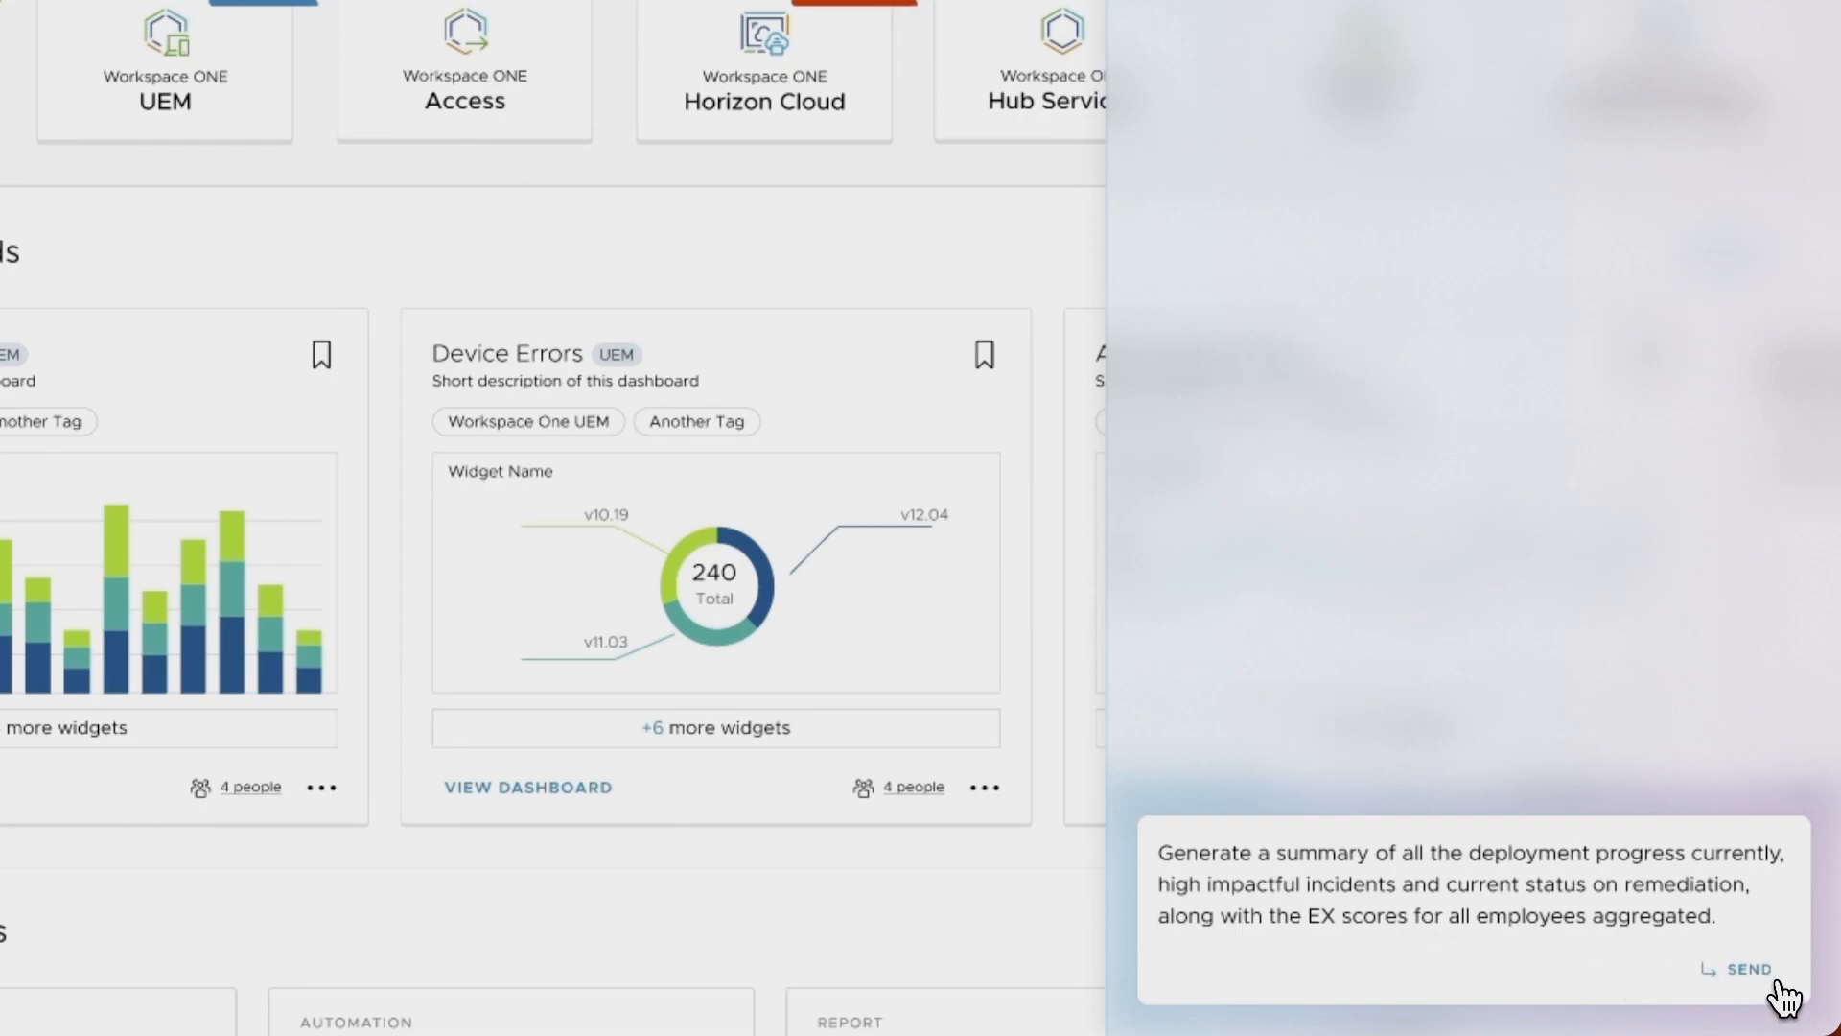
{"action": "left_click", "coordinate": [1747, 968]}
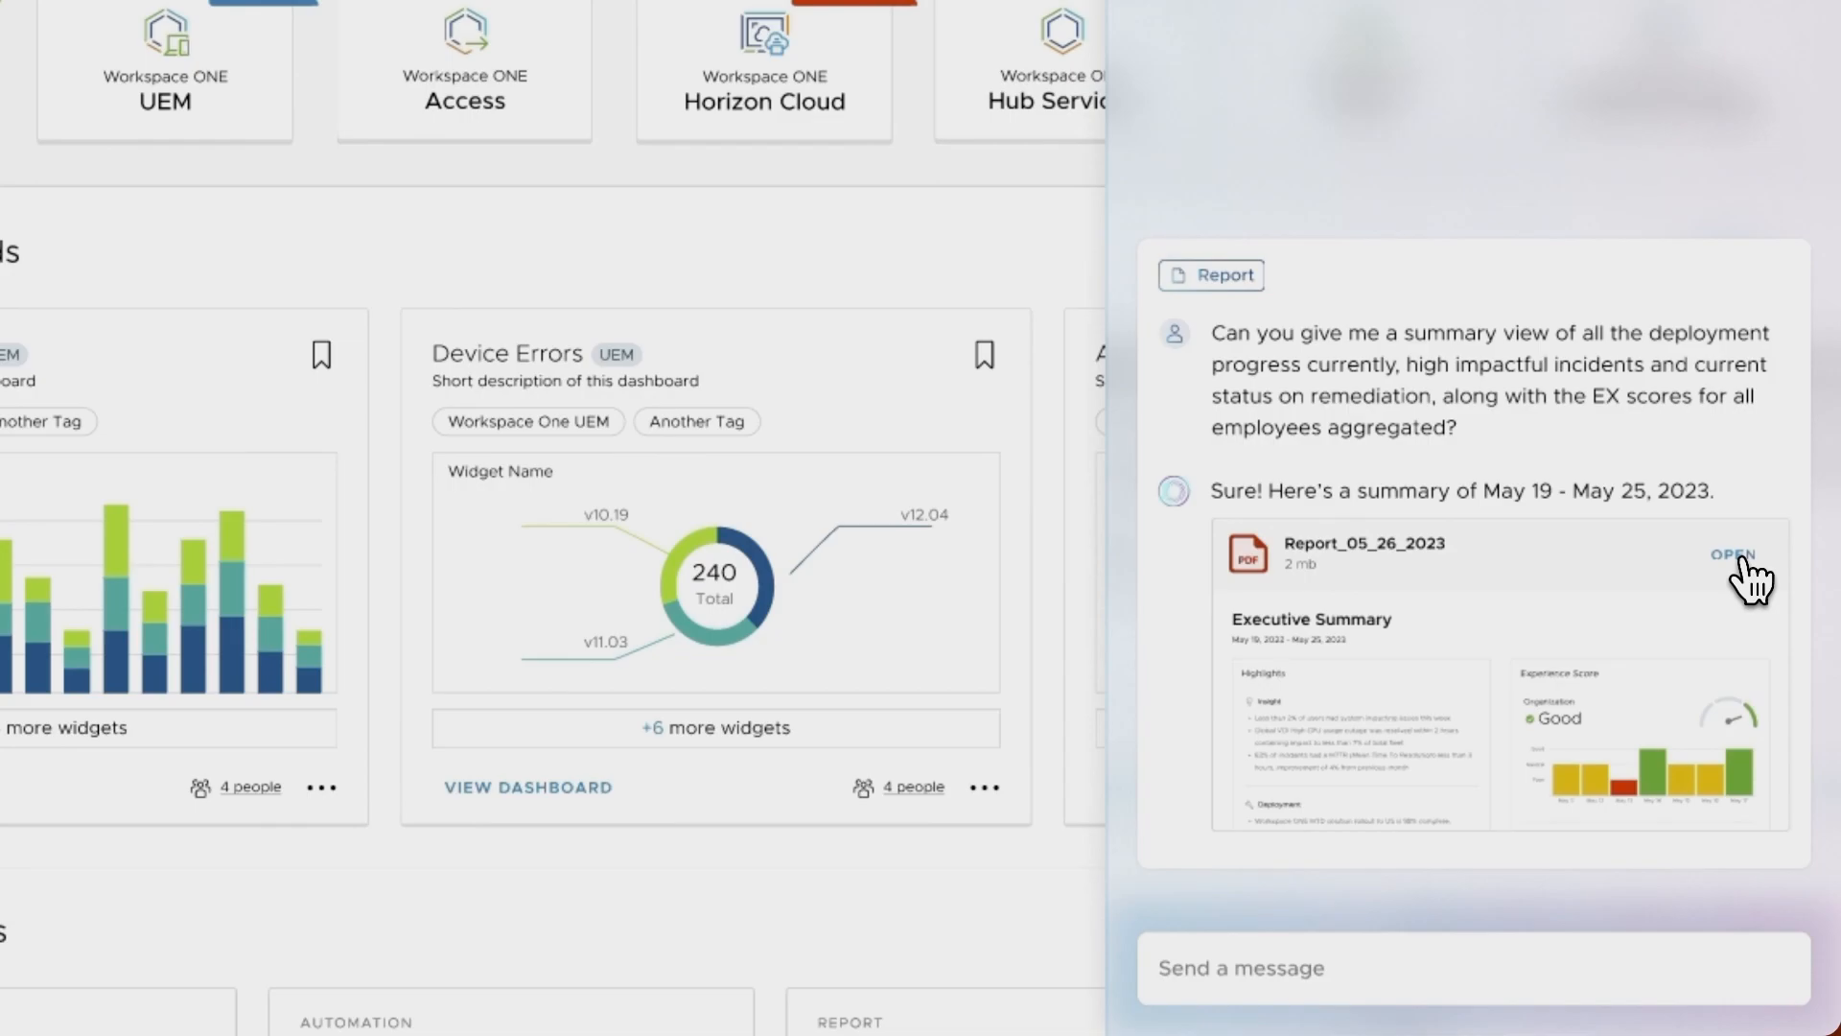
{"action": "left_click", "coordinate": [1735, 555]}
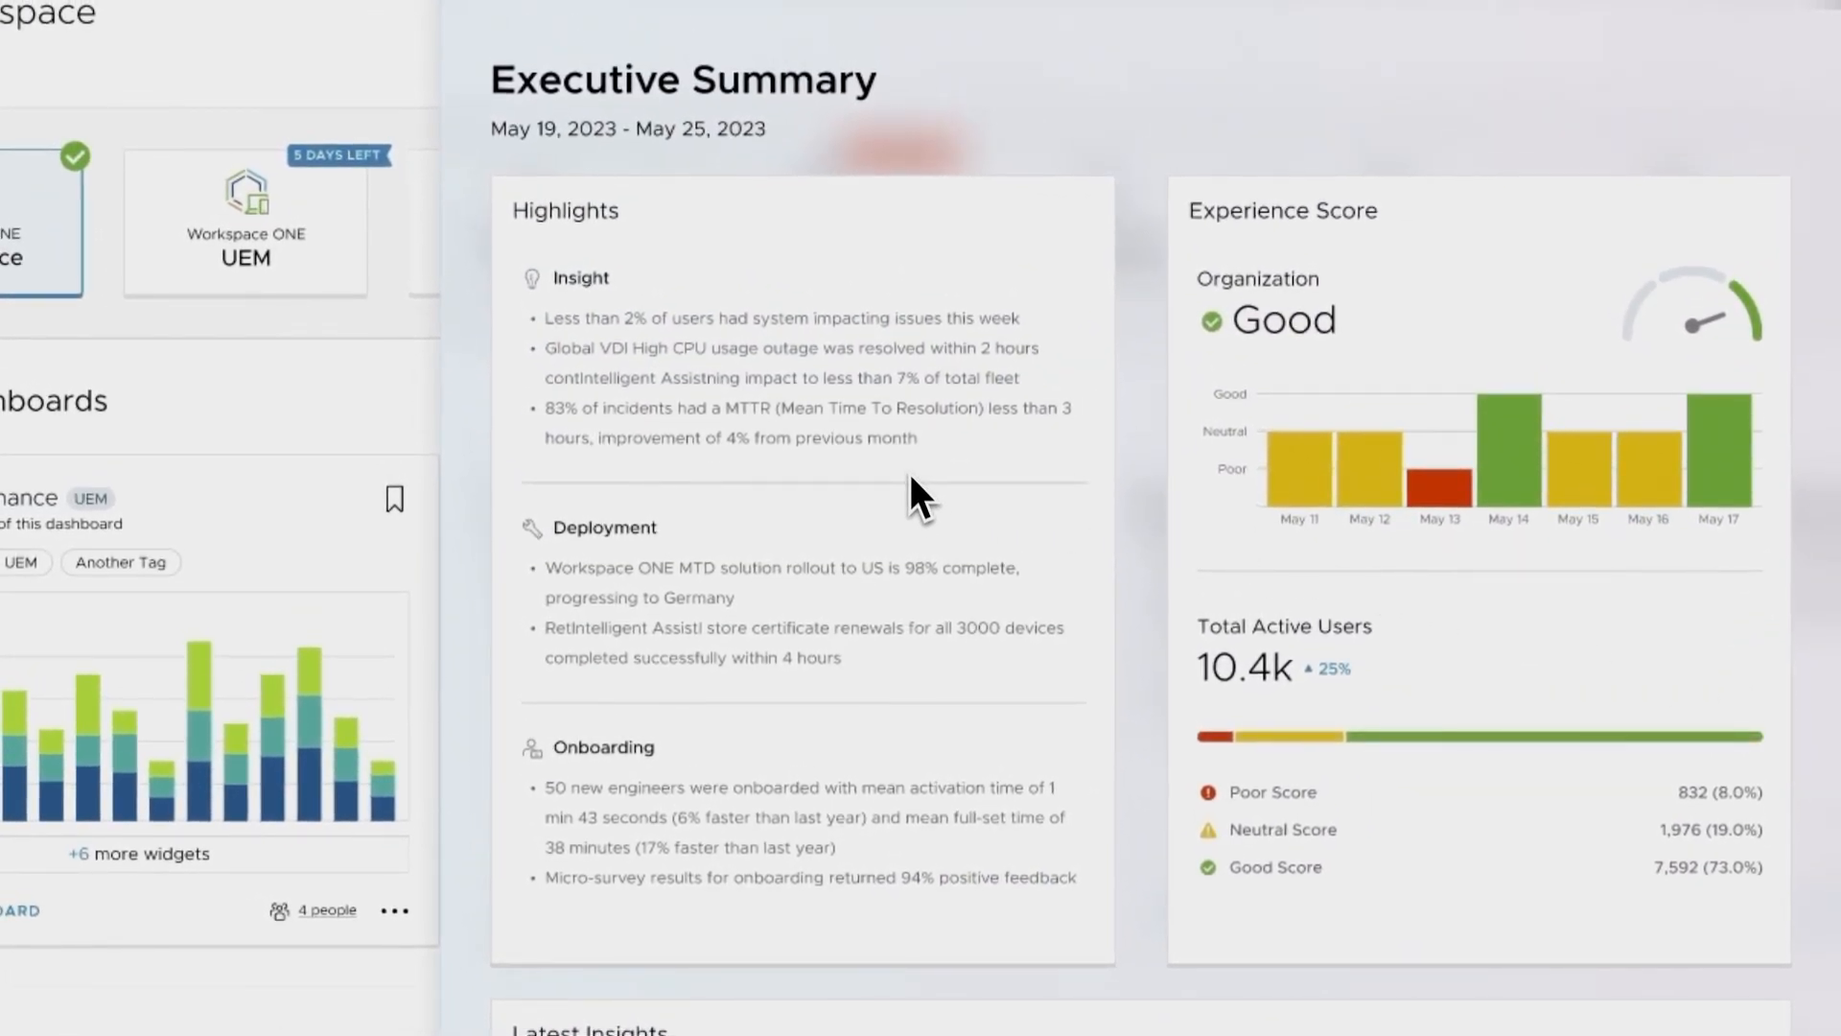
{"action": "mouse_move", "coordinate": [940, 687]}
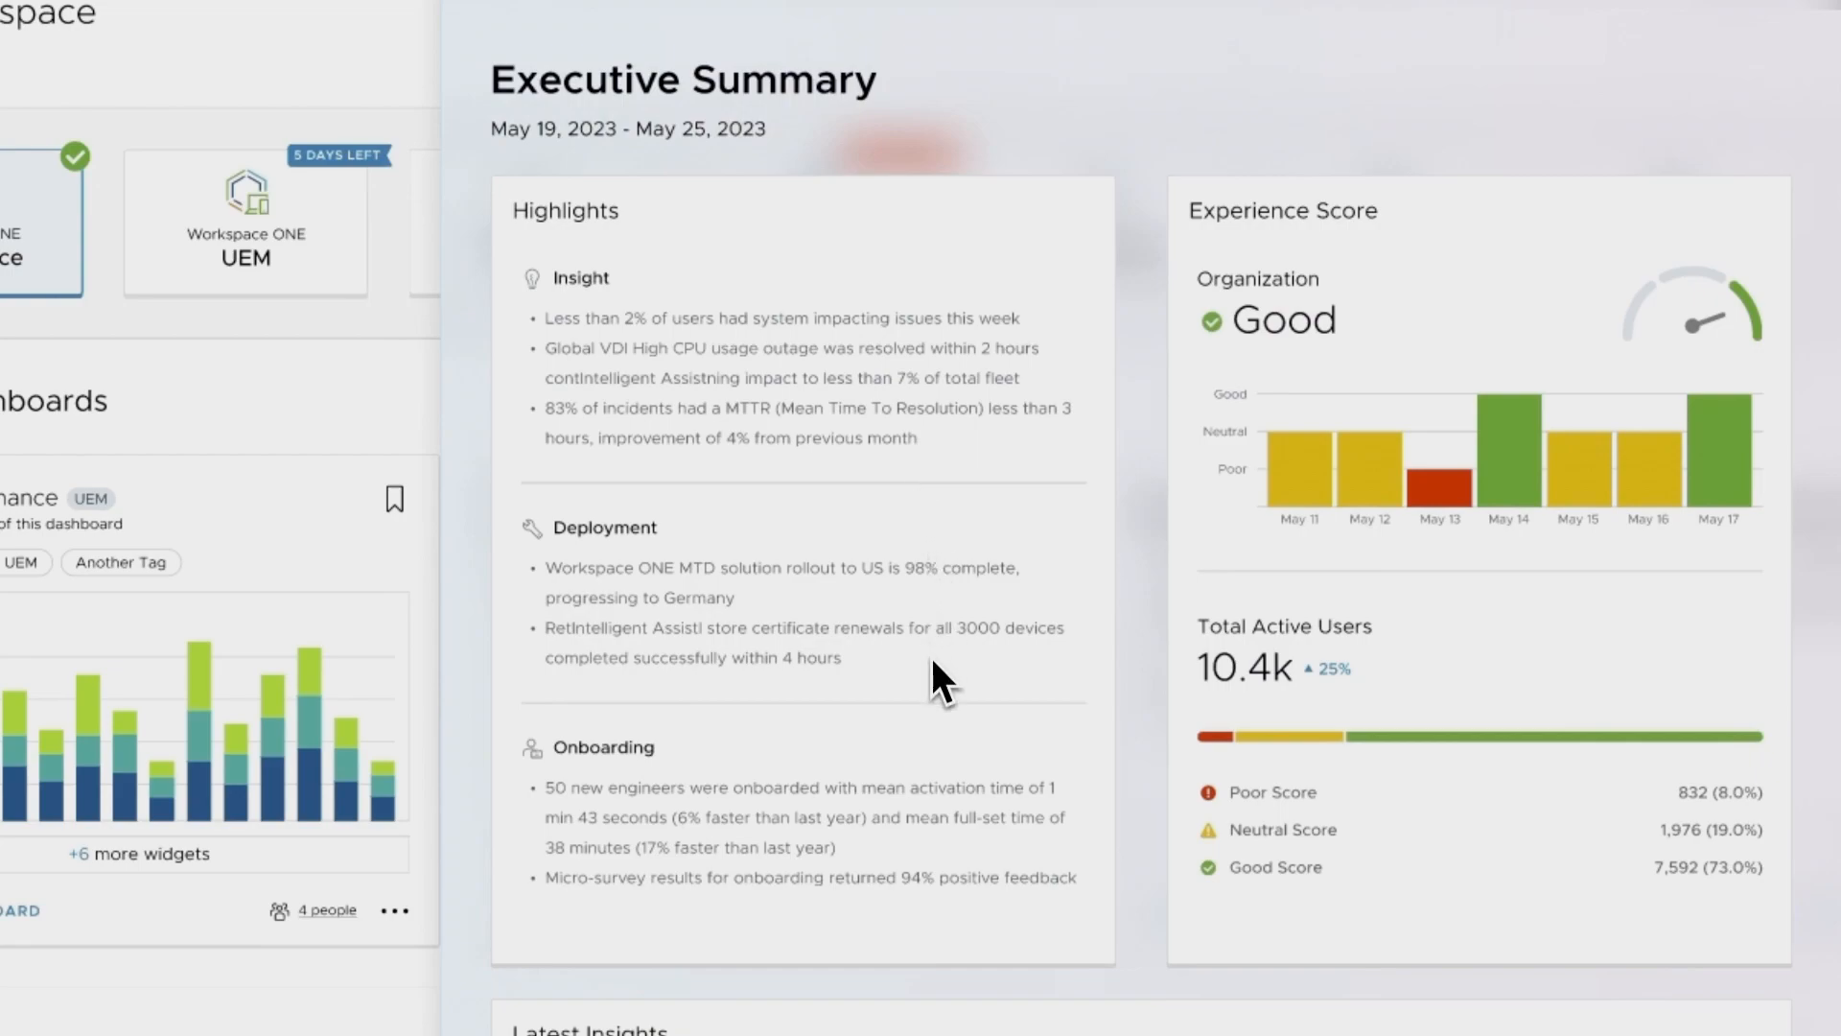
{"action": "mouse_move", "coordinate": [995, 758]}
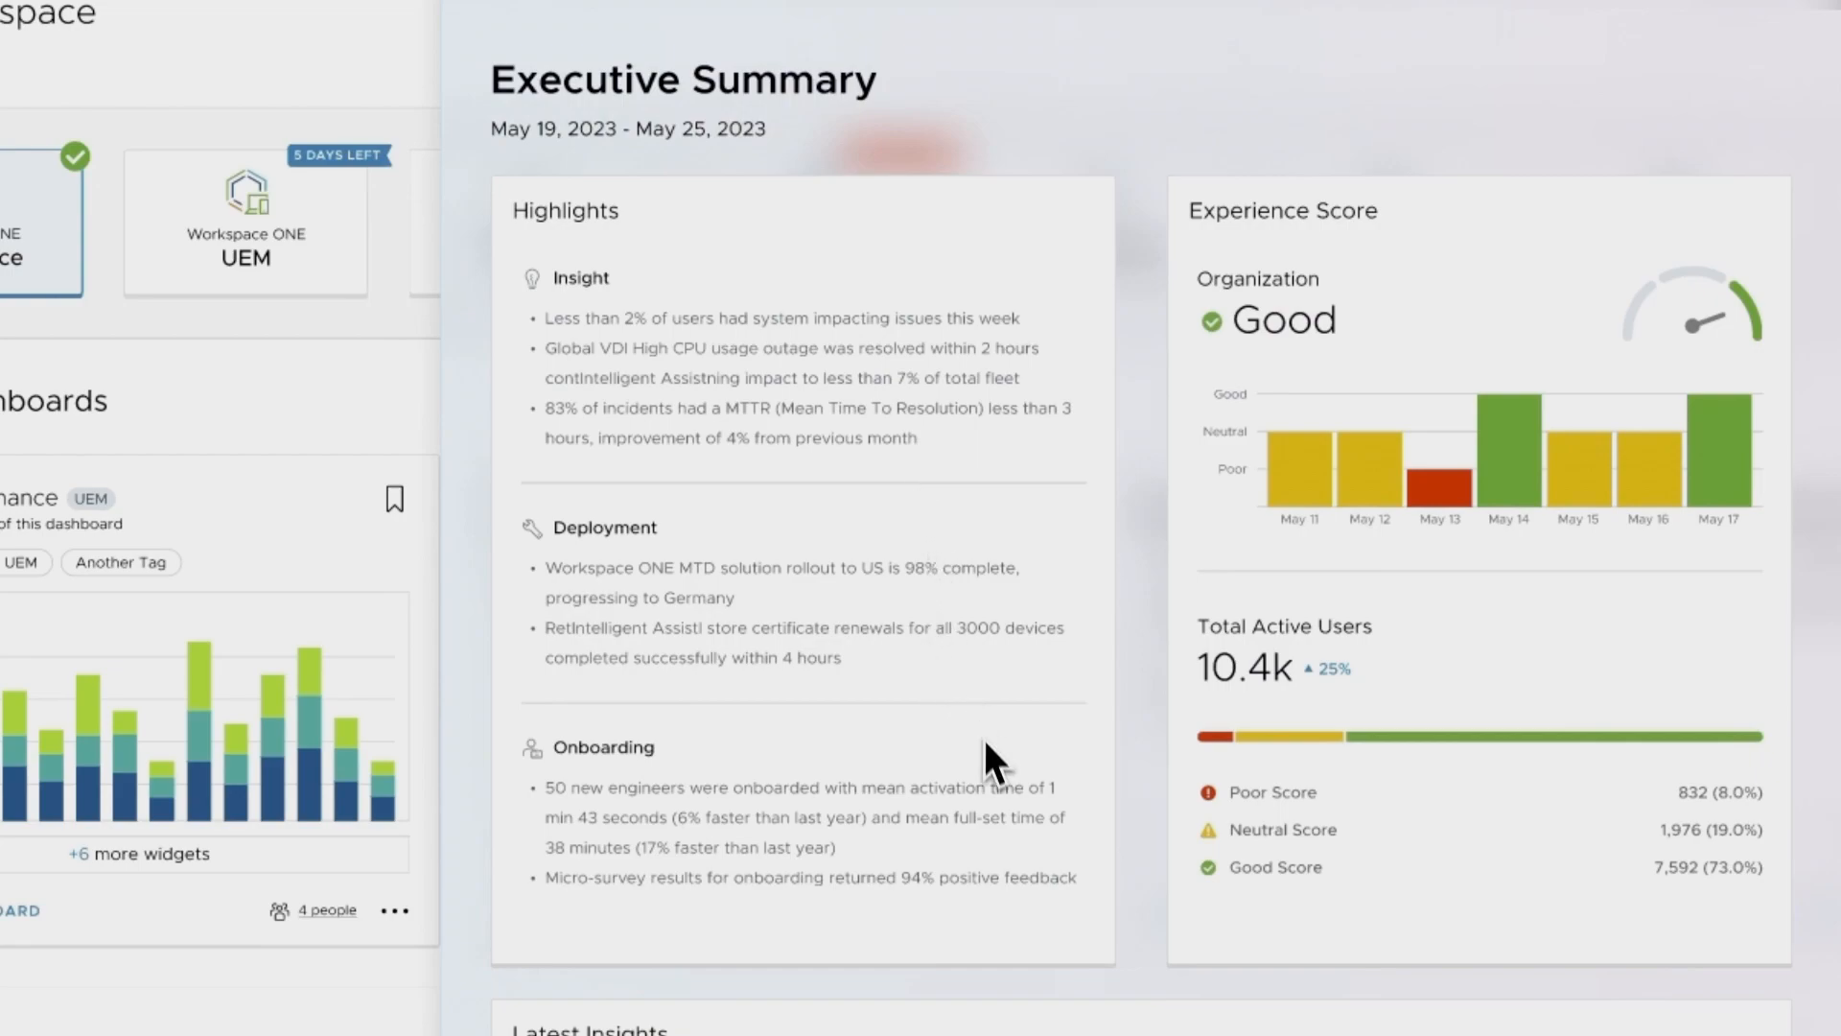
{"action": "mouse_move", "coordinate": [1063, 846]}
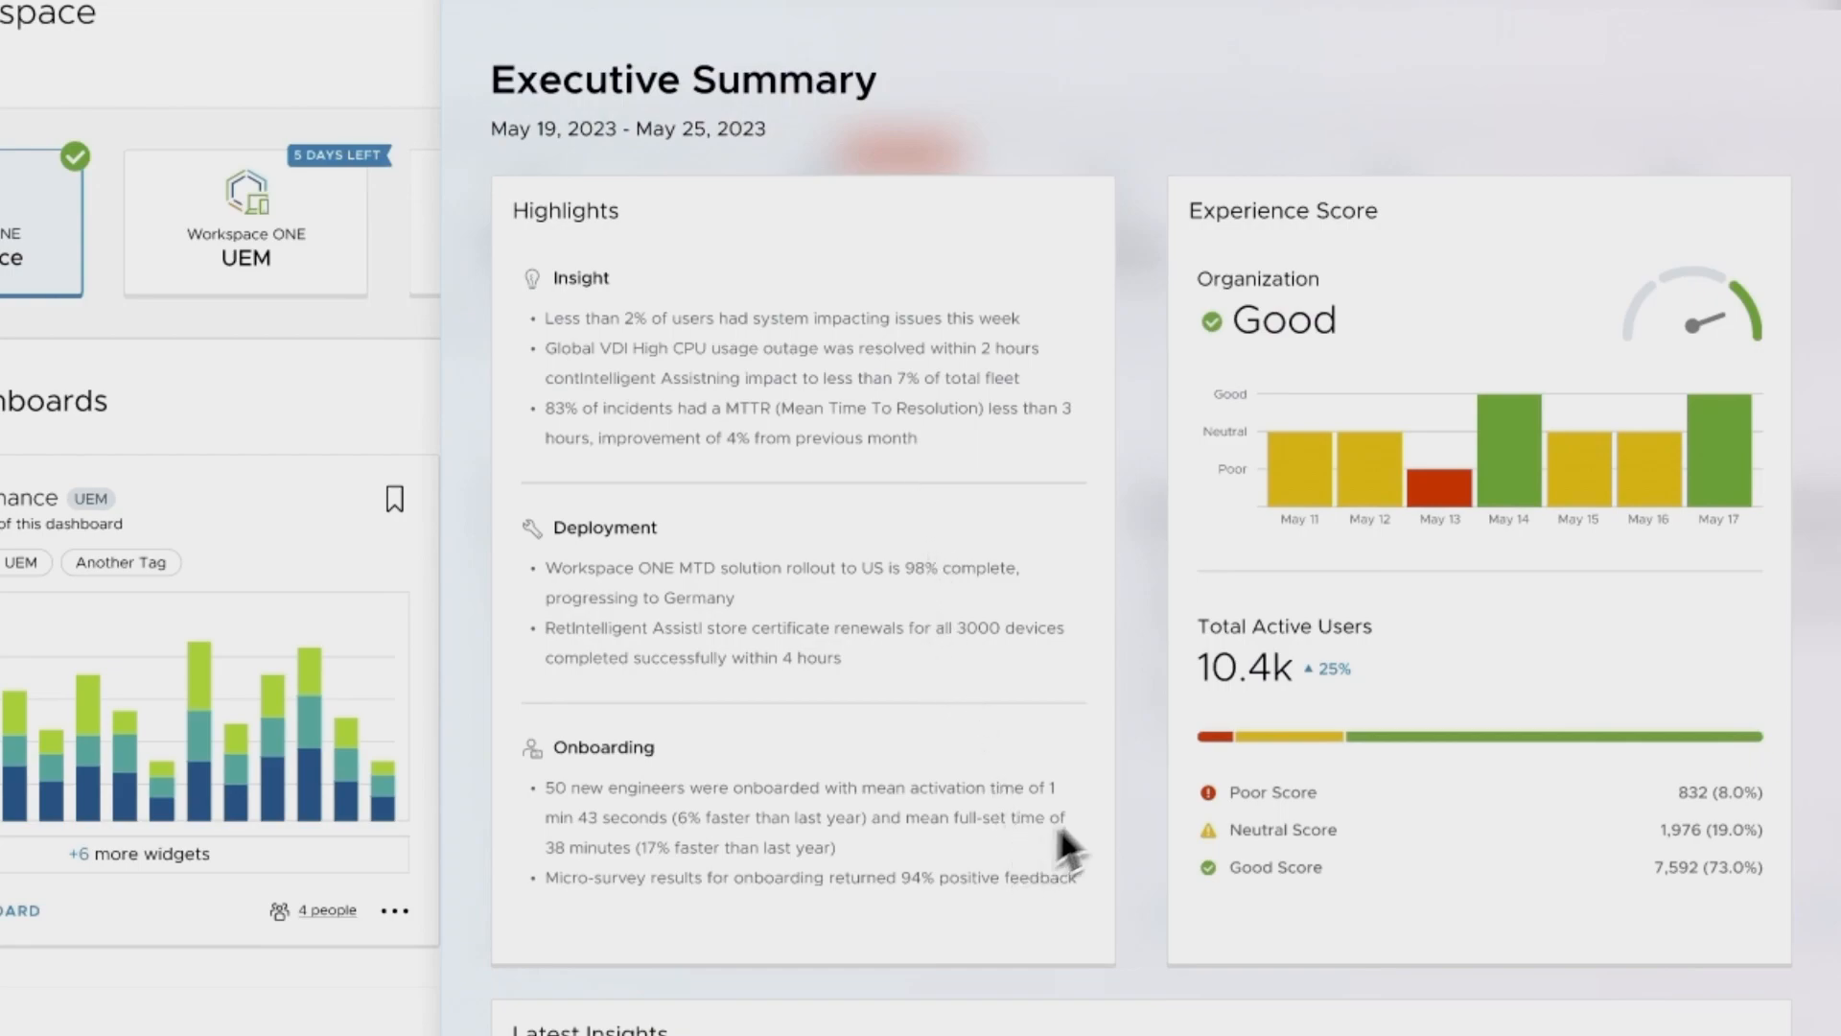
{"action": "mouse_move", "coordinate": [1417, 725]}
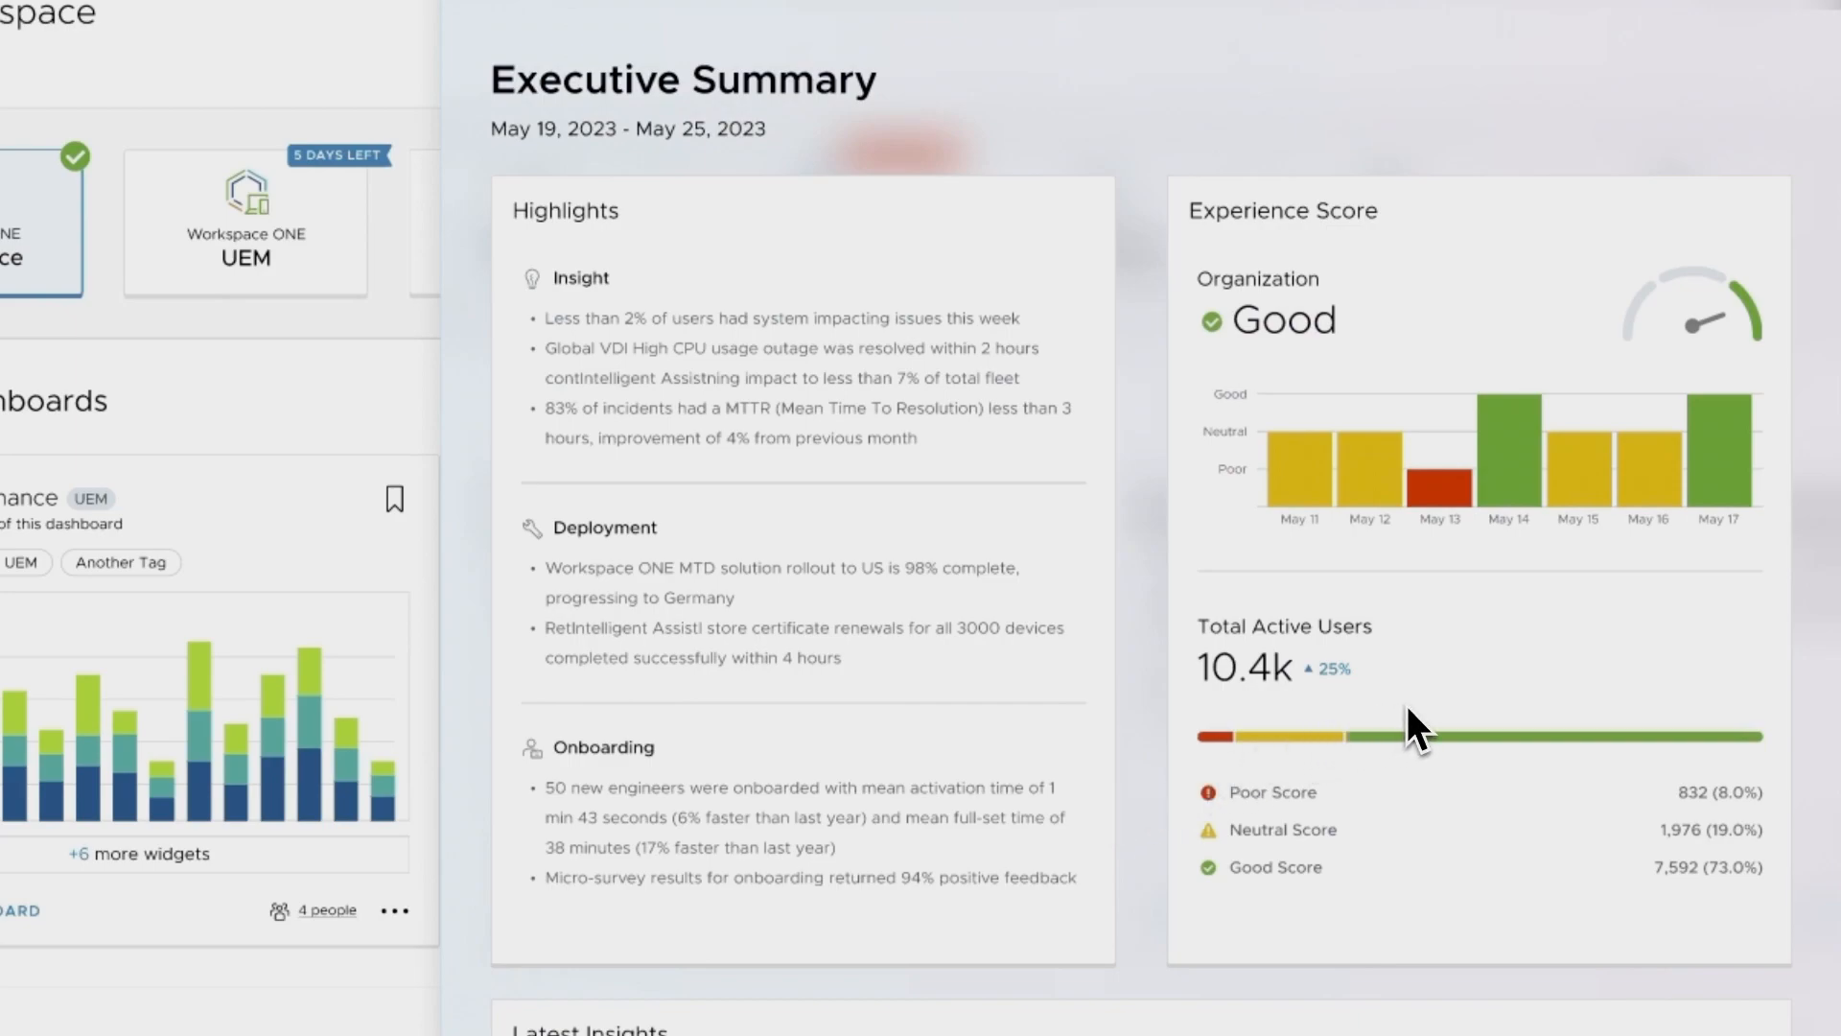
Scroll through the Executive Summary report to review its Latest Insights
{"action": "scroll", "scroll_direction": "down", "scroll_amount": 3}
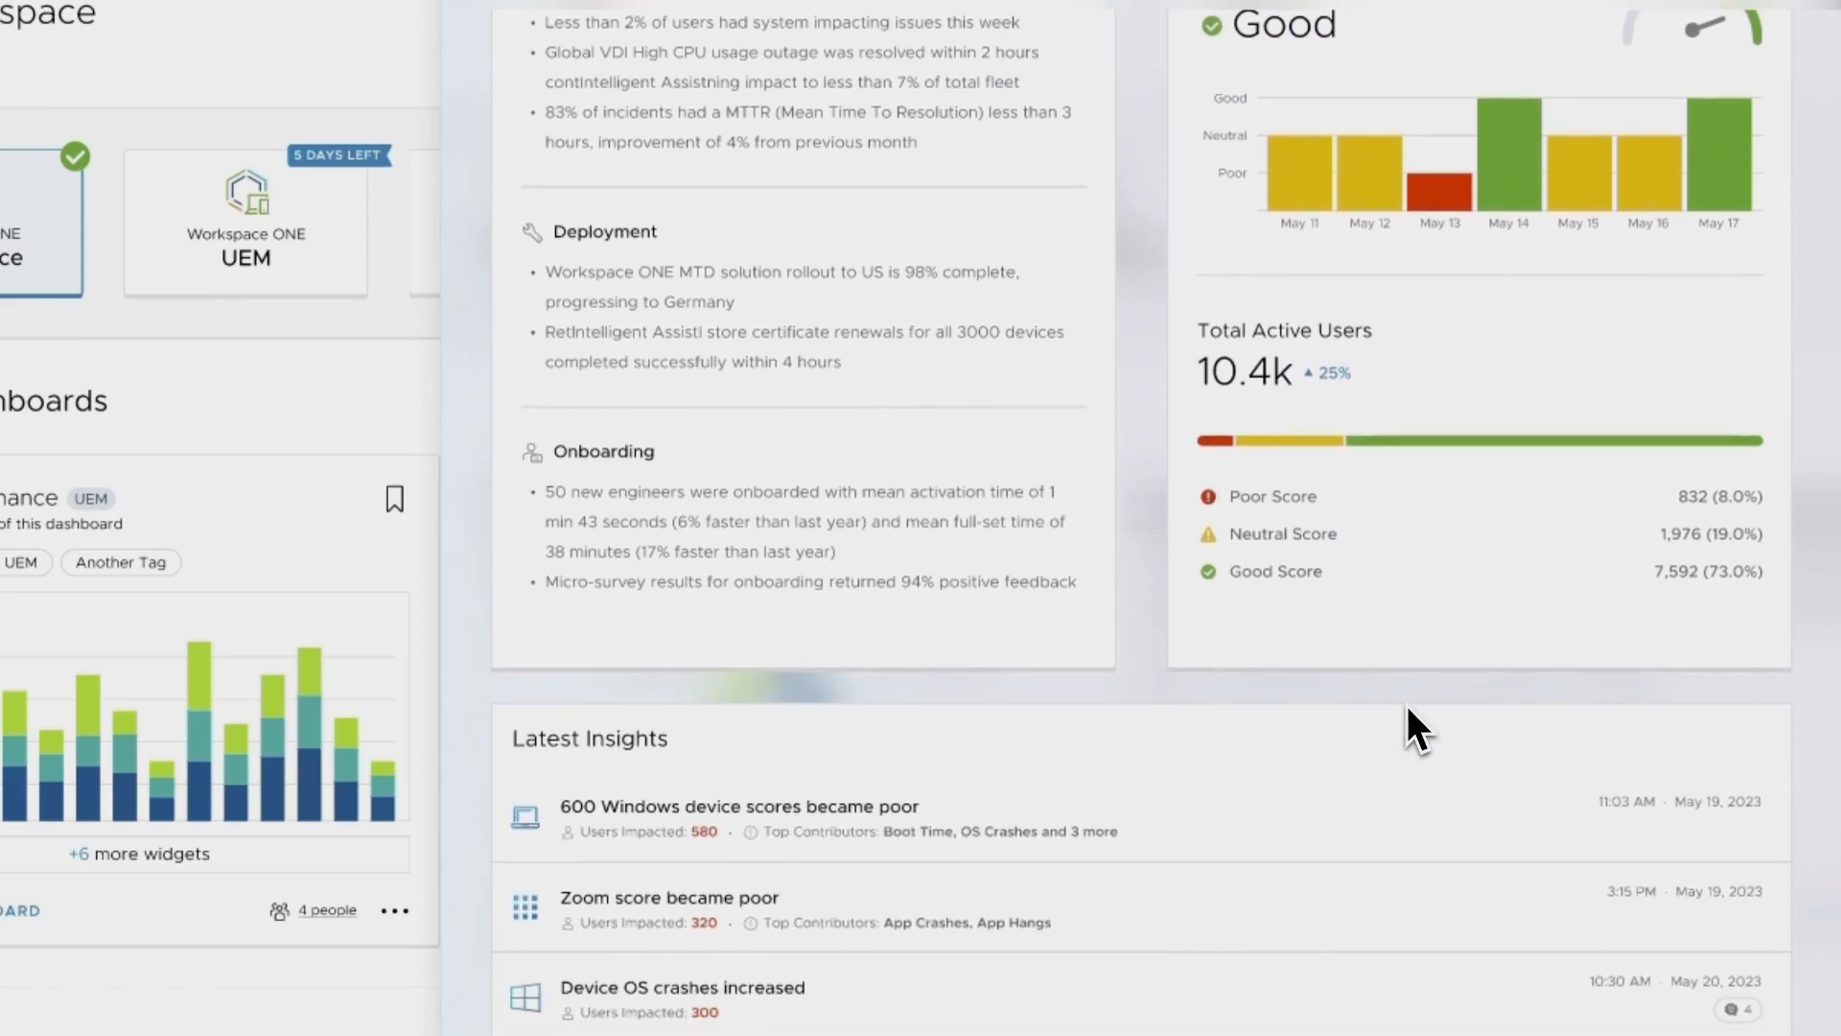
{"action": "scroll", "scroll_direction": "down", "scroll_amount": 3}
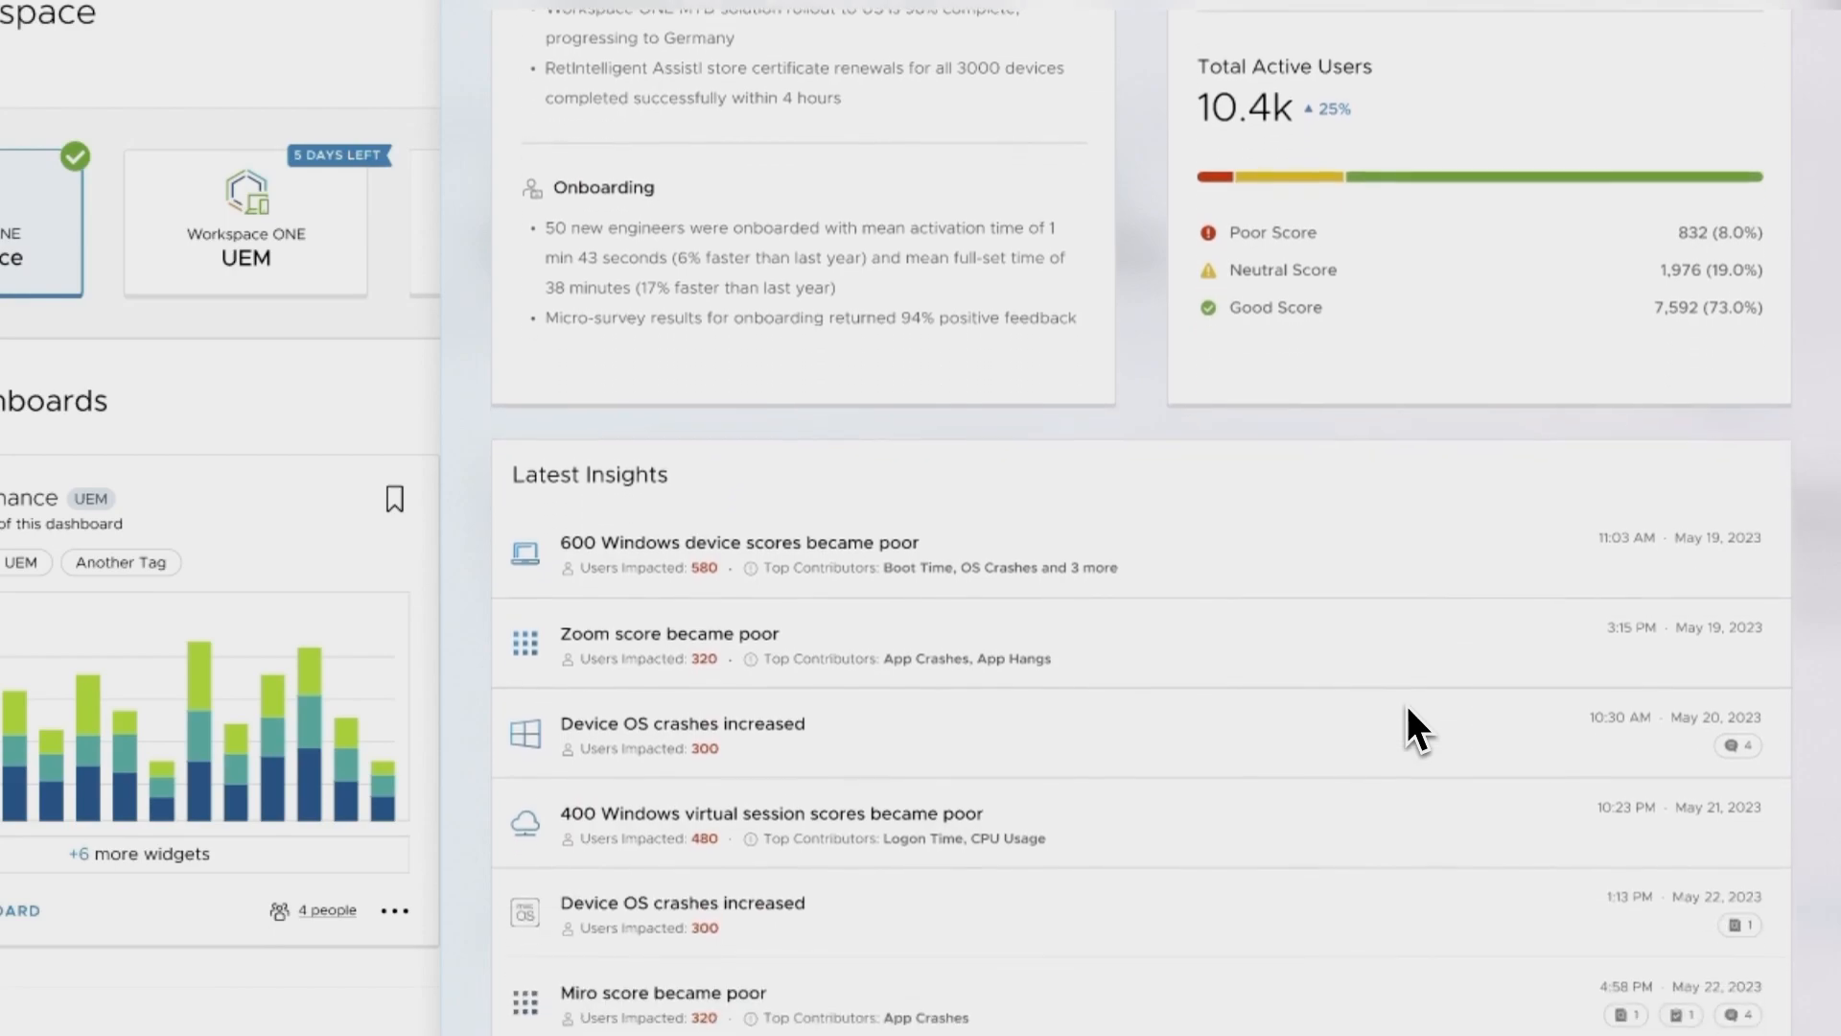
{"action": "scroll", "scroll_direction": "down", "scroll_amount": 3}
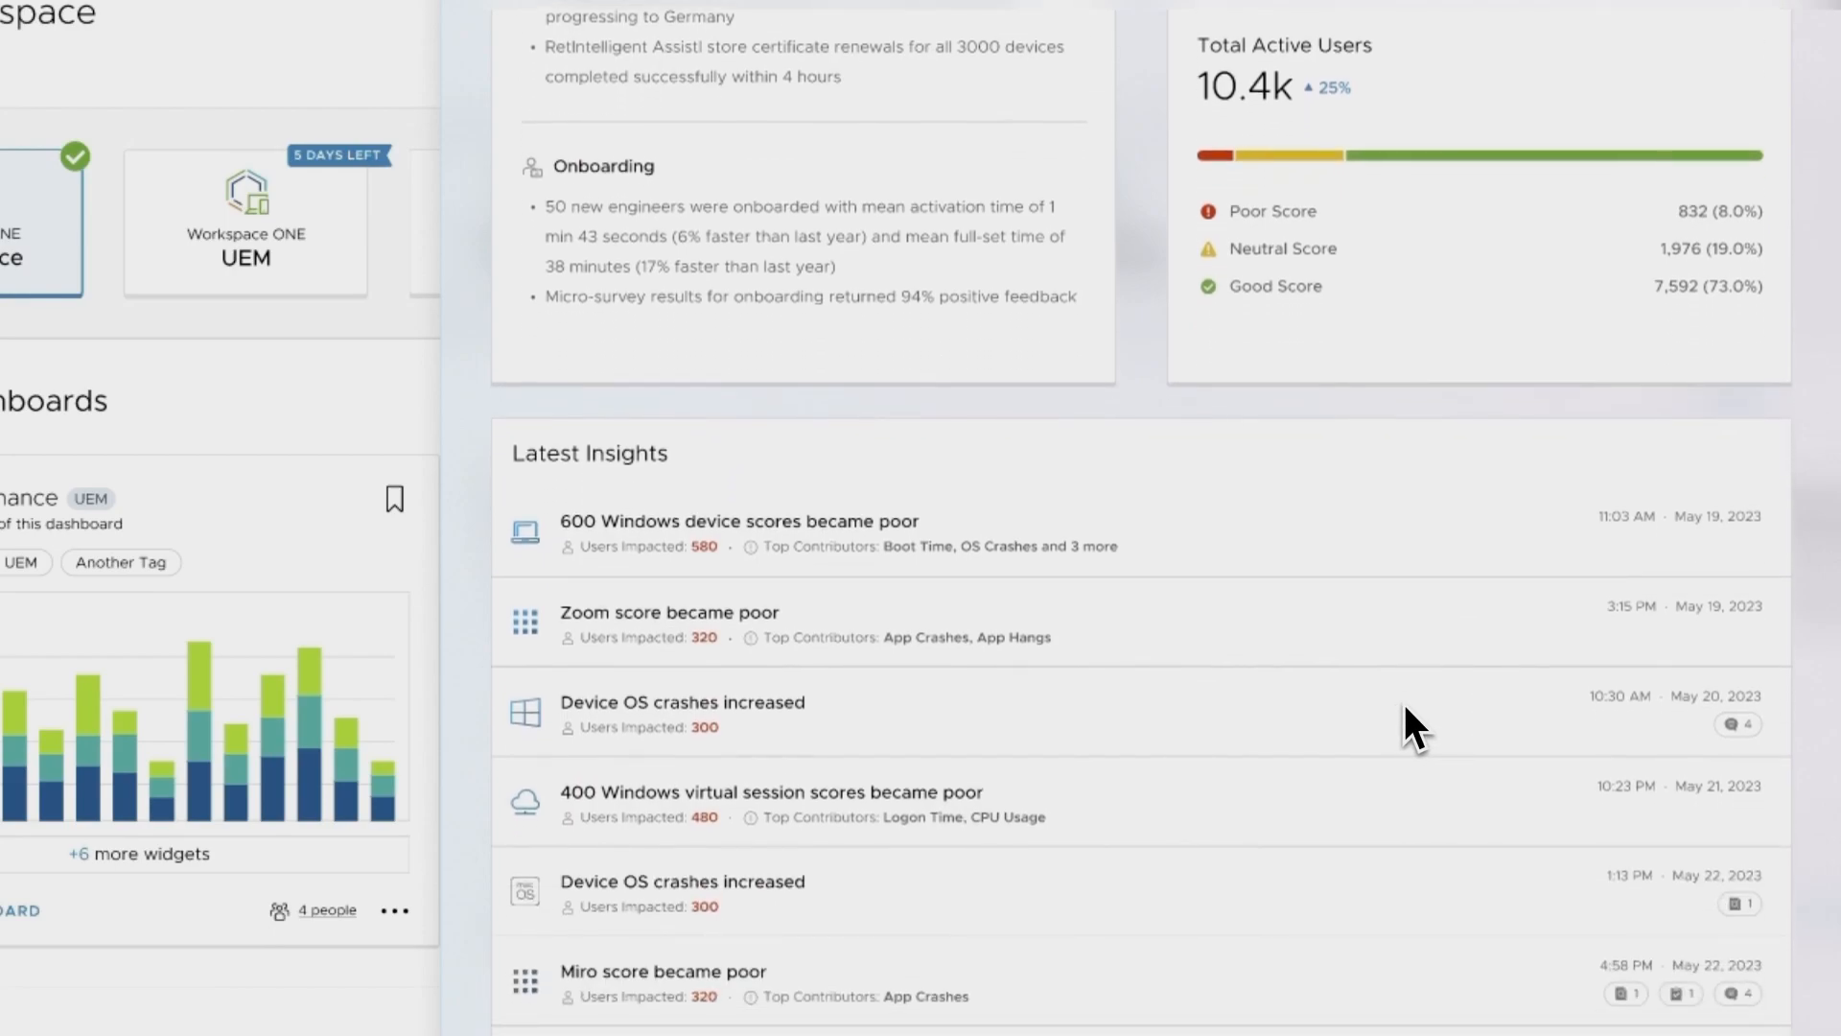
{"action": "scroll", "scroll_direction": "down", "scroll_amount": 3}
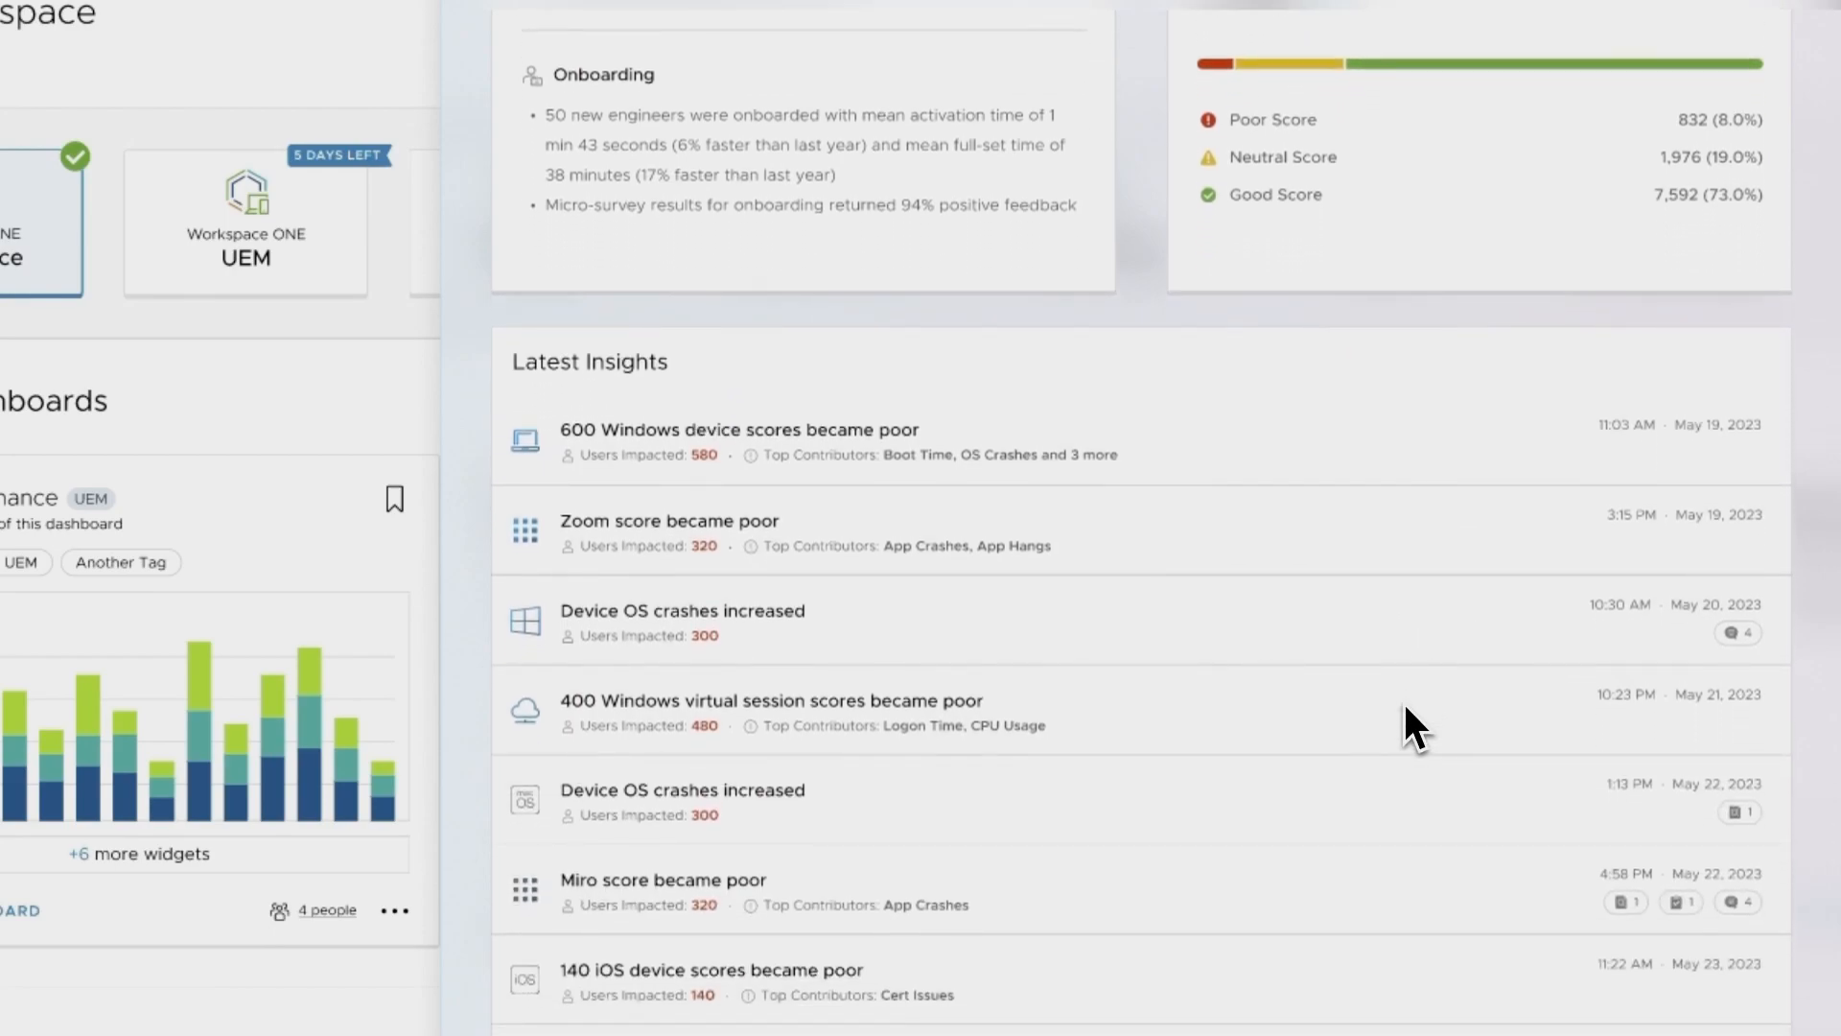
{"action": "scroll", "scroll_direction": "down", "scroll_amount": 3}
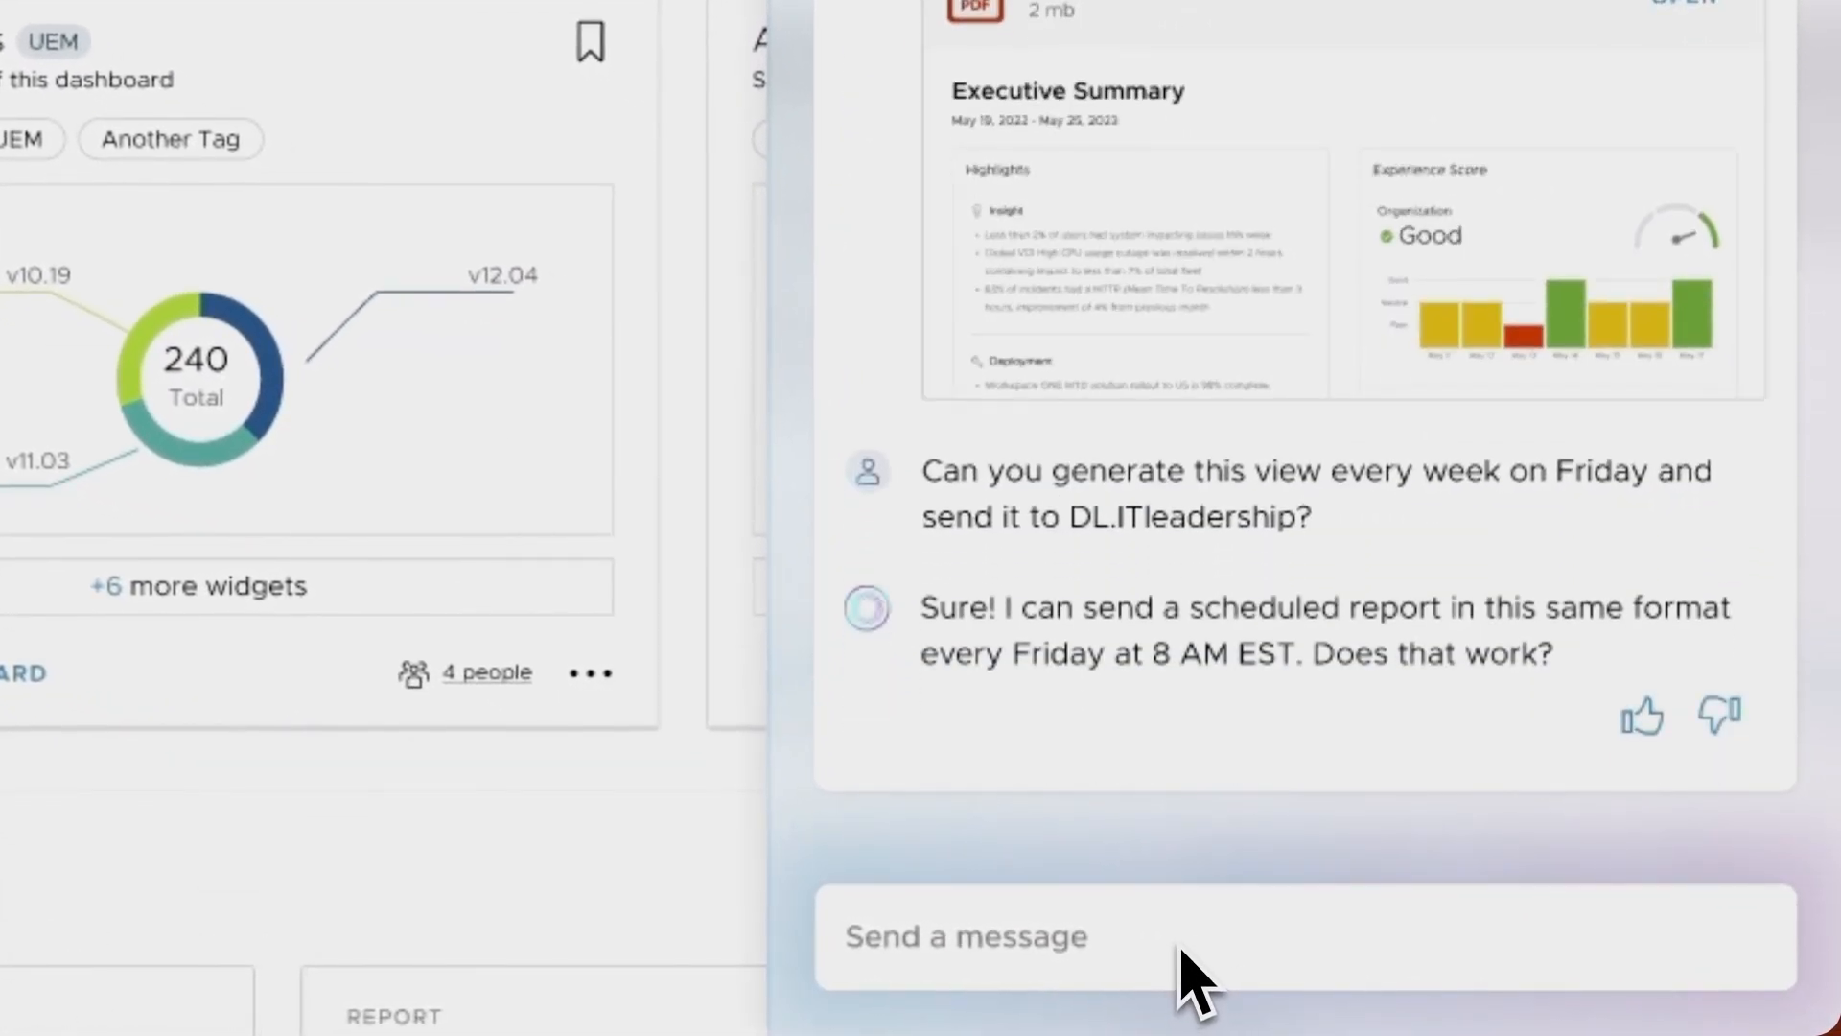
{"action": "mouse_move", "coordinate": [1596, 774]}
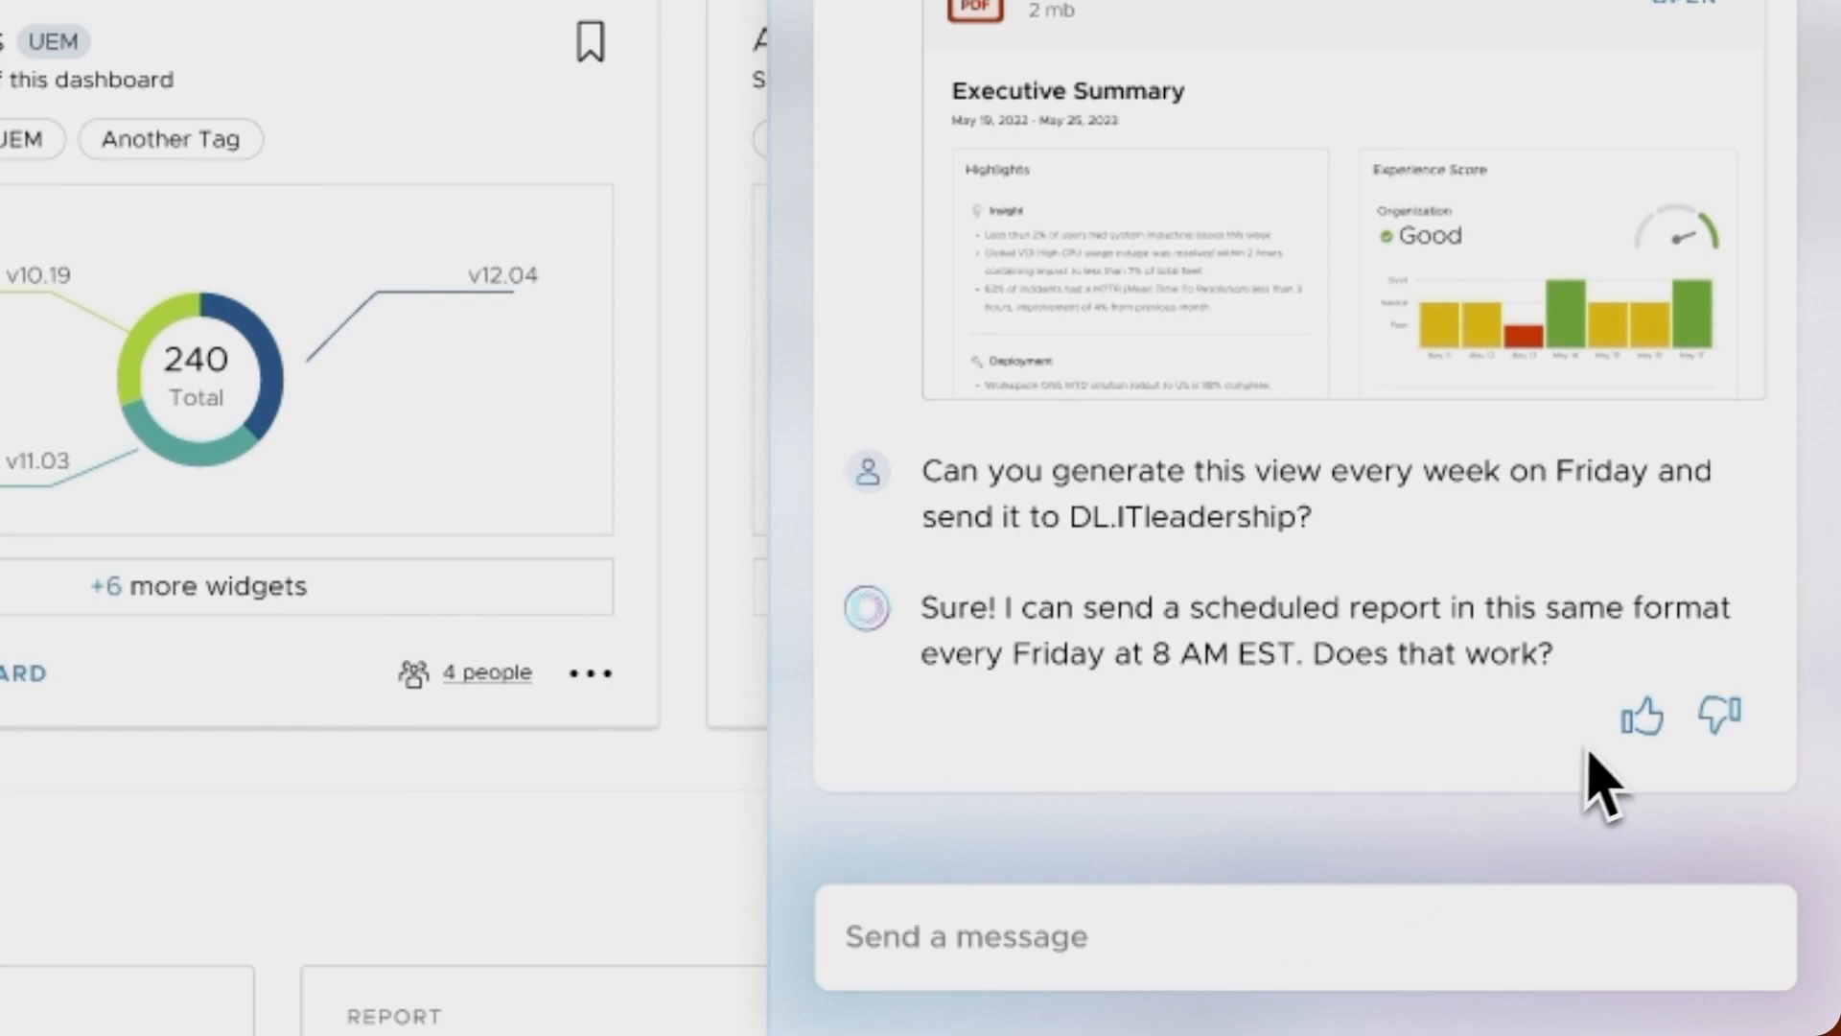
Give the assistant's Friday scheduling reply a thumbs-up
{"action": "left_click", "coordinate": [1645, 715]}
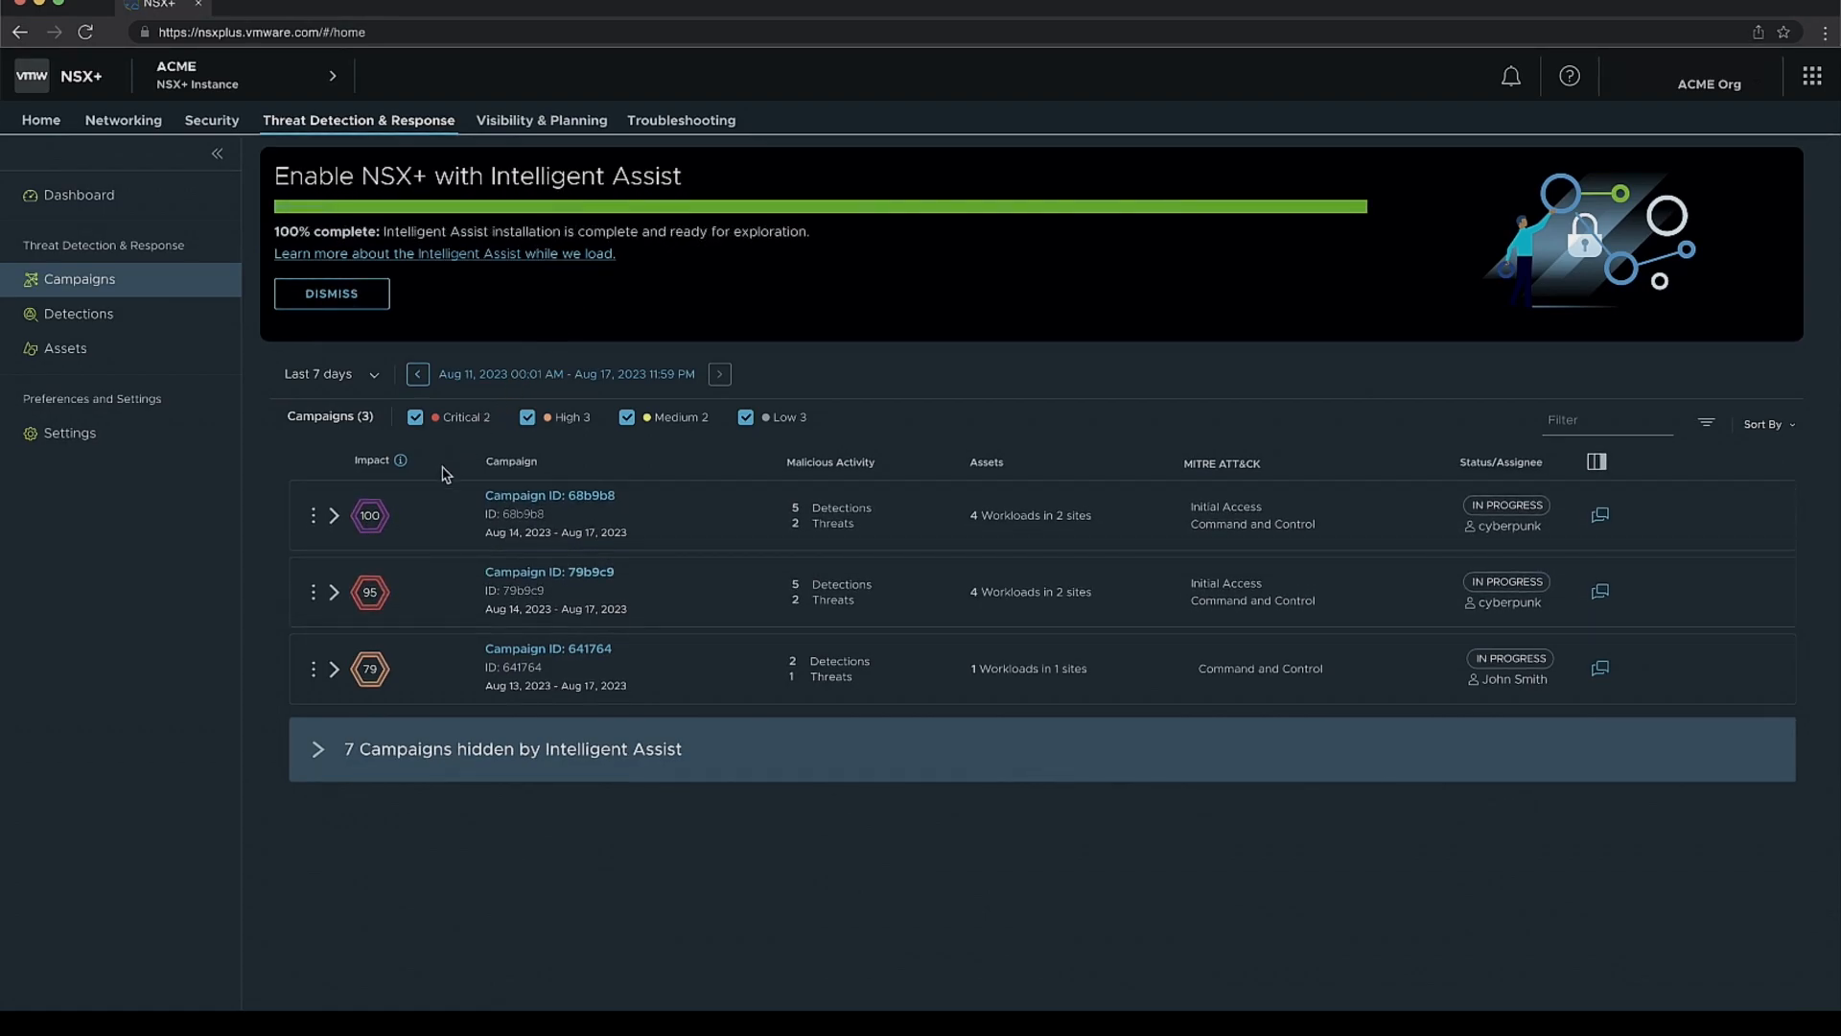
Open campaign 68b9b8 and have Intelligent Assist explain its CVE-2023-34362 and Cobalt Strike findings
{"action": "left_click", "coordinate": [549, 495]}
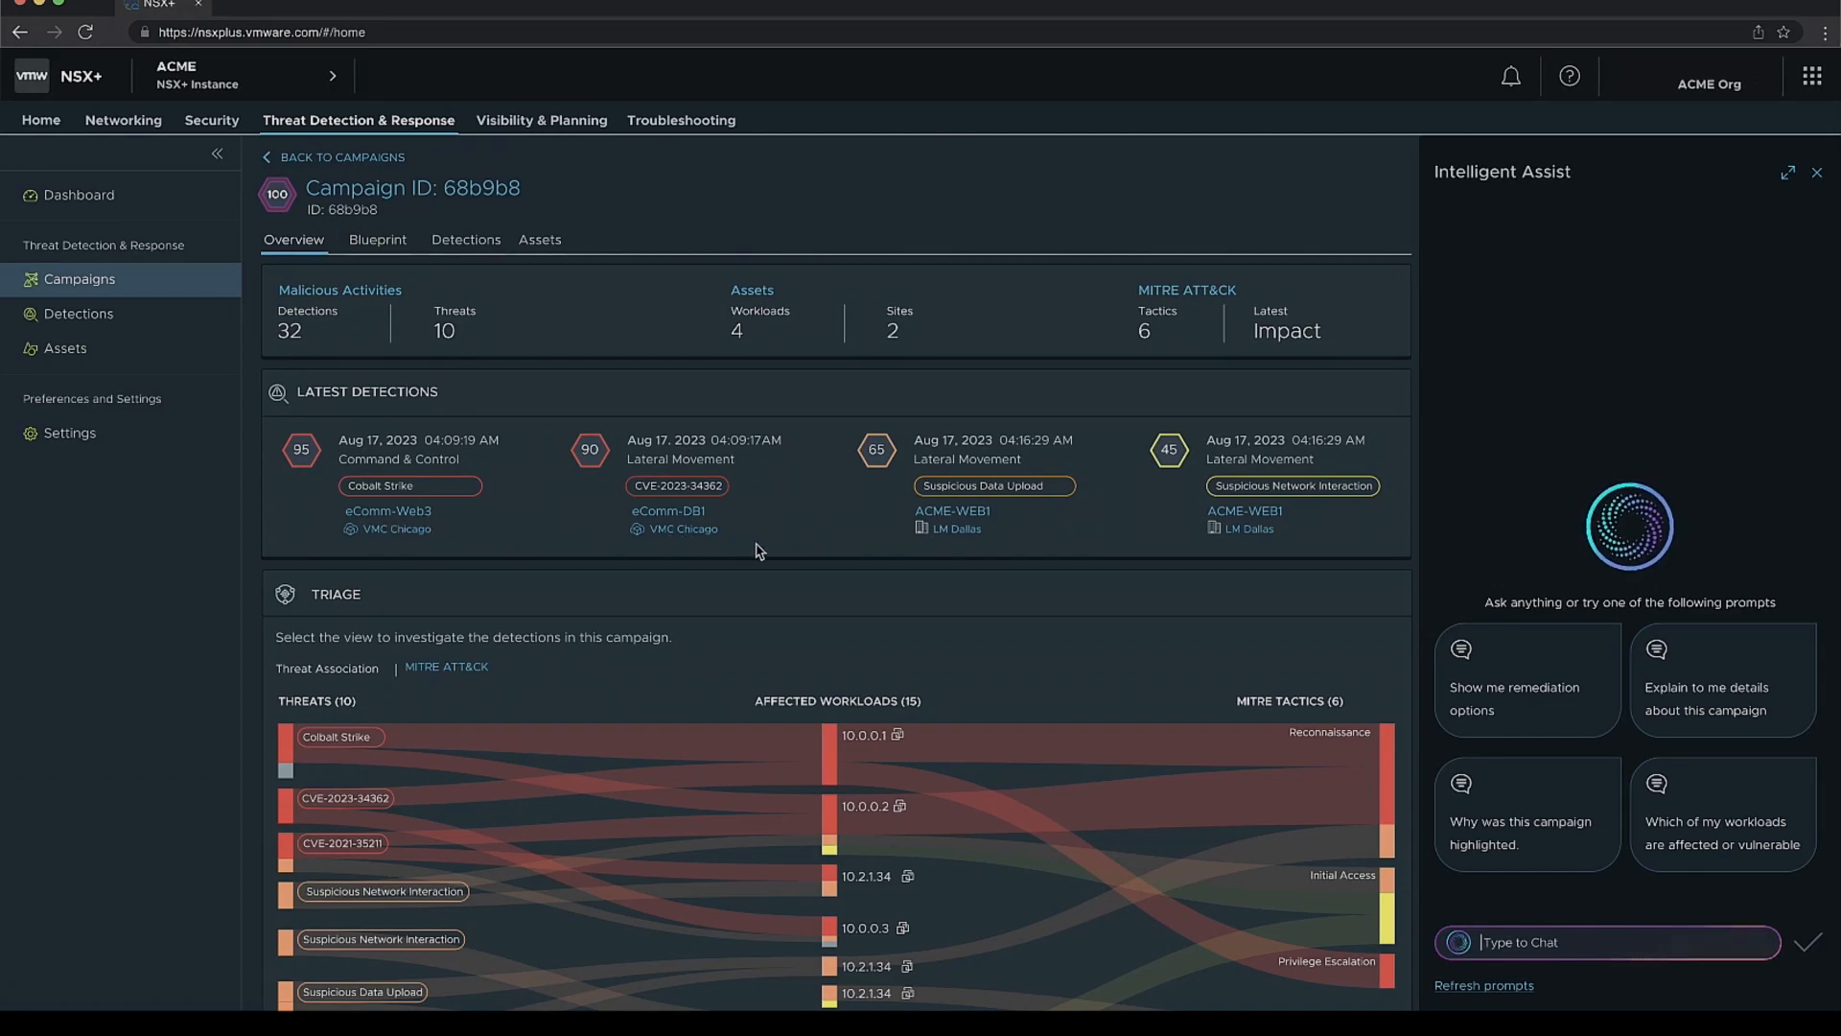
{"action": "mouse_move", "coordinate": [1244, 558]}
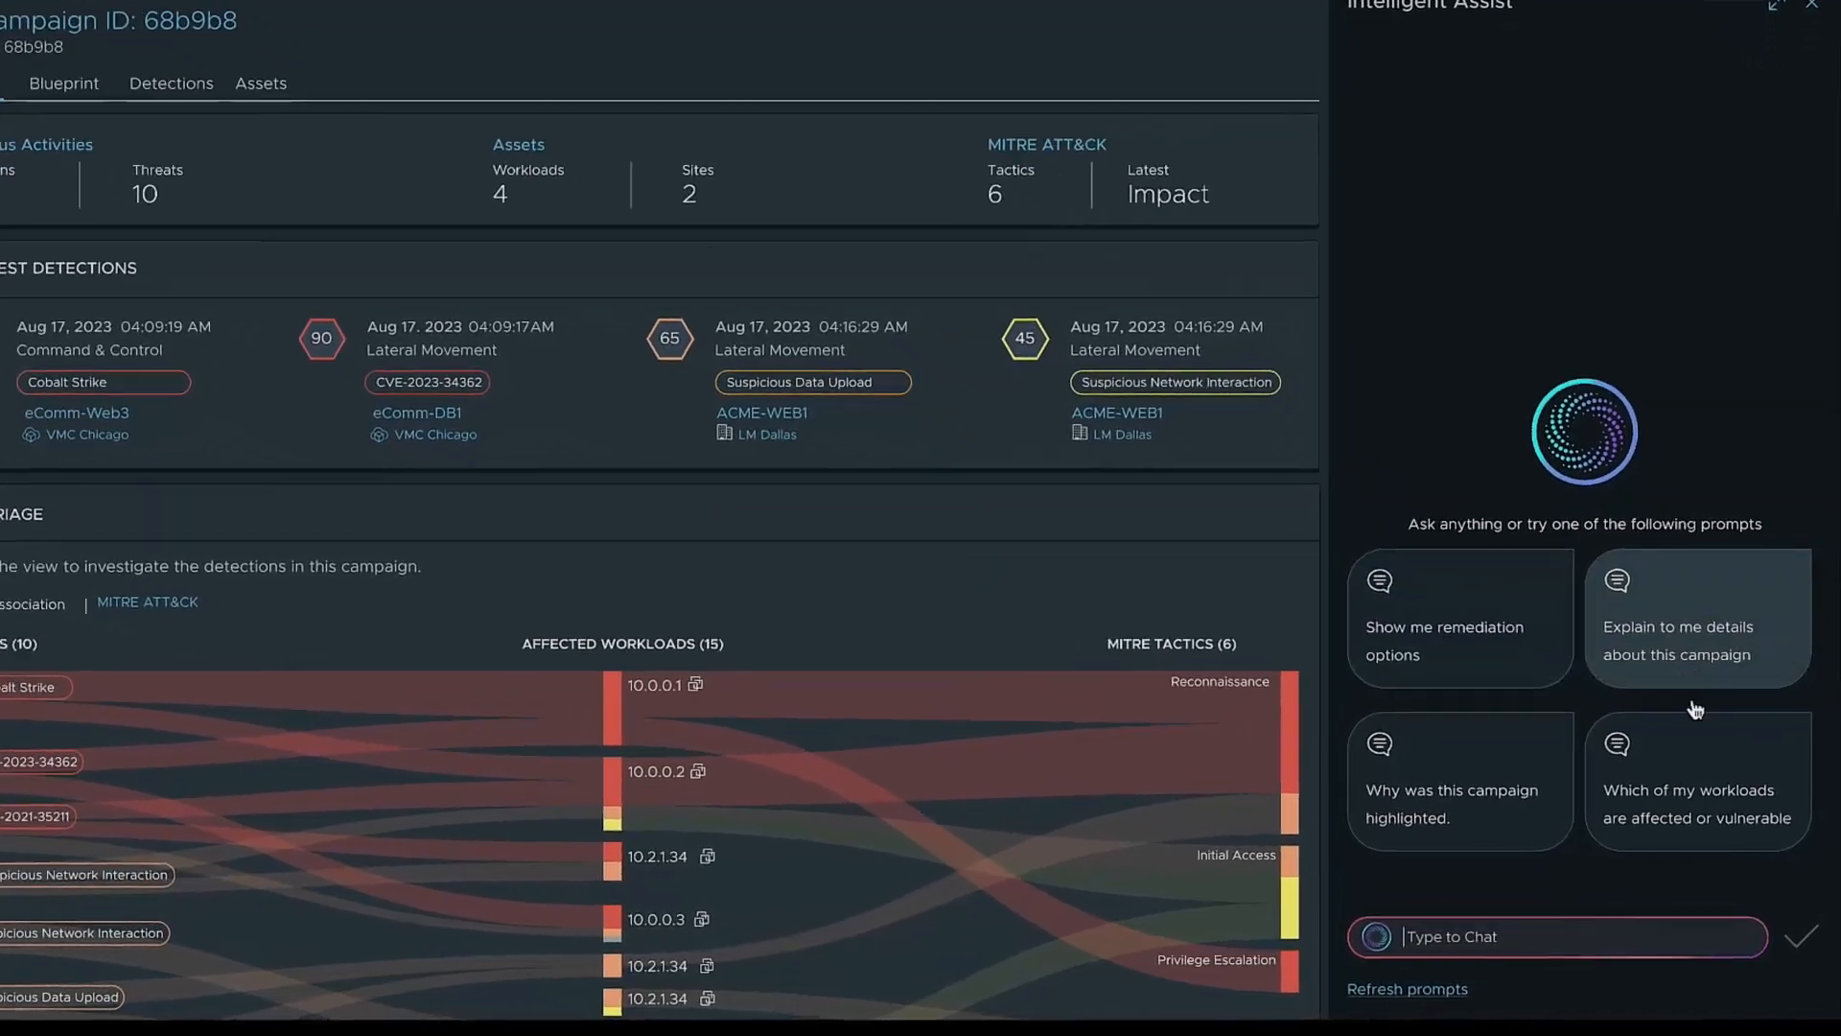
{"action": "left_click", "coordinate": [1697, 640]}
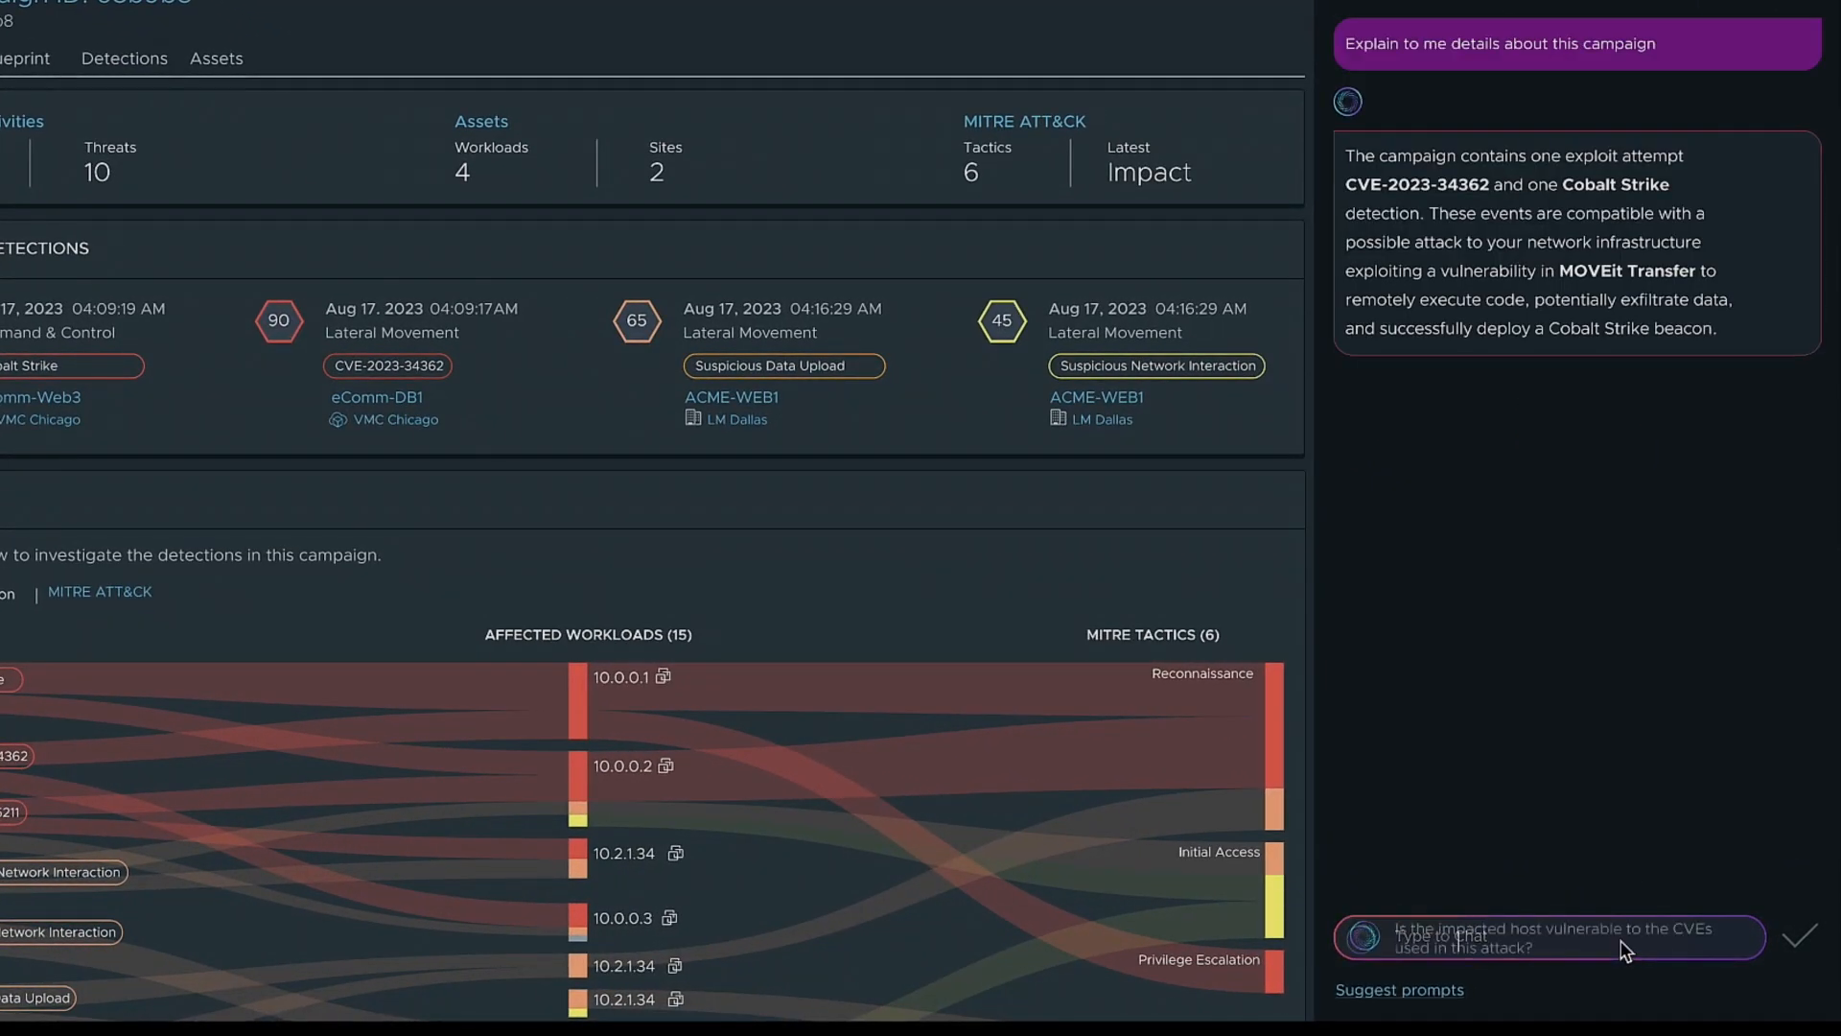
Confirm host 10.0.0.1 is vulnerable to CVE-2023-34362 and request remediation policy options
{"action": "left_click", "coordinate": [1527, 938]}
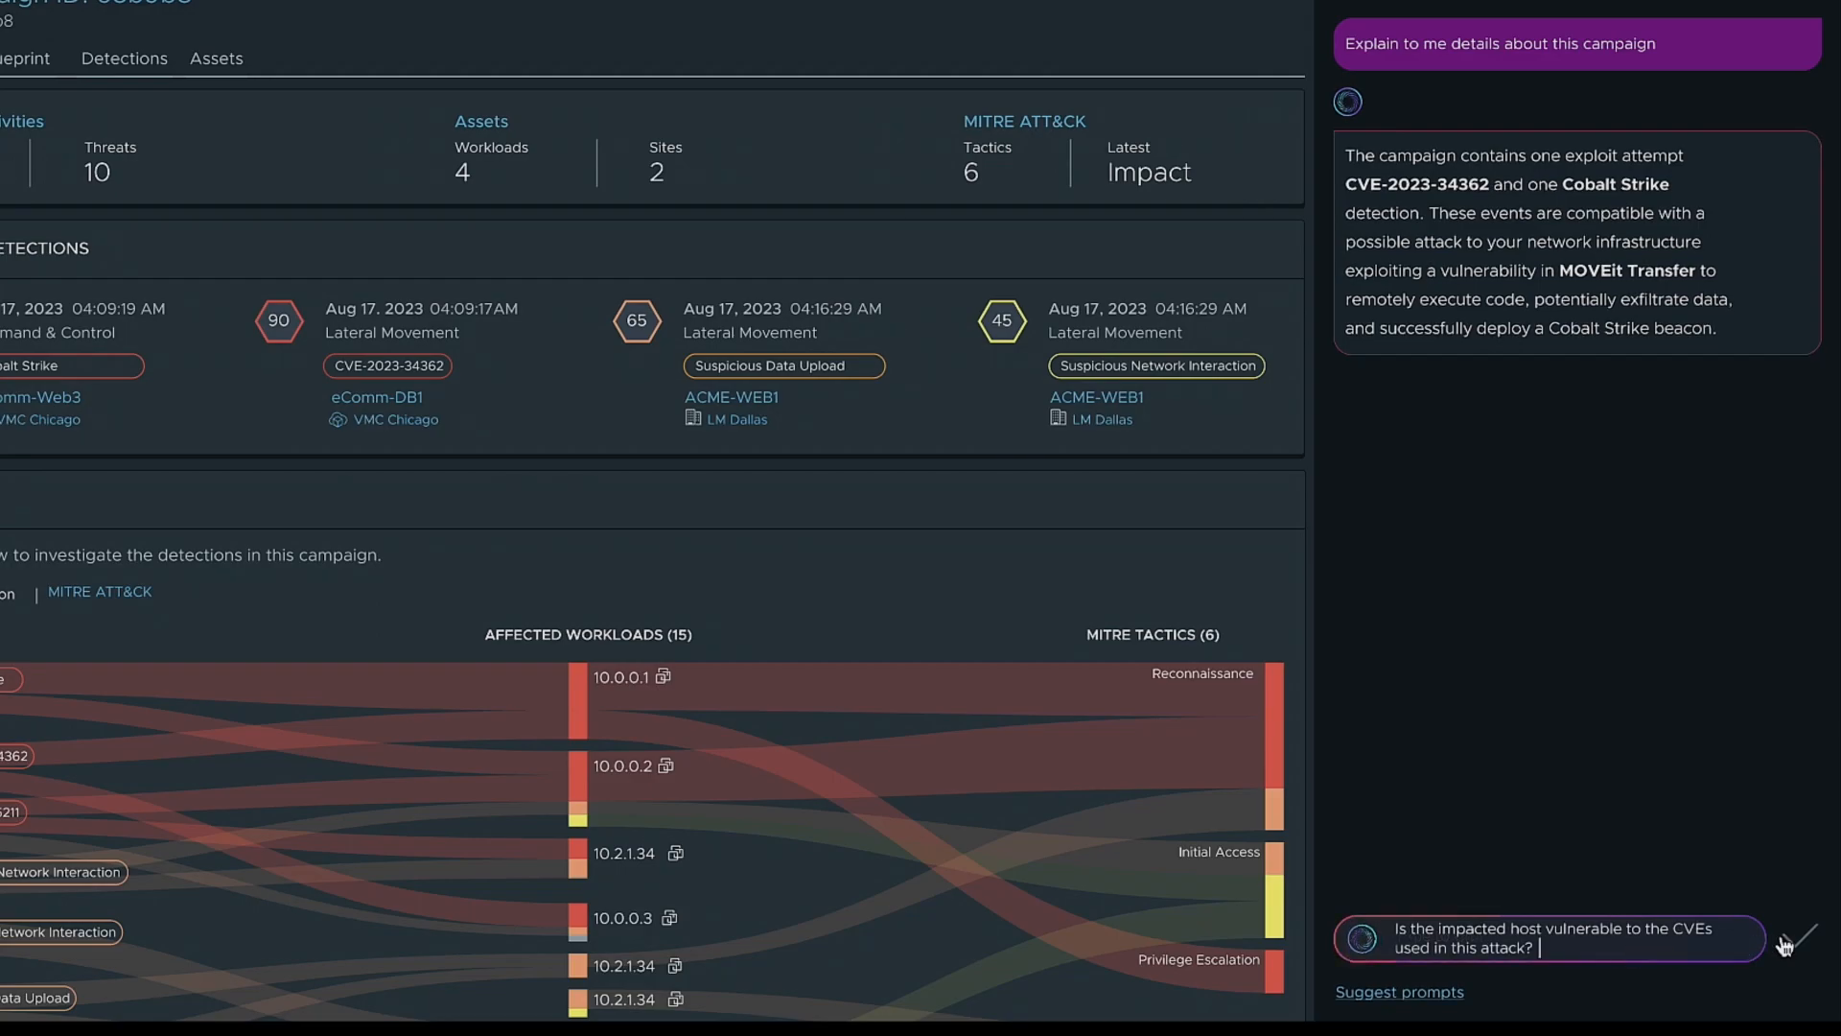
{"action": "left_click", "coordinate": [1784, 945]}
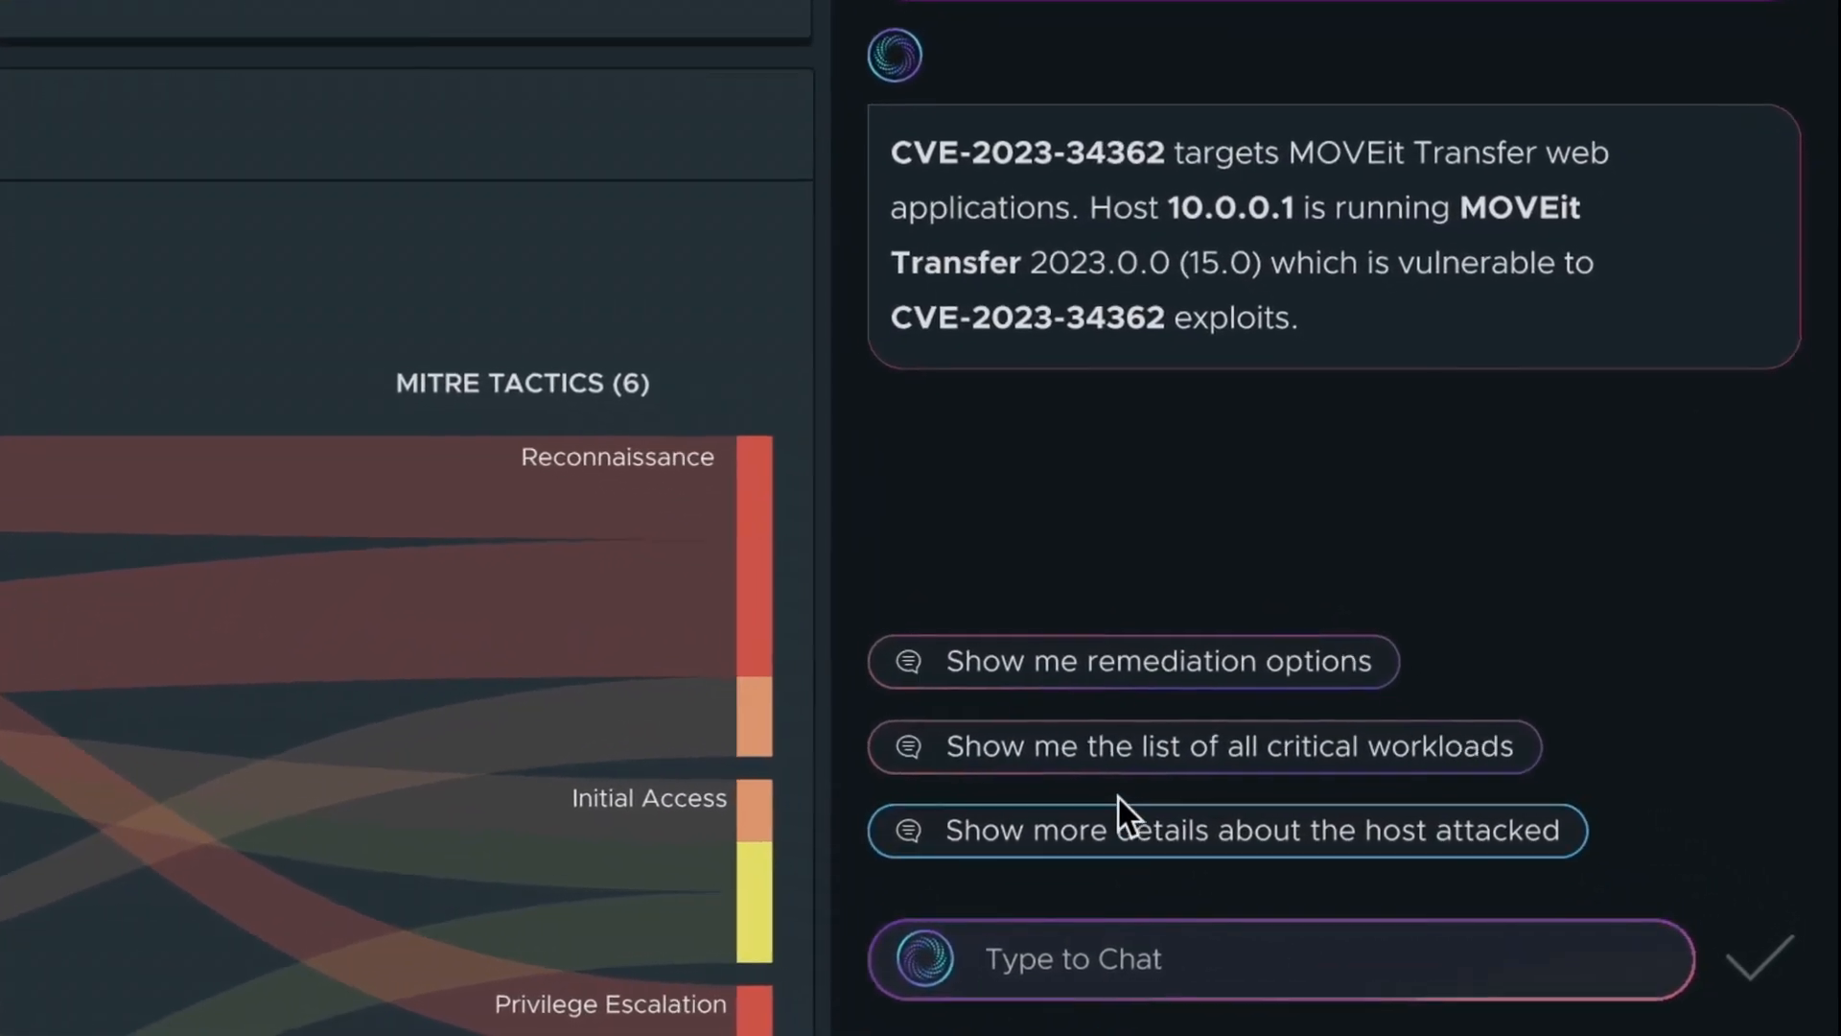
{"action": "left_click", "coordinate": [1130, 660]}
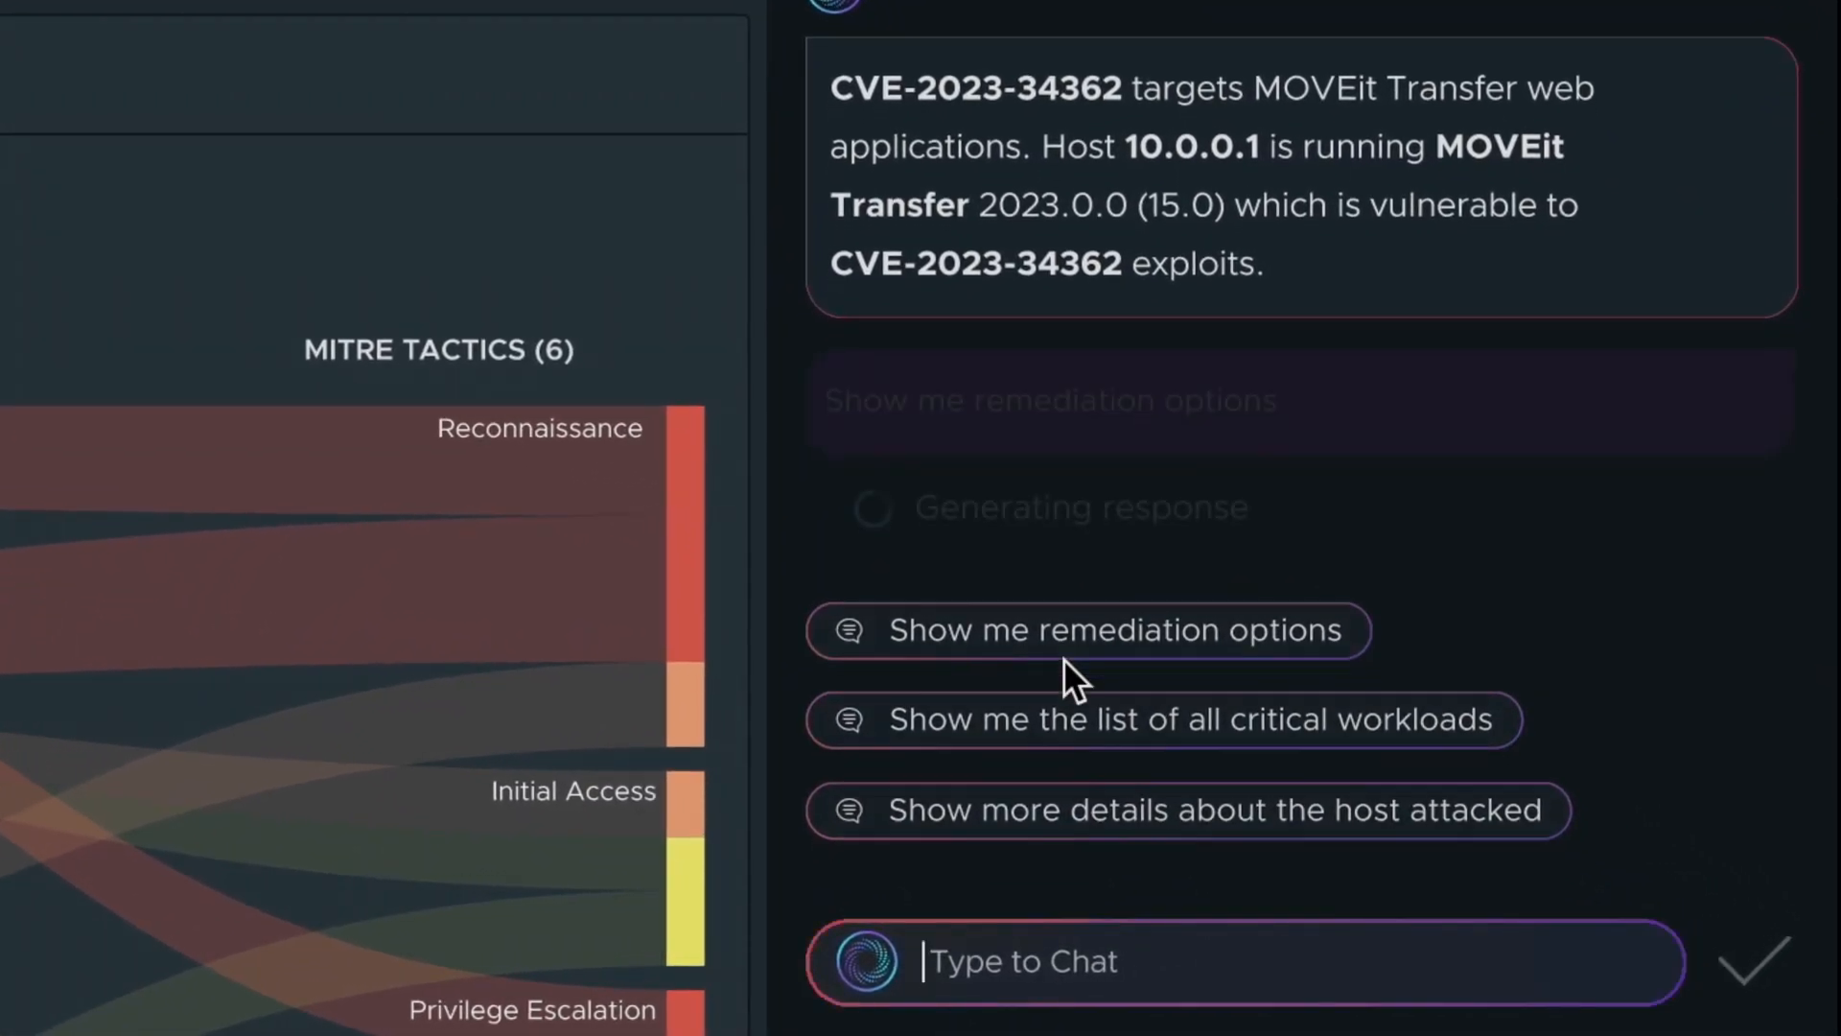
{"action": "left_click", "coordinate": [1109, 629]}
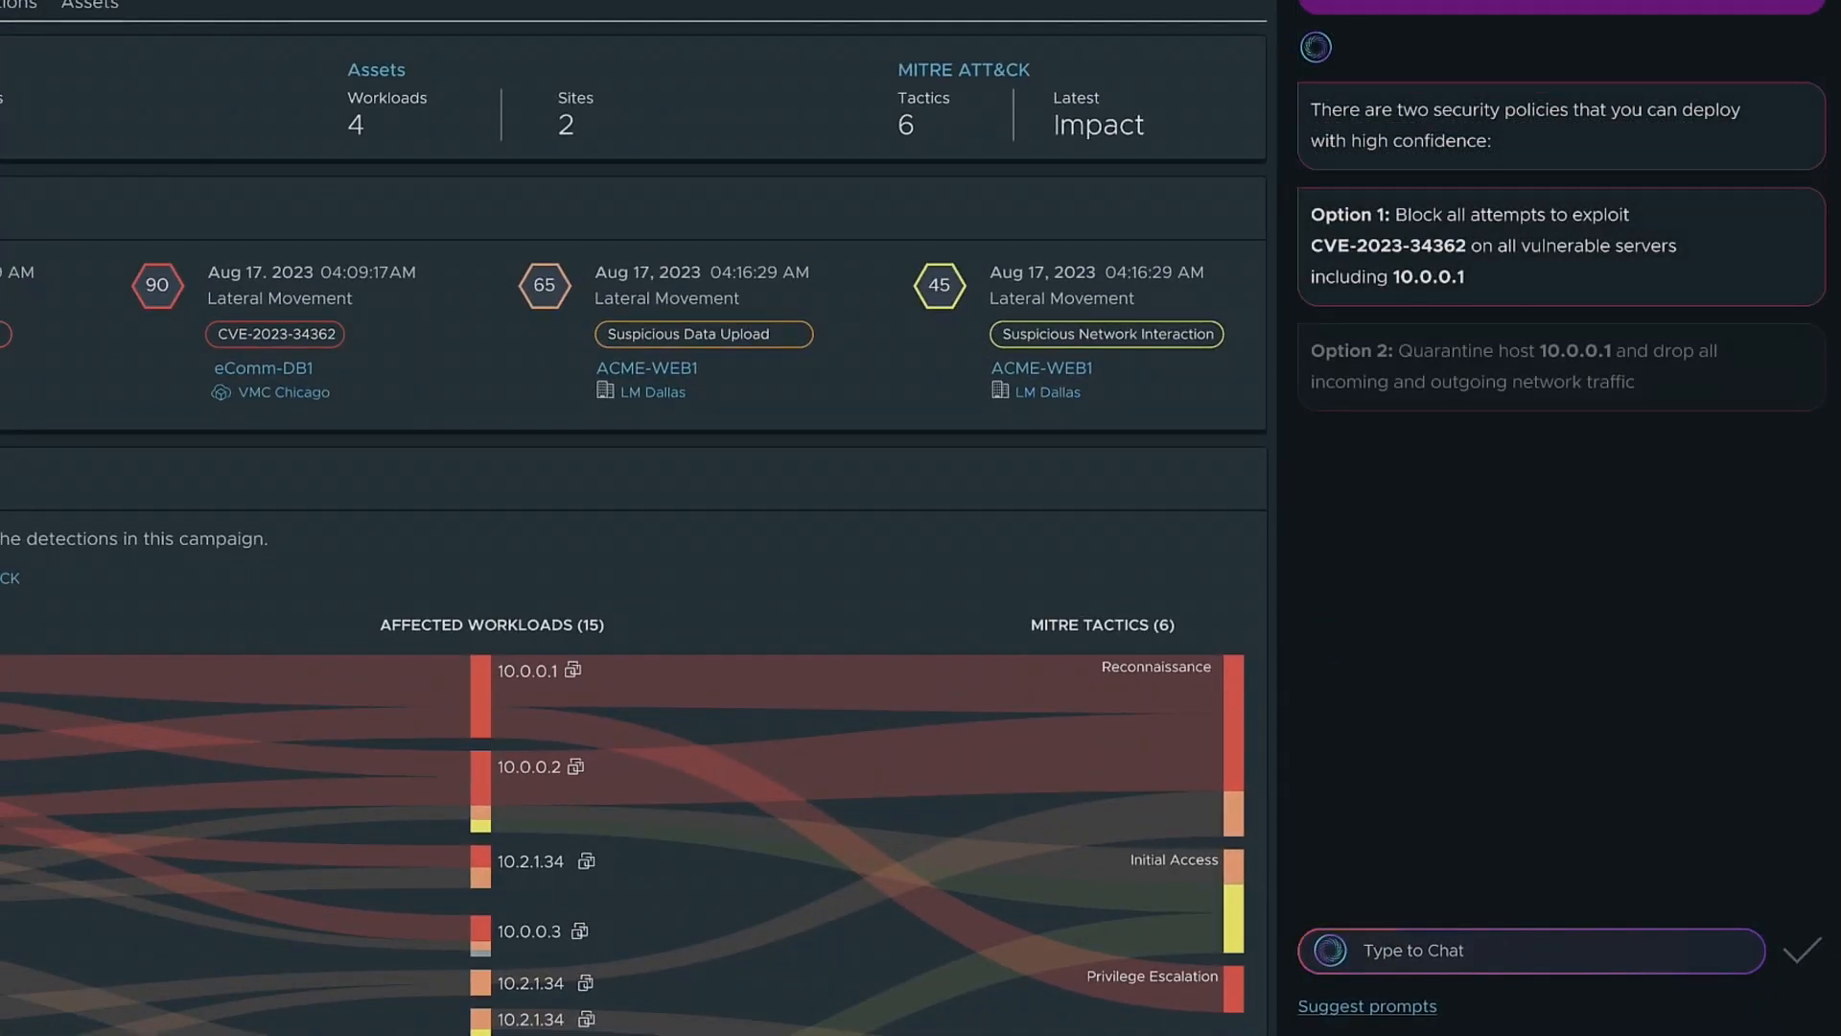
Deploy option 1 blocking CVE-2023-34362 exploits, then go to Security > IDS/IPS intrusion events
{"action": "scroll", "scroll_direction": "down", "scroll_amount": 3}
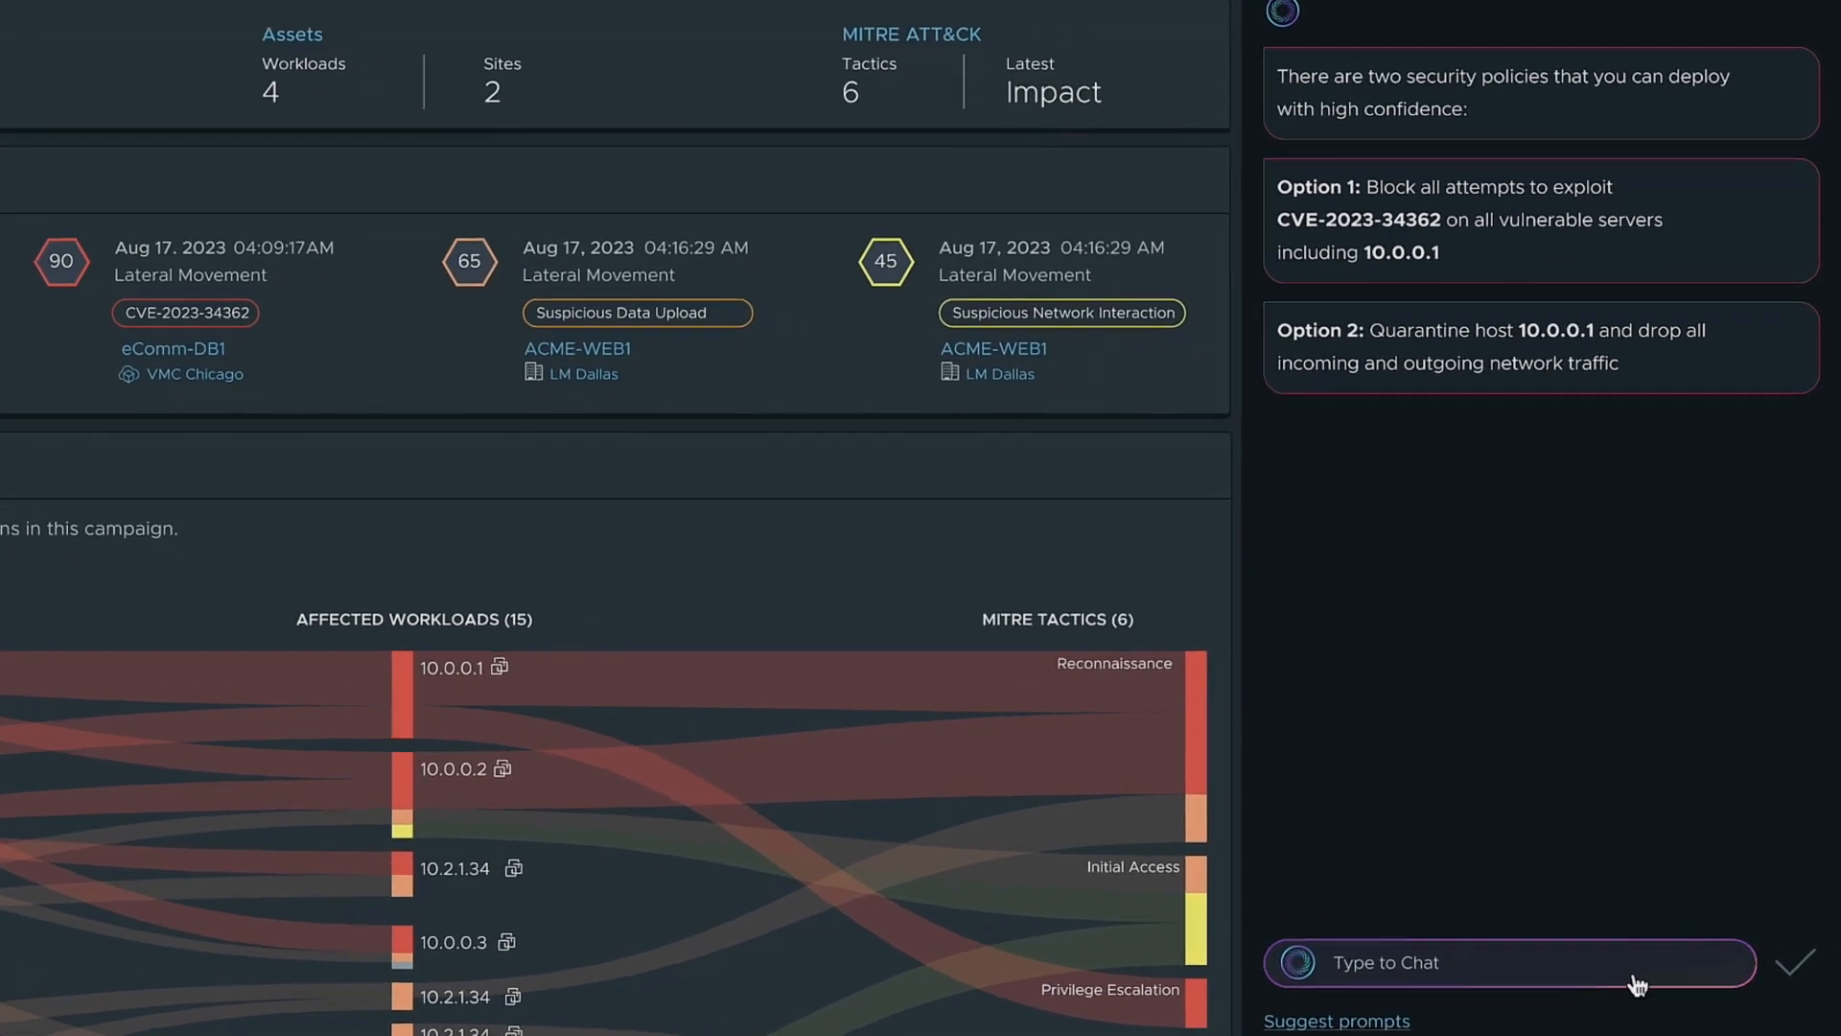
{"action": "scroll", "scroll_direction": "down", "scroll_amount": 3}
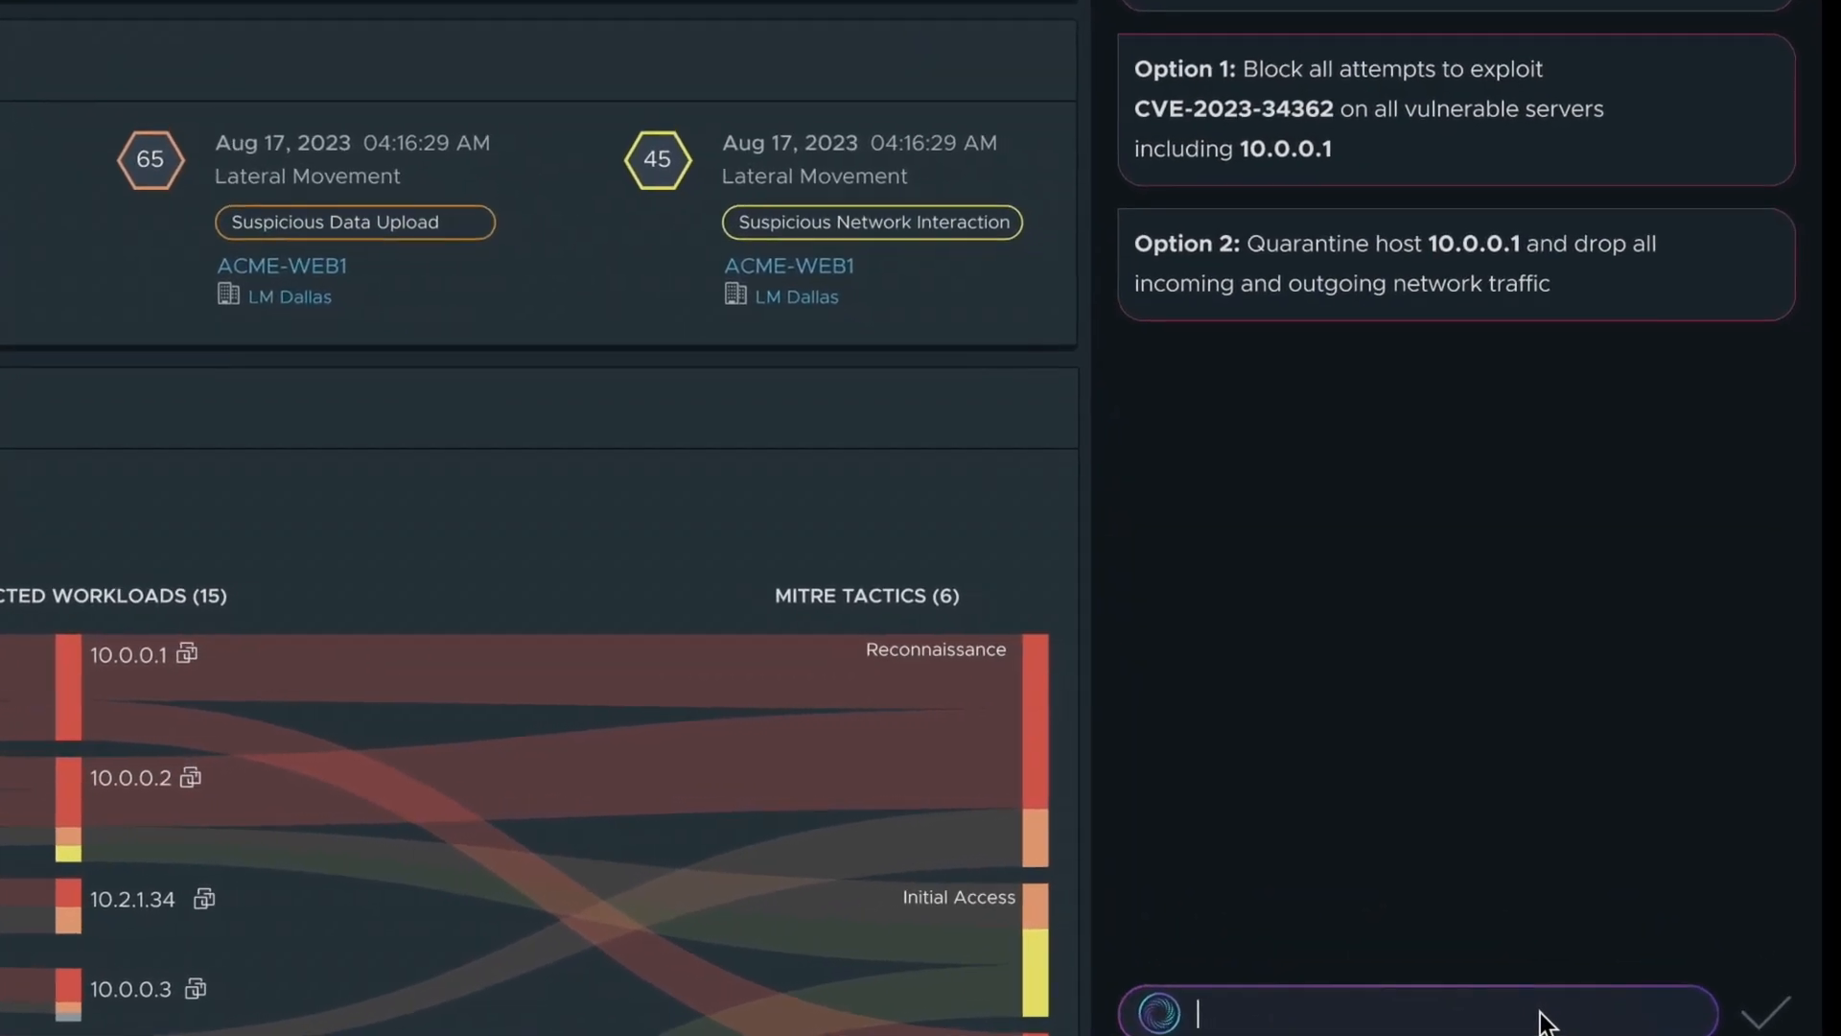
{"action": "type", "text": "Deploy option 1"}
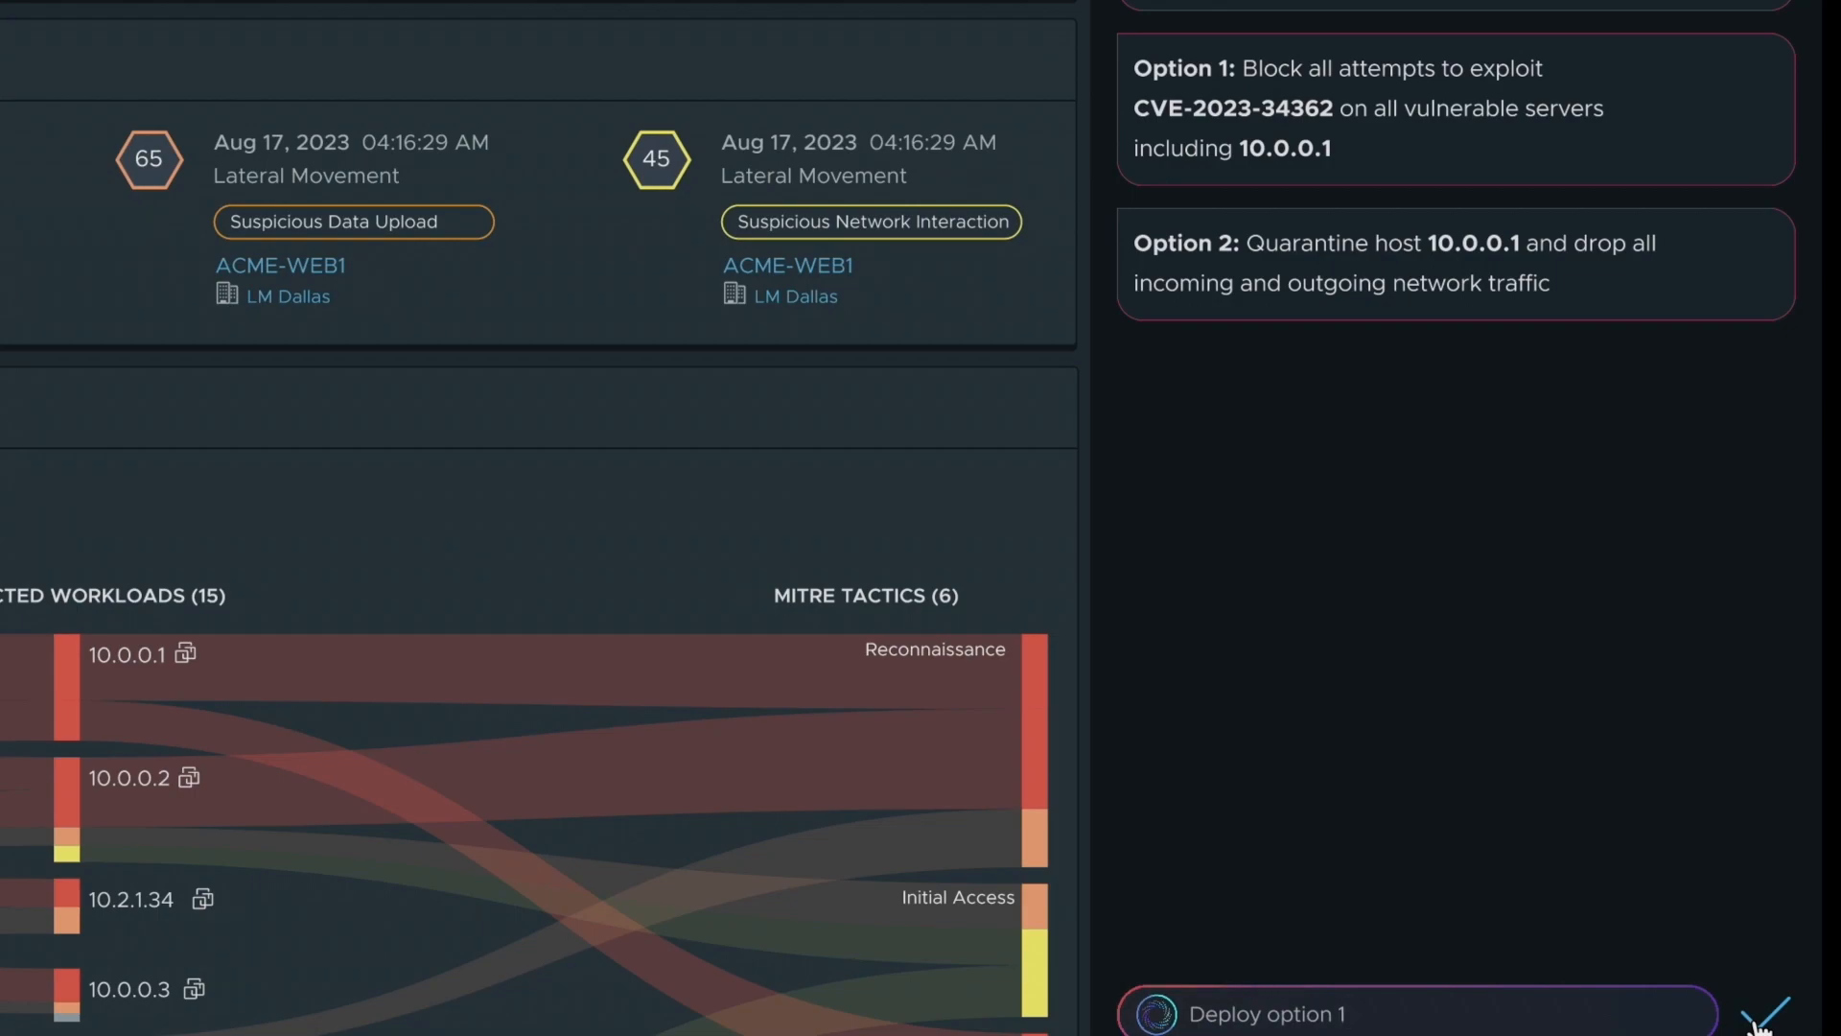
{"action": "left_click", "coordinate": [1766, 1012]}
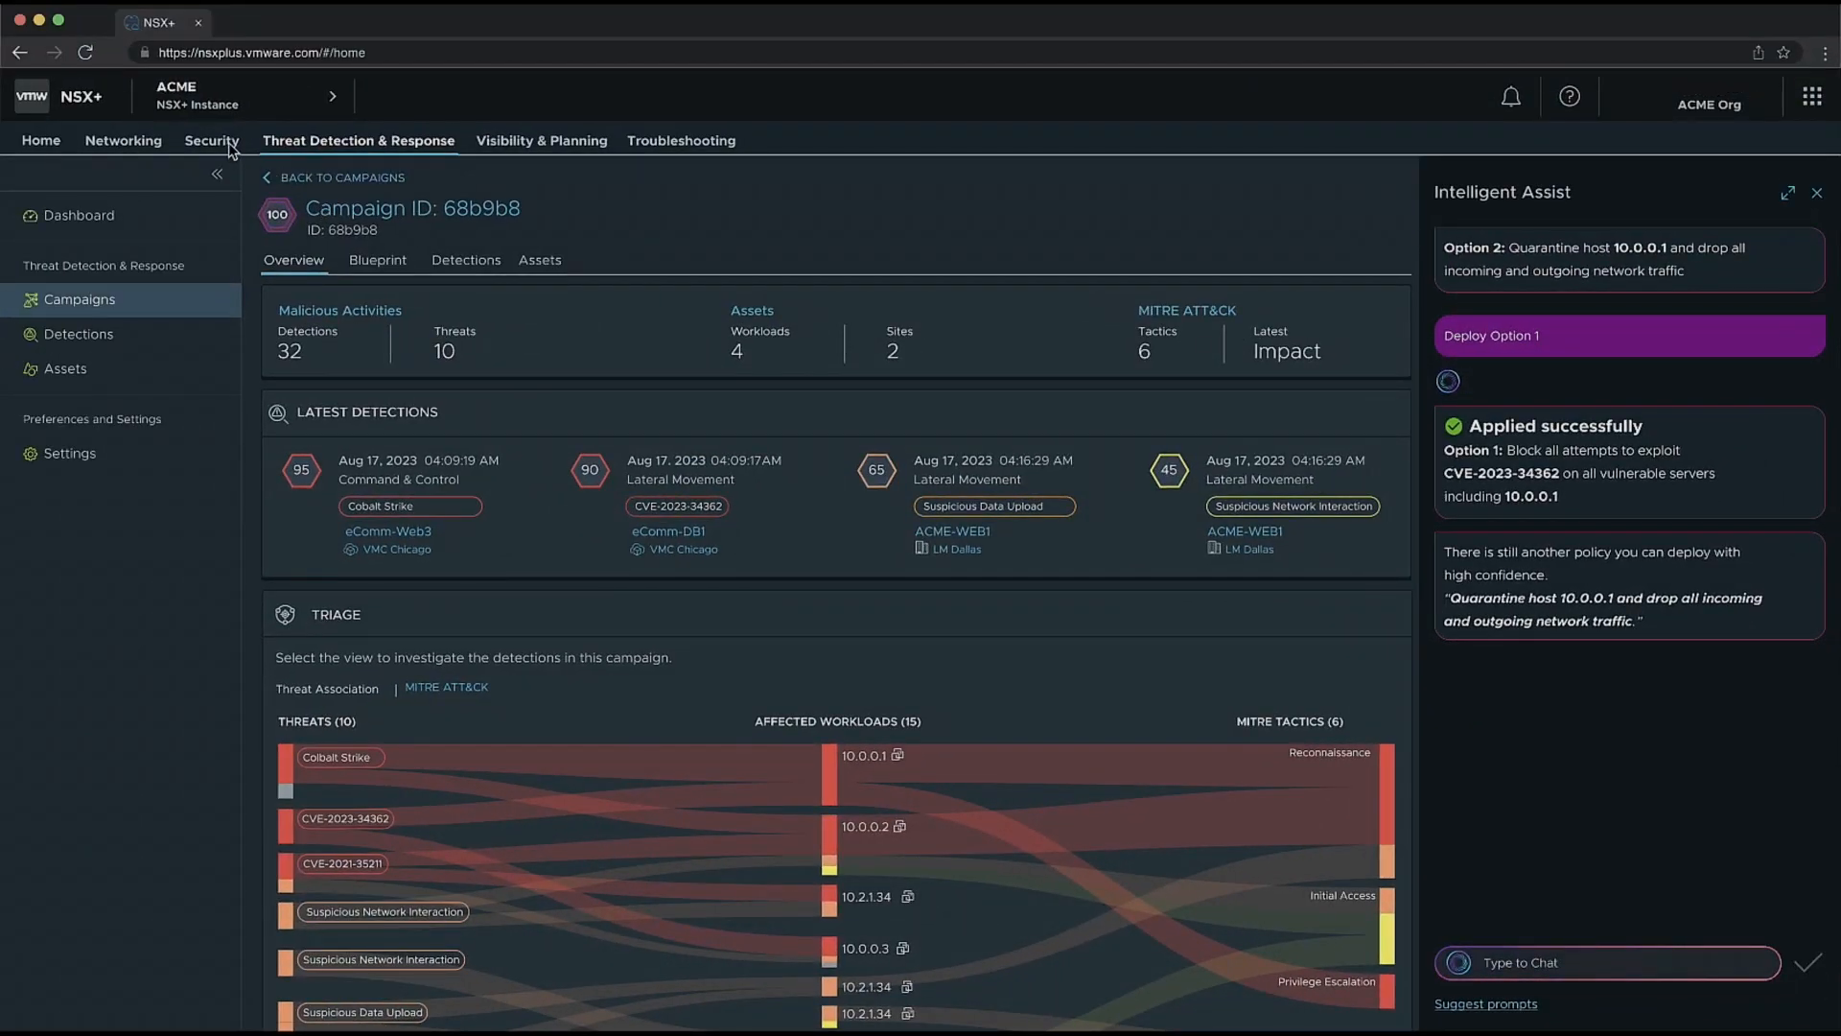
{"action": "left_click", "coordinate": [213, 140]}
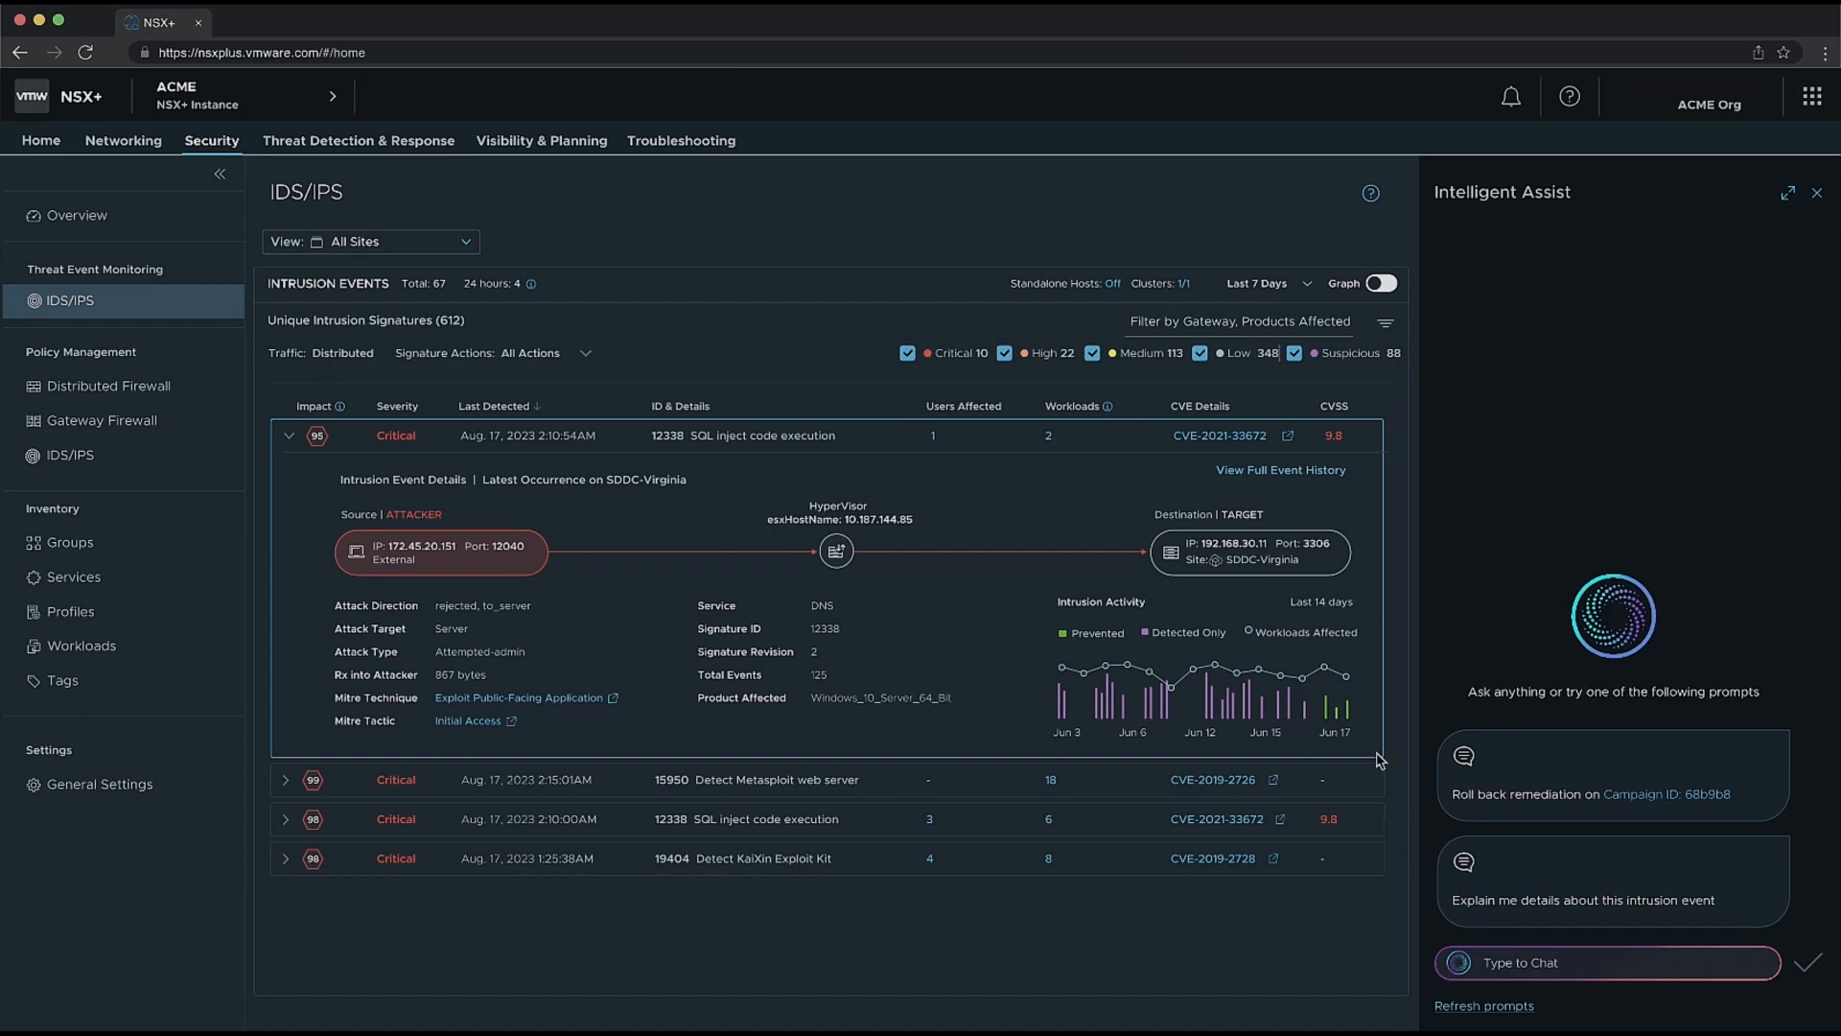